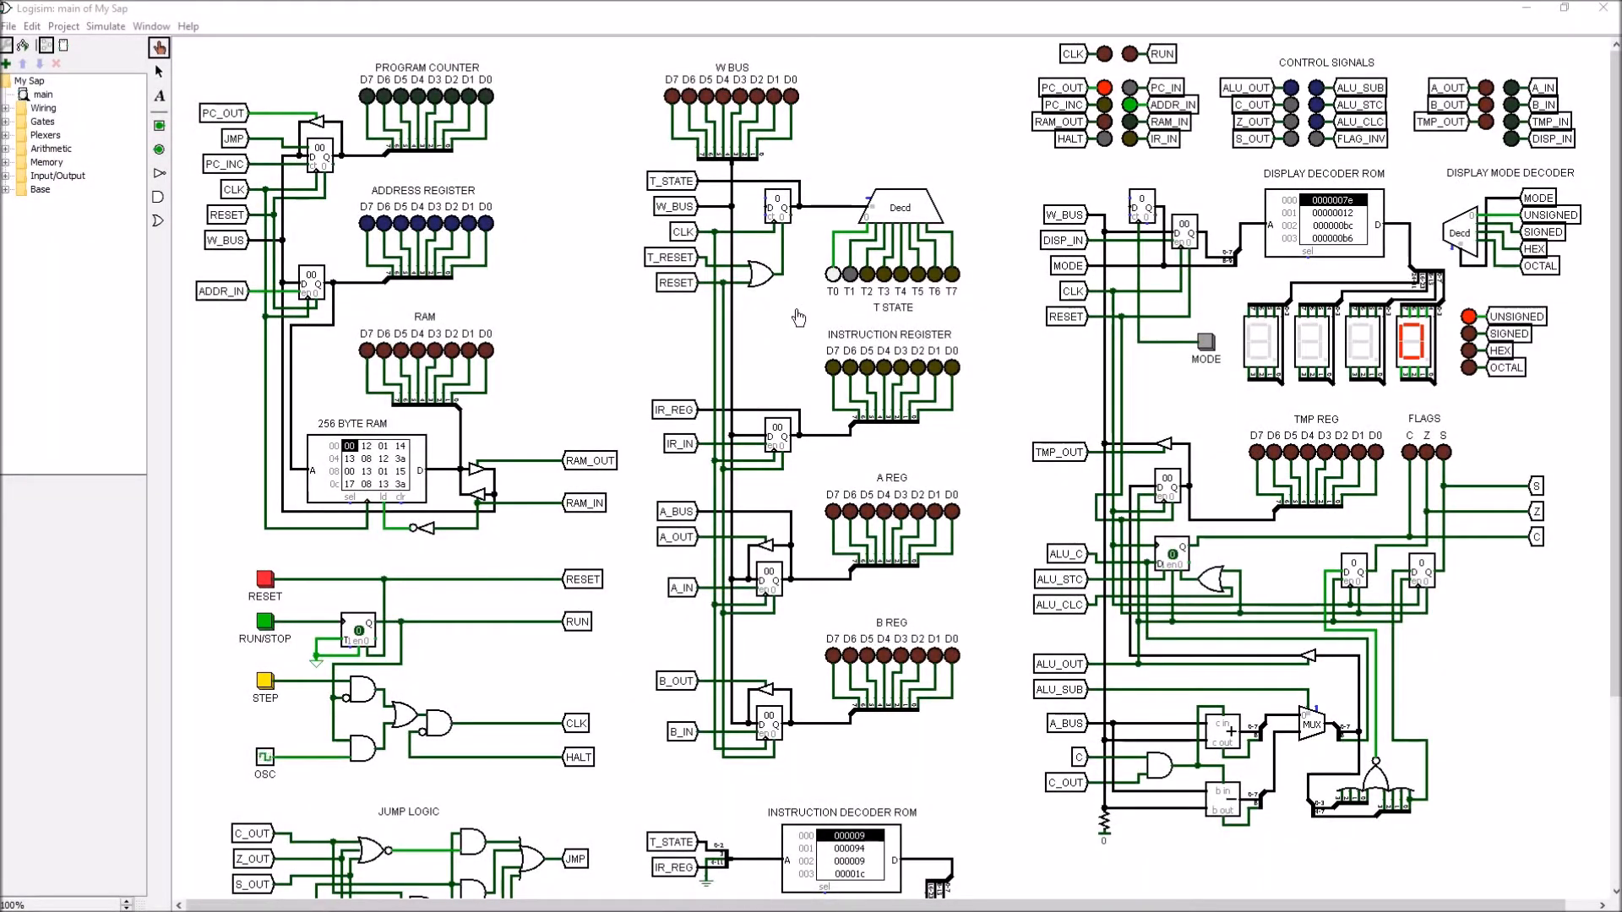
pyautogui.moveTo(812, 247)
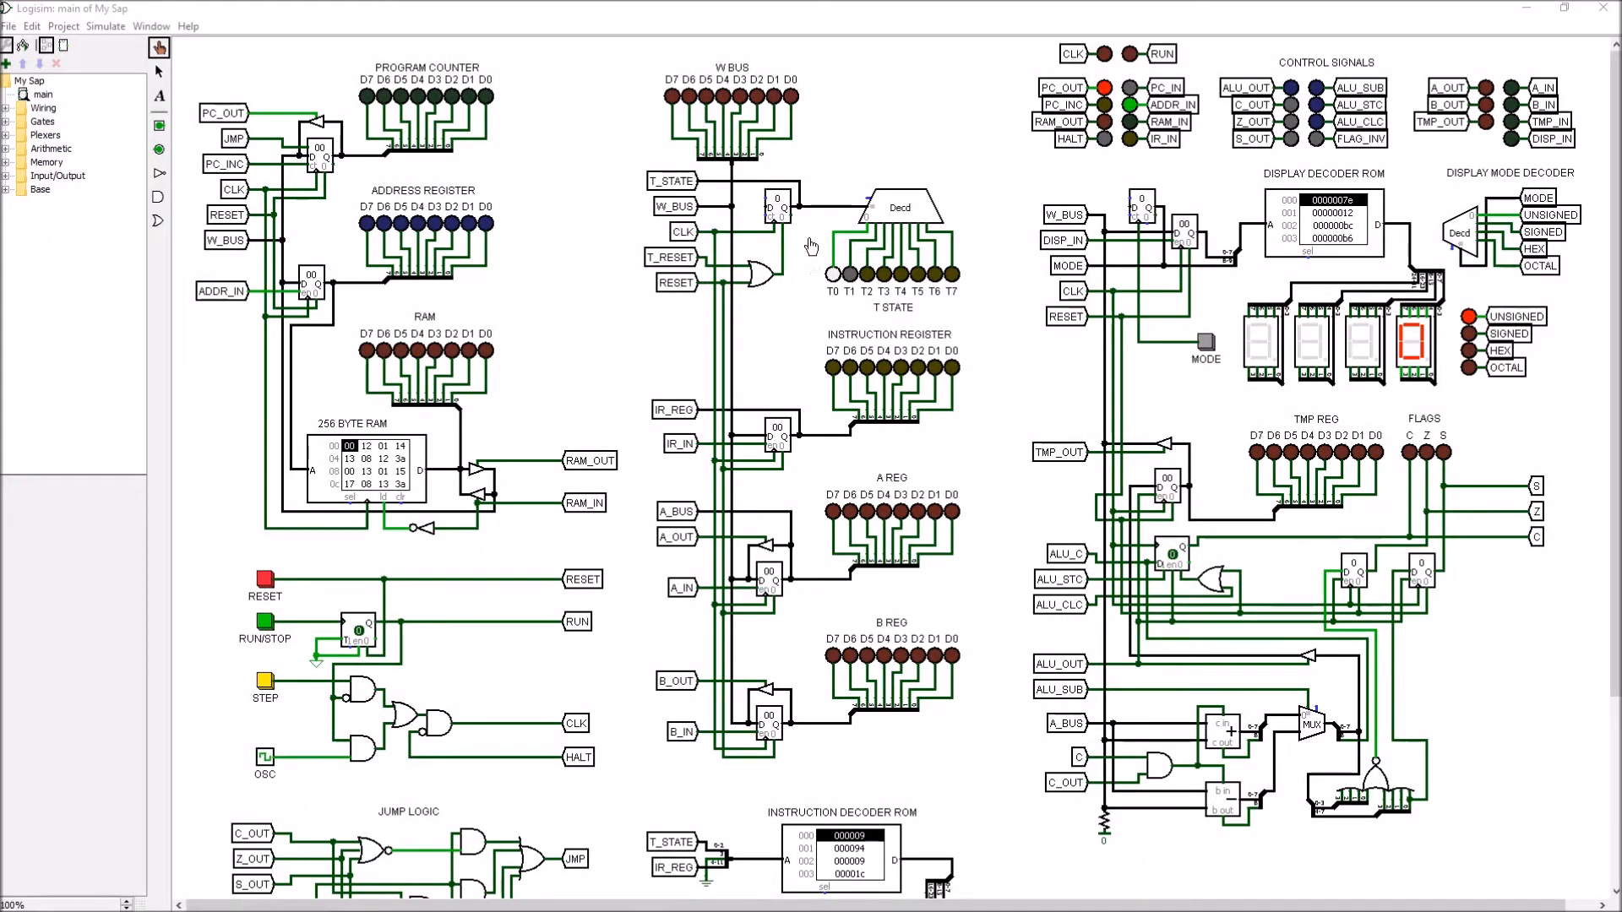
pyautogui.moveTo(805, 282)
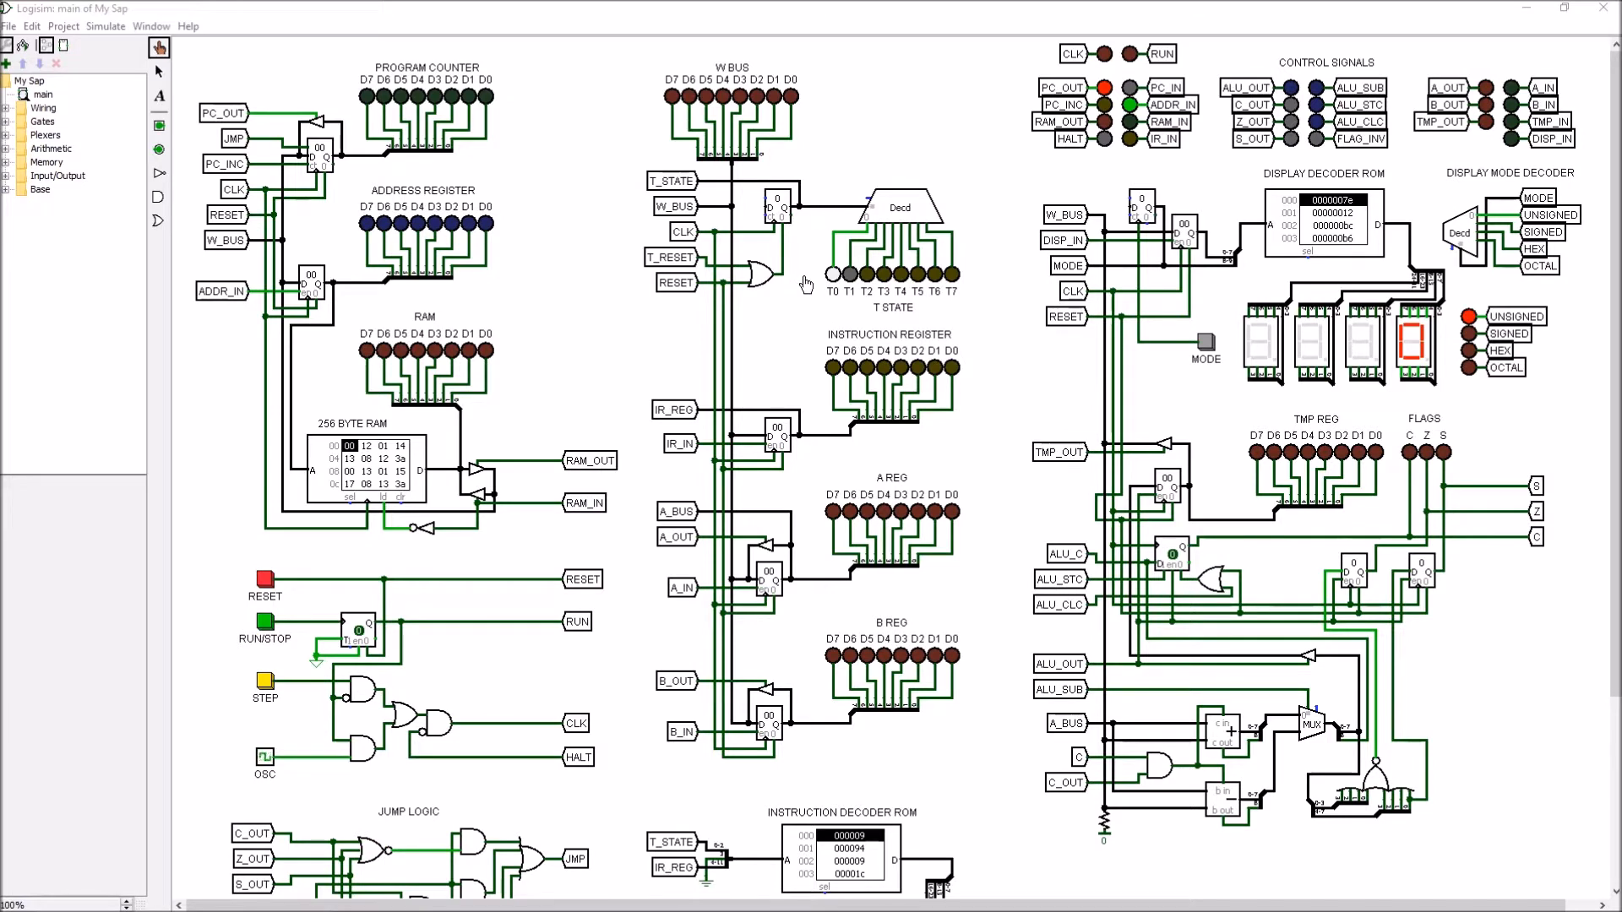
pyautogui.moveTo(993, 294)
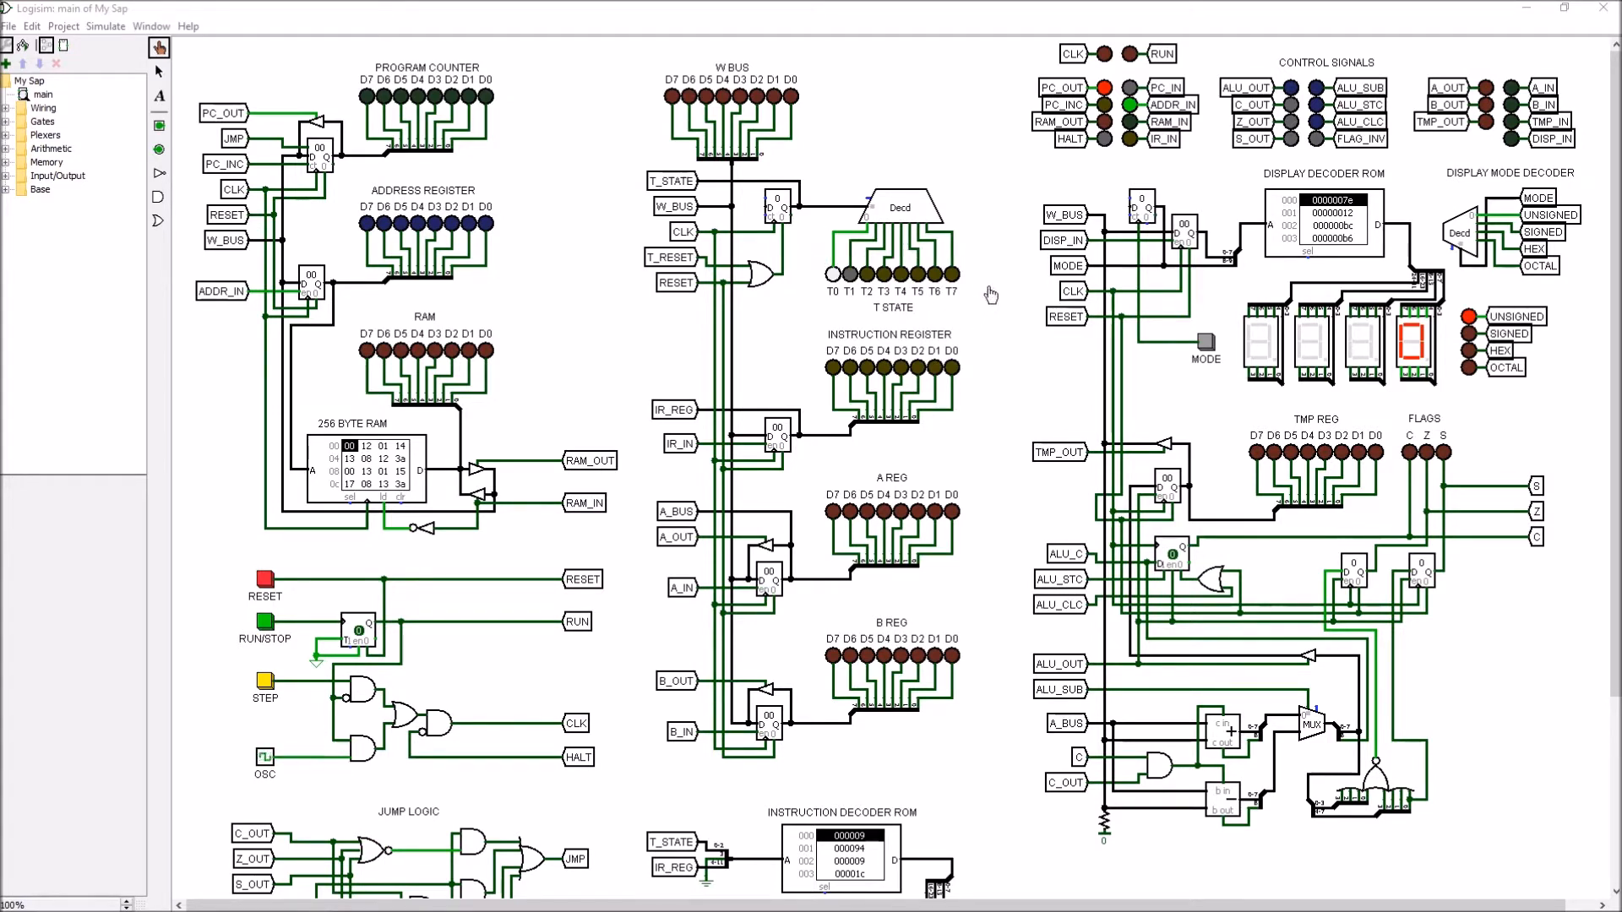
pyautogui.moveTo(807, 293)
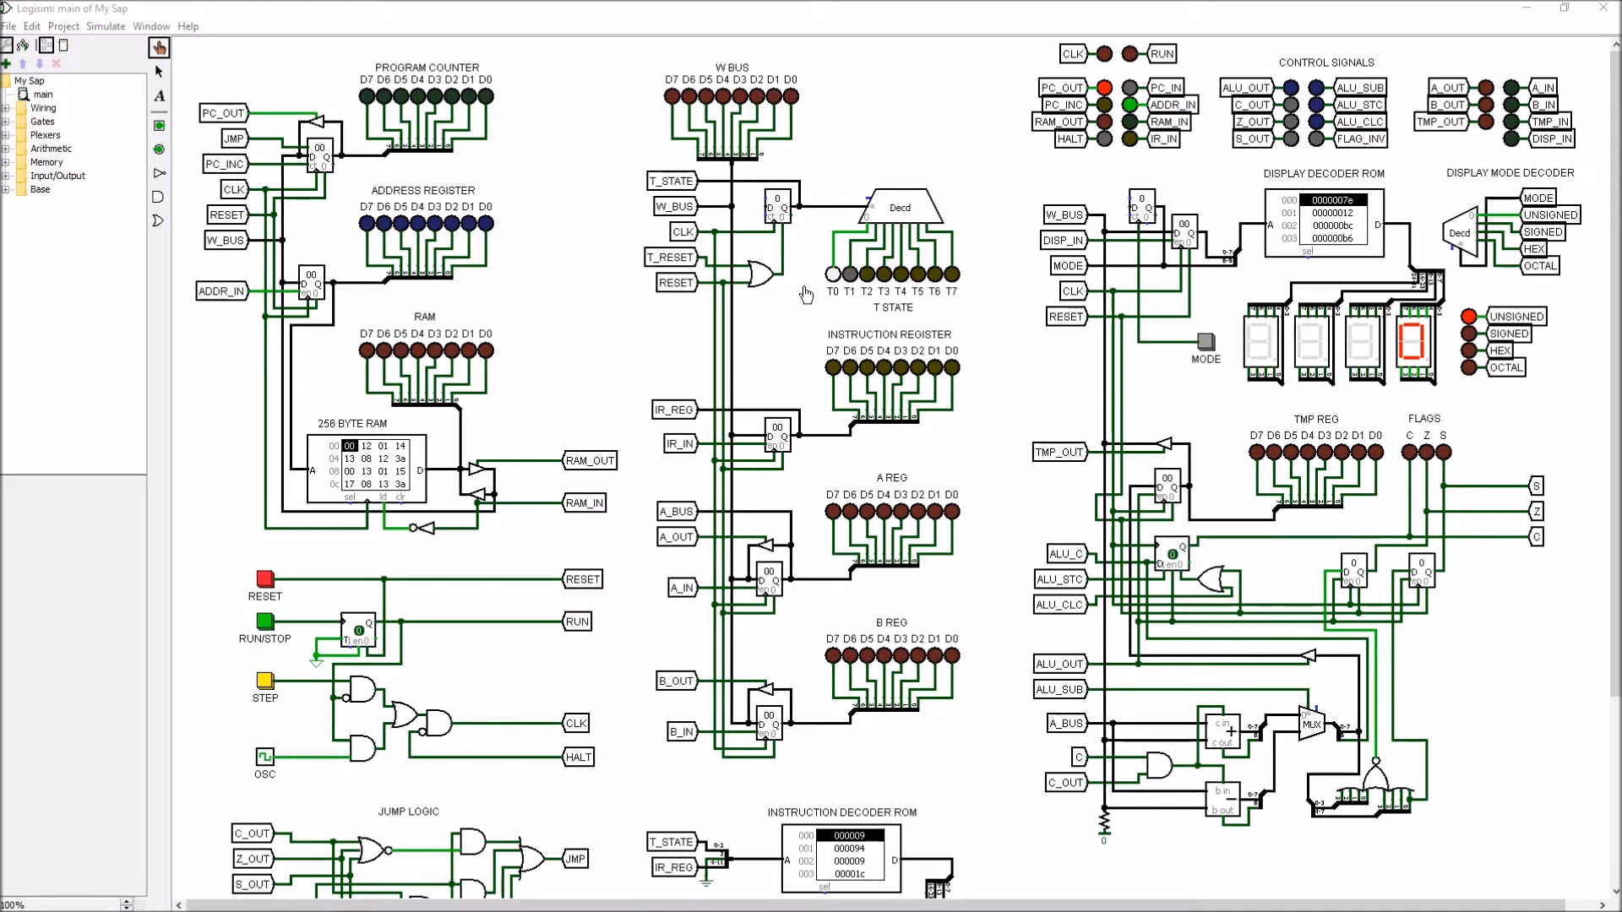
pyautogui.moveTo(983, 206)
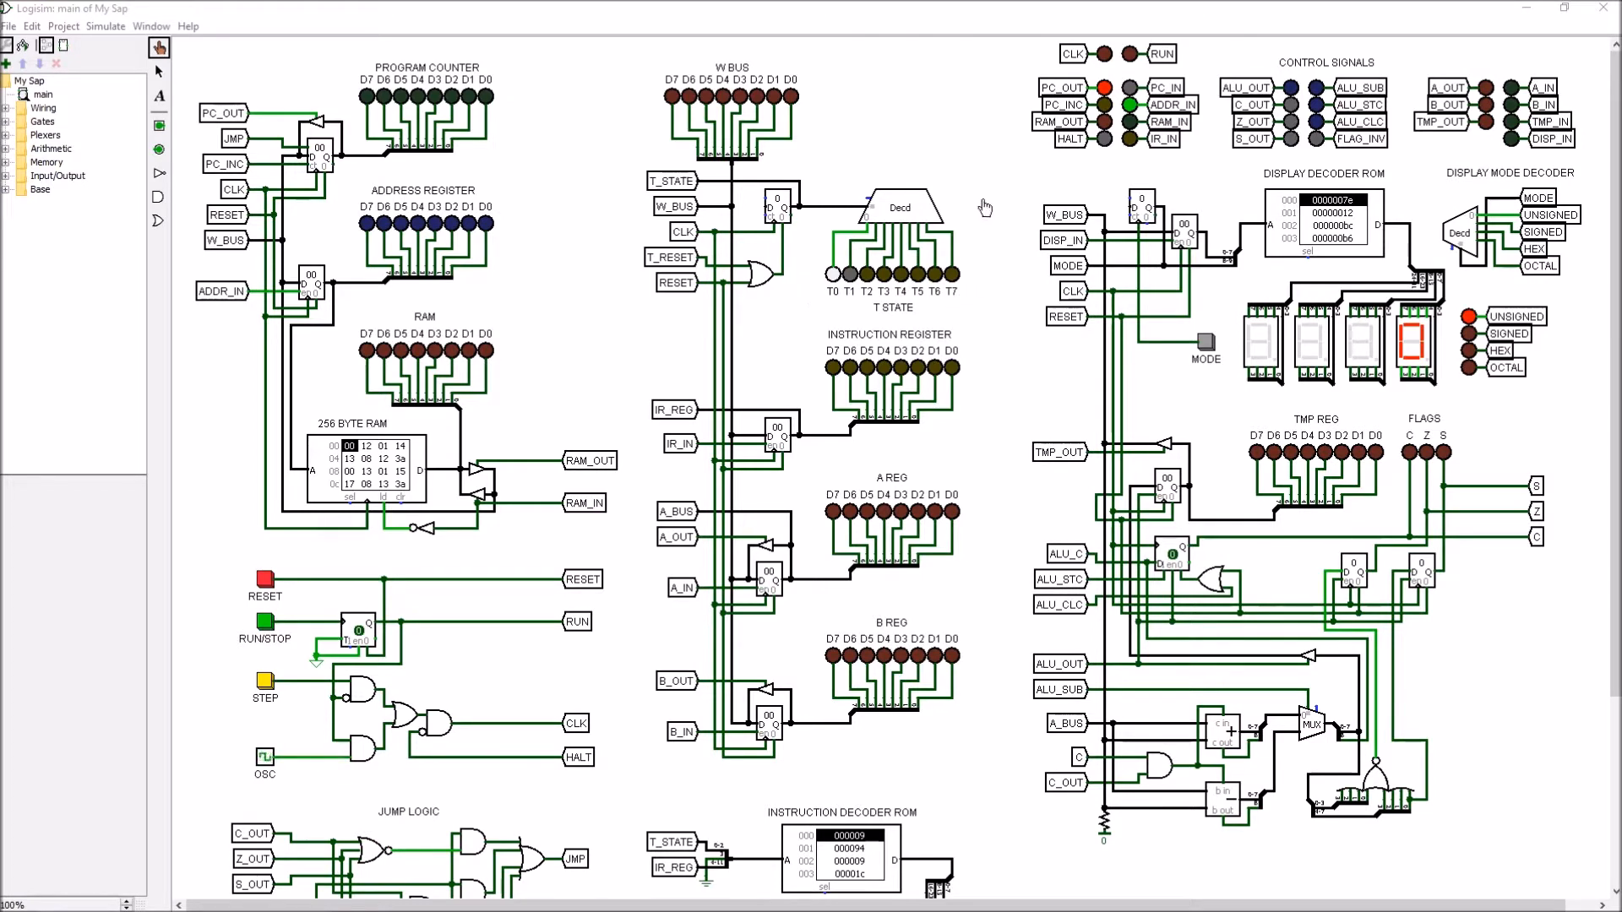
pyautogui.moveTo(882, 157)
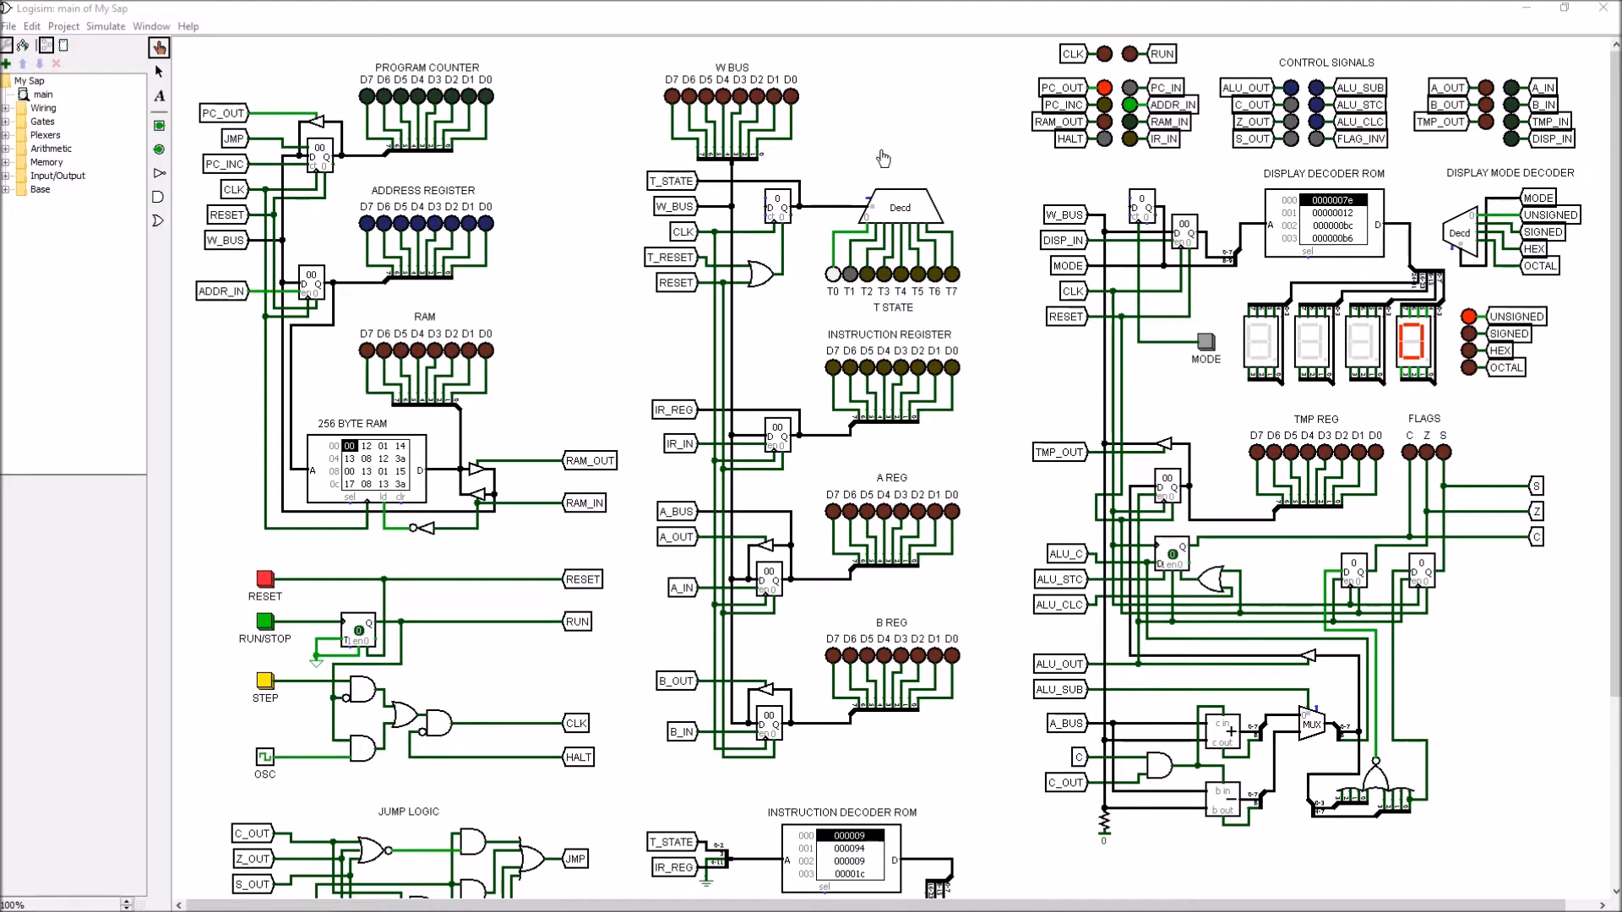
pyautogui.moveTo(644, 270)
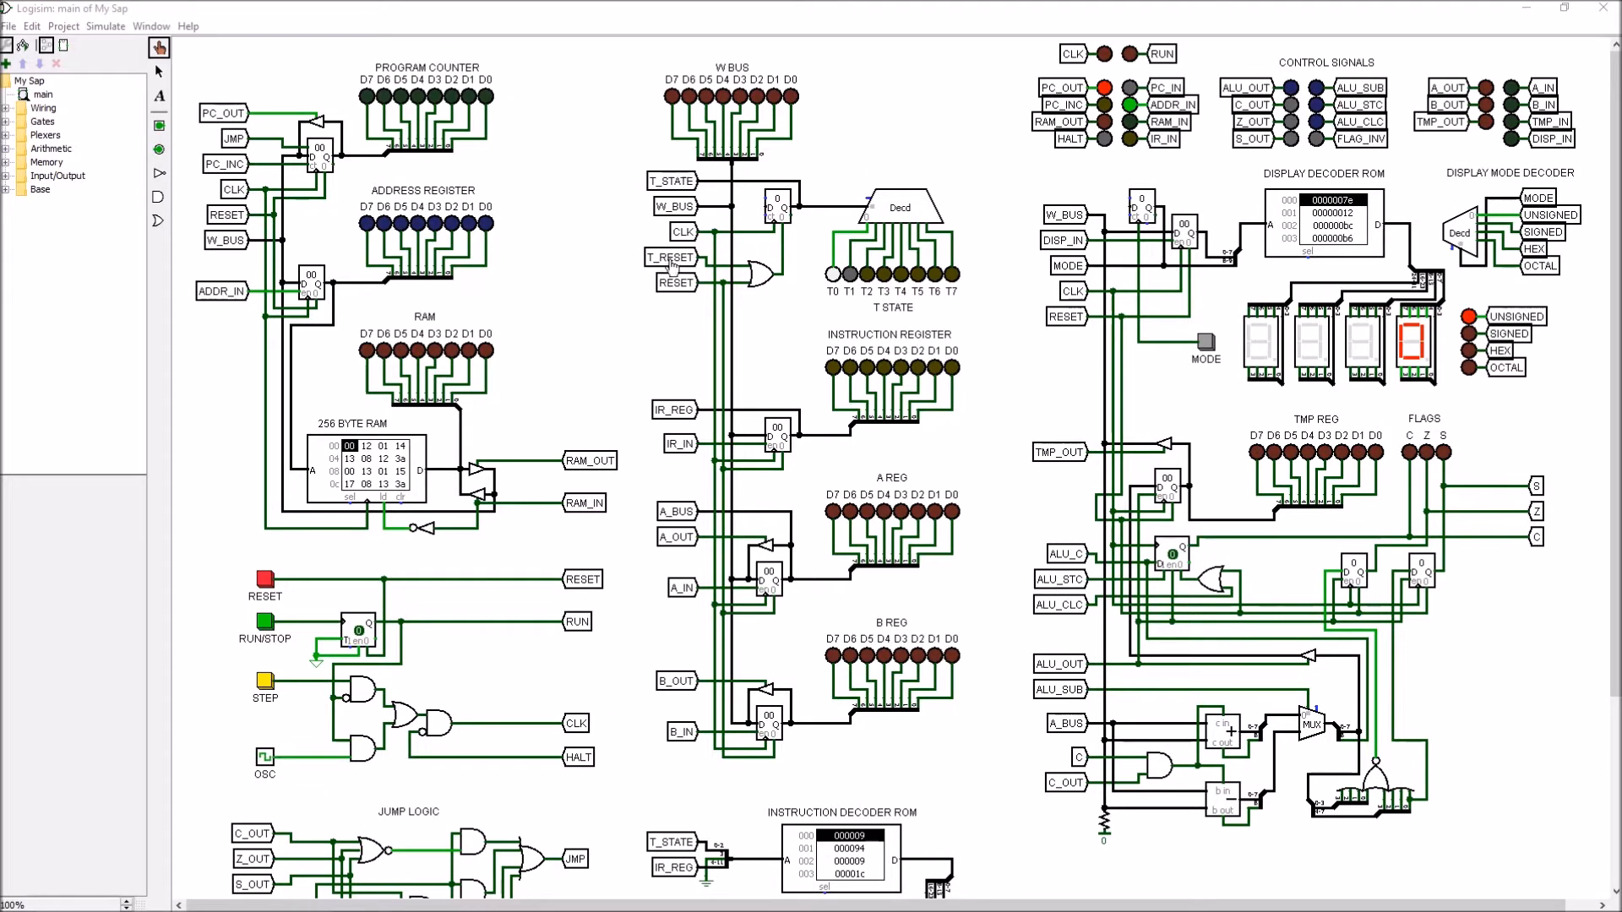
pyautogui.moveTo(809, 277)
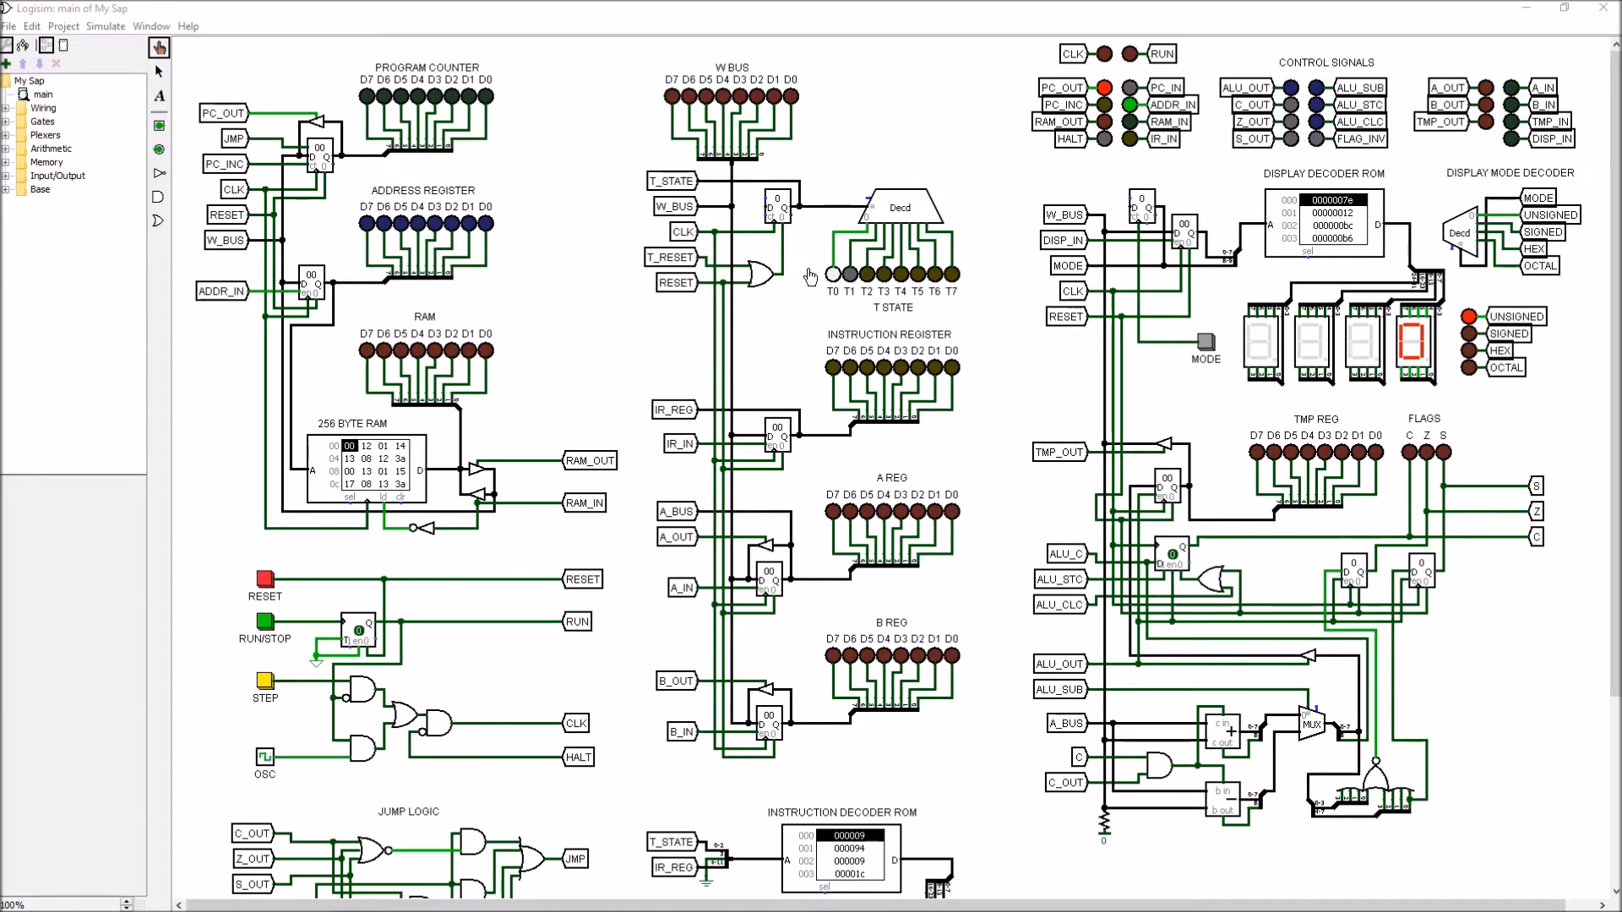
pyautogui.moveTo(831, 301)
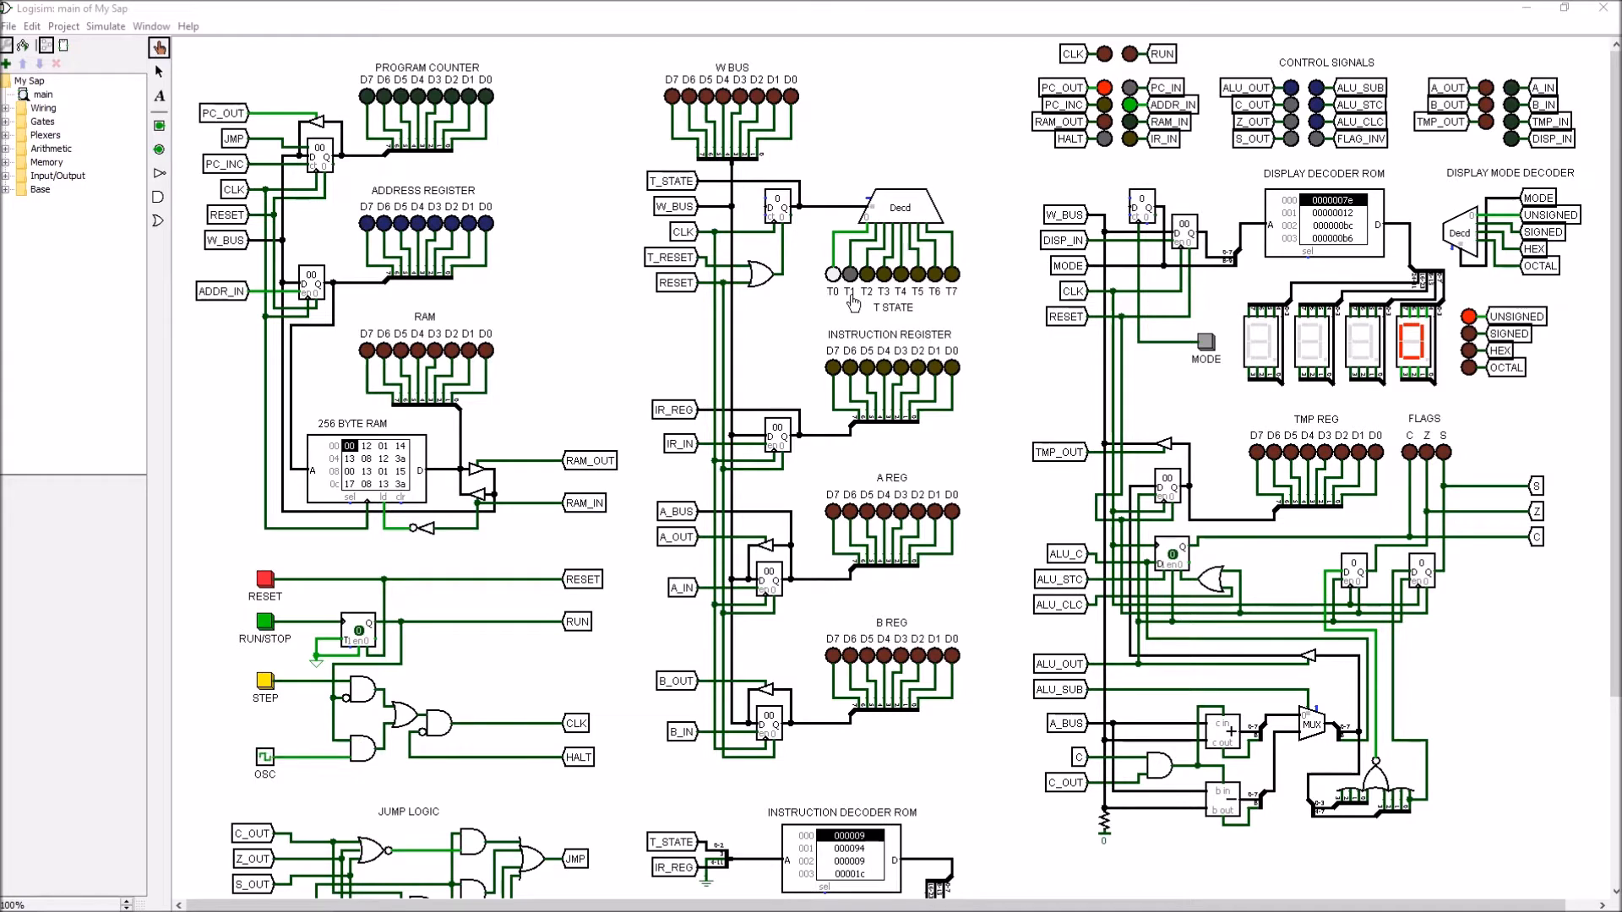
pyautogui.moveTo(844, 308)
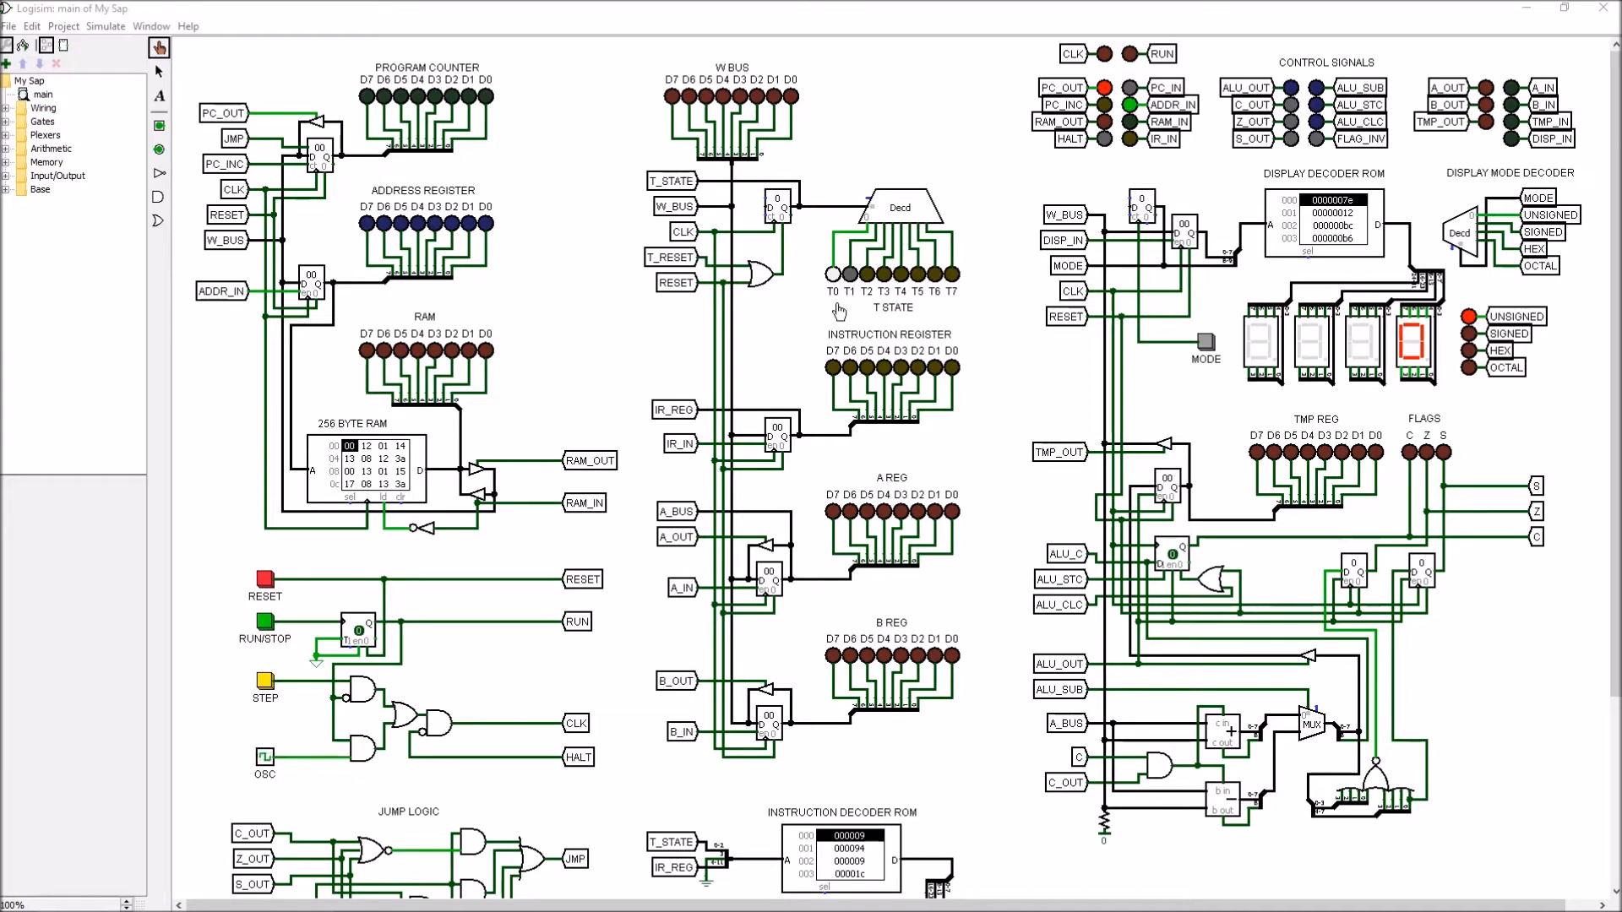
pyautogui.moveTo(527, 164)
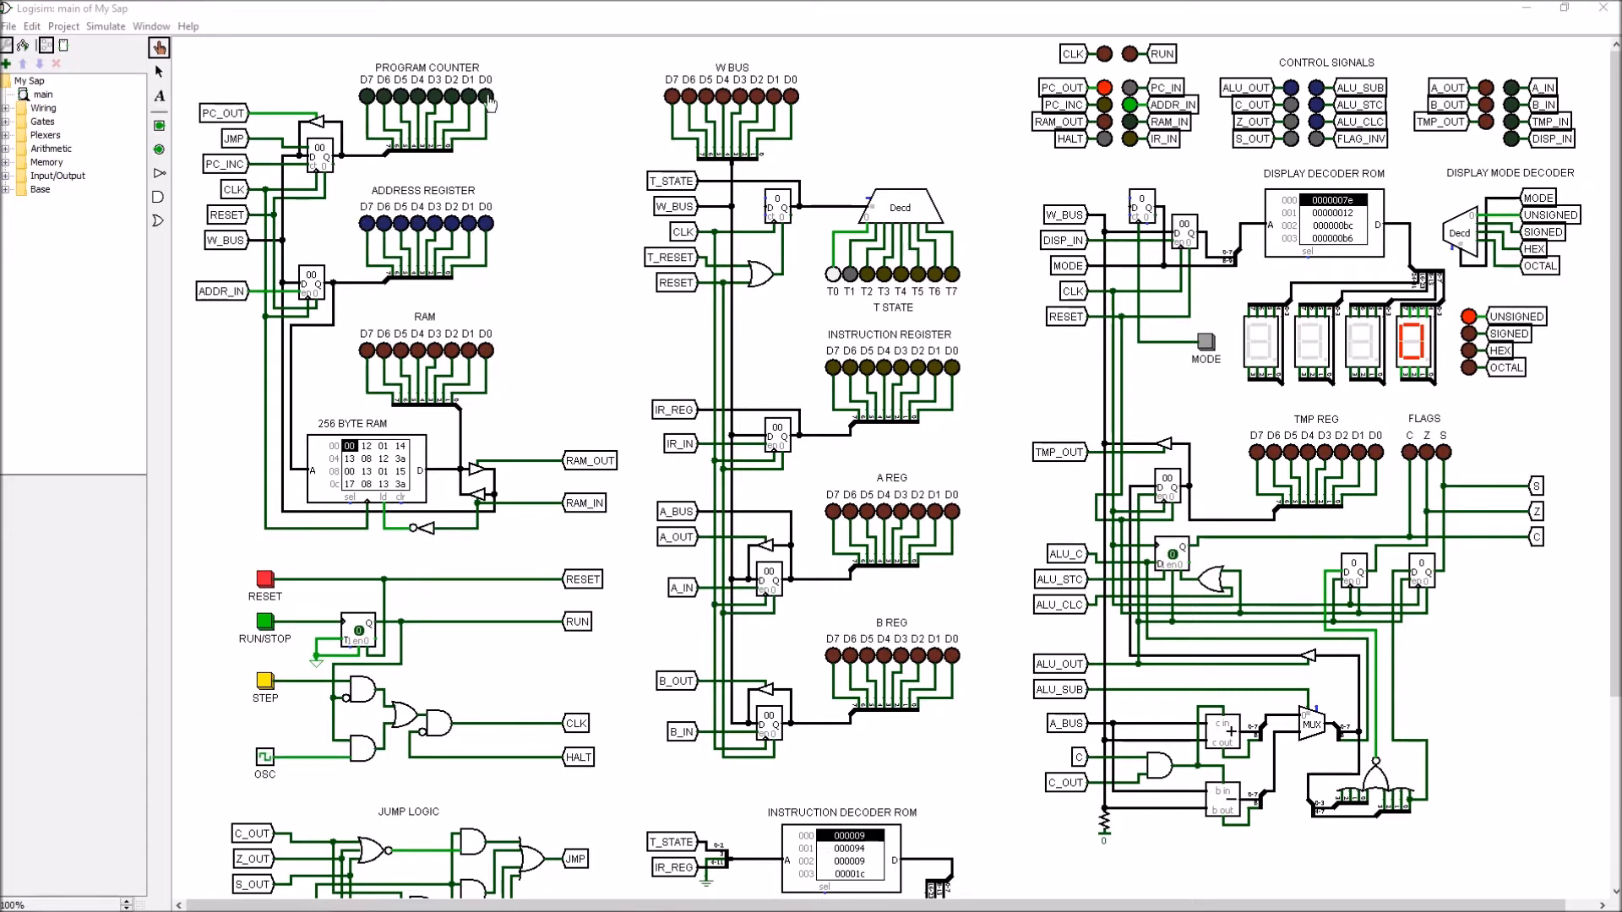
pyautogui.moveTo(316, 491)
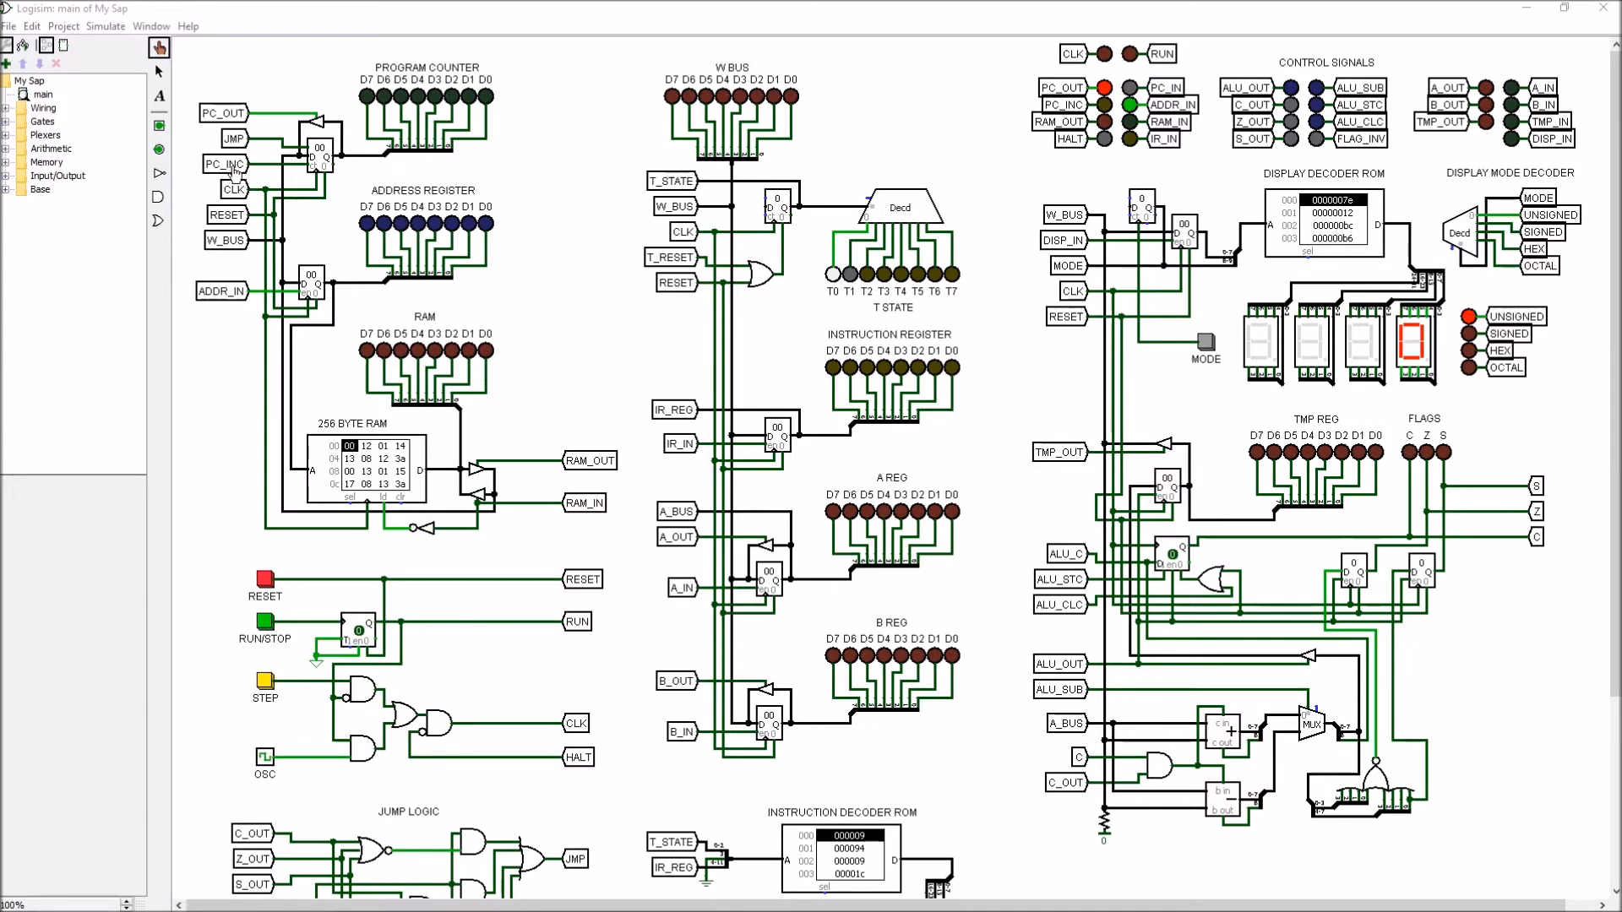
pyautogui.moveTo(402, 135)
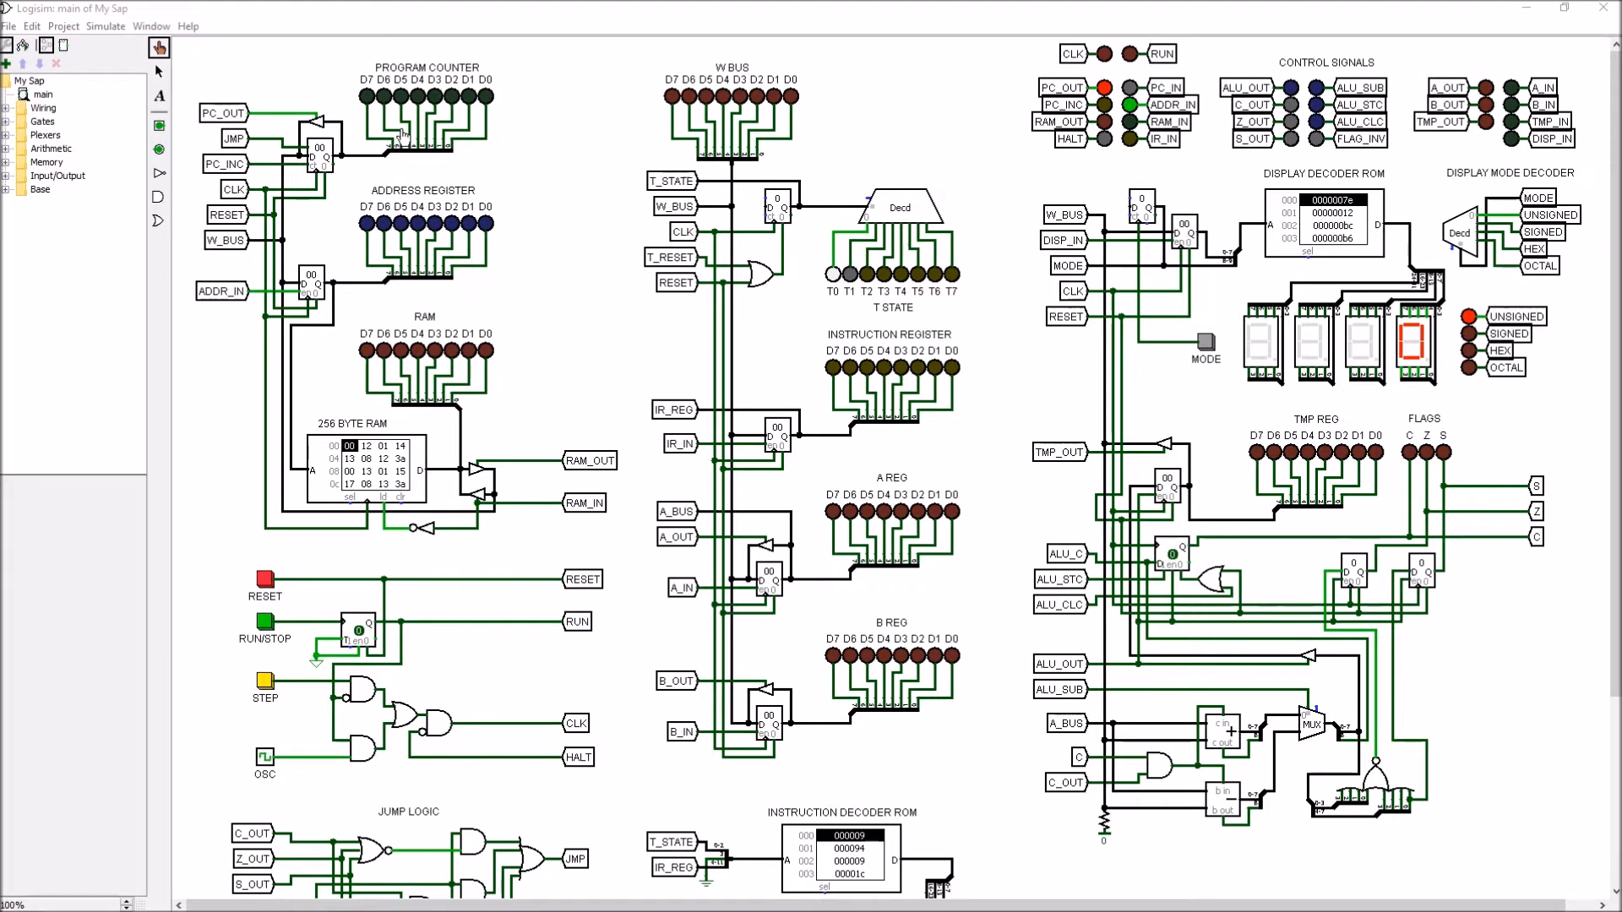
pyautogui.moveTo(759, 149)
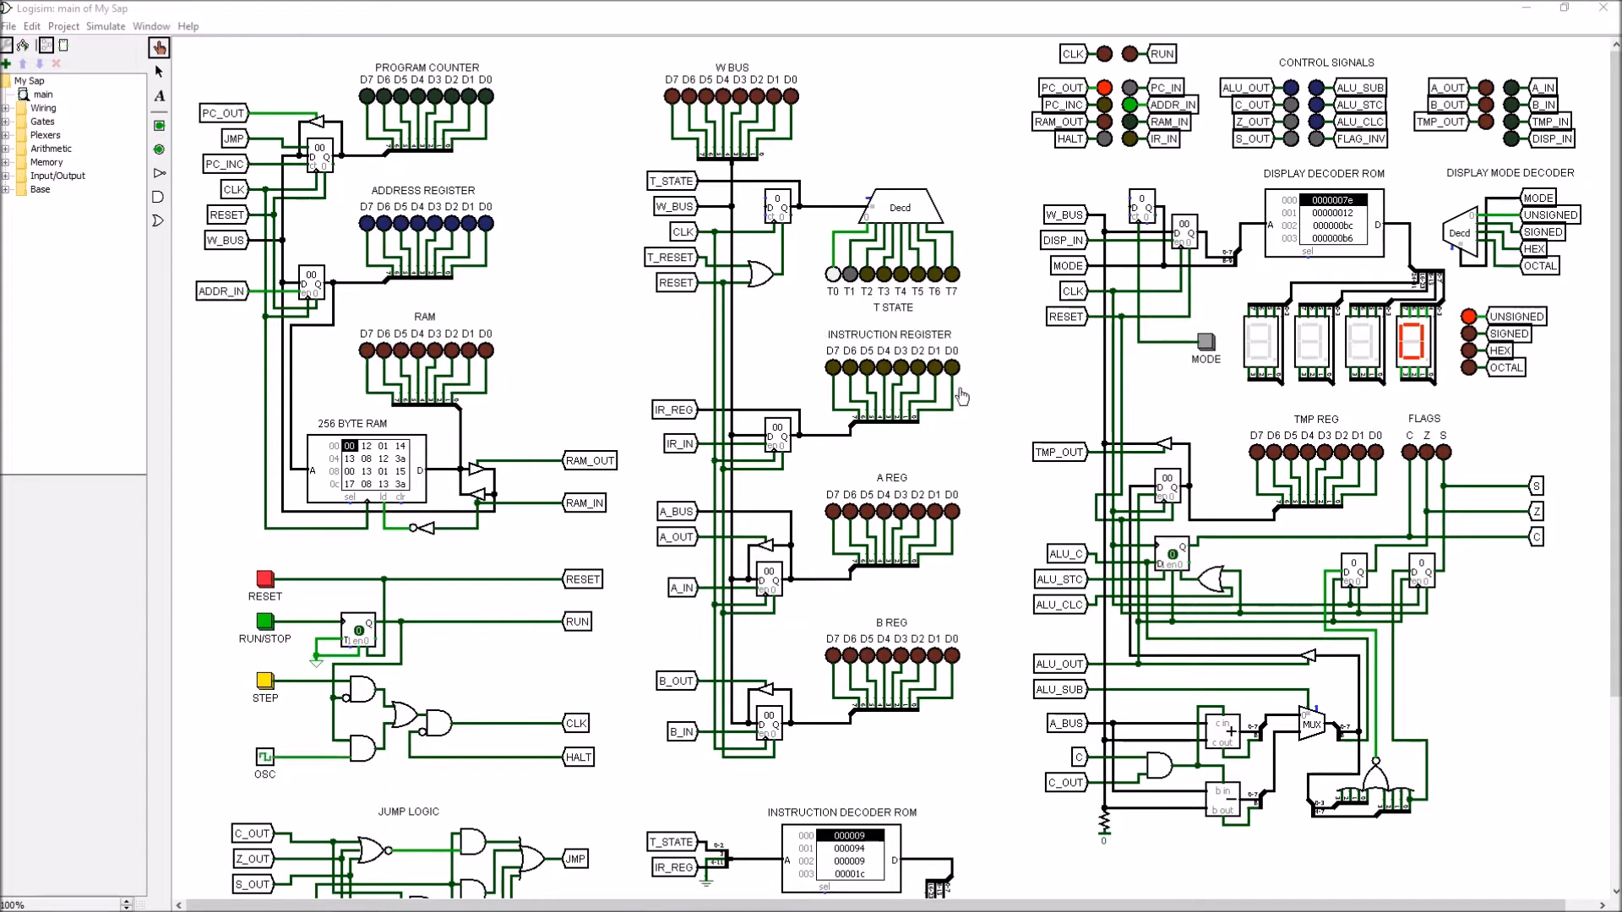
pyautogui.moveTo(817, 293)
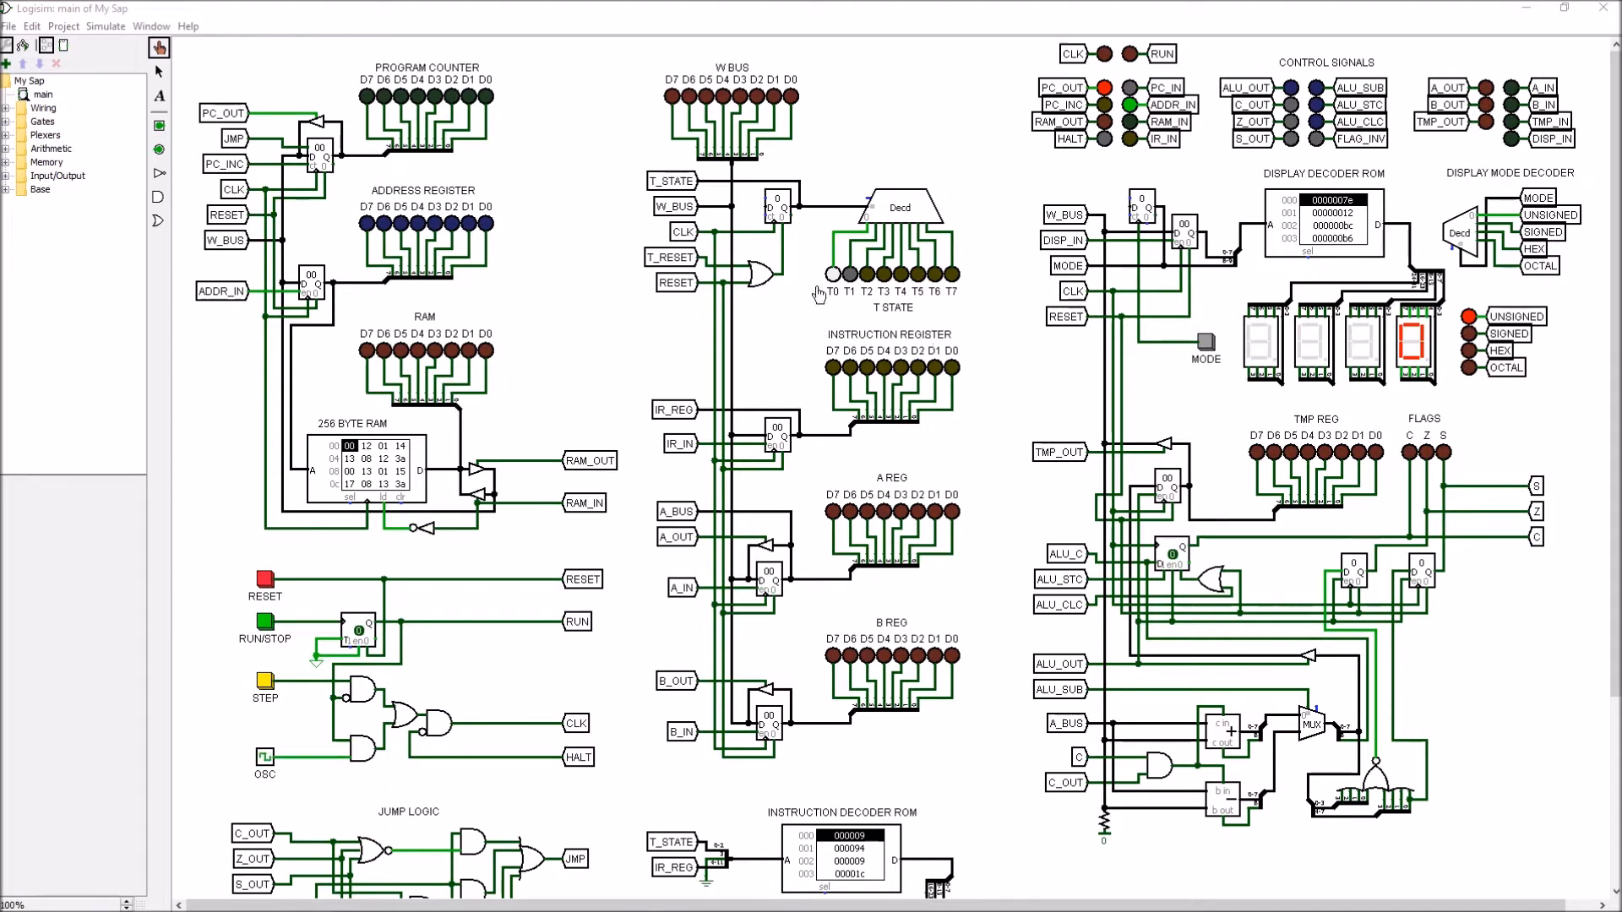
pyautogui.moveTo(843, 214)
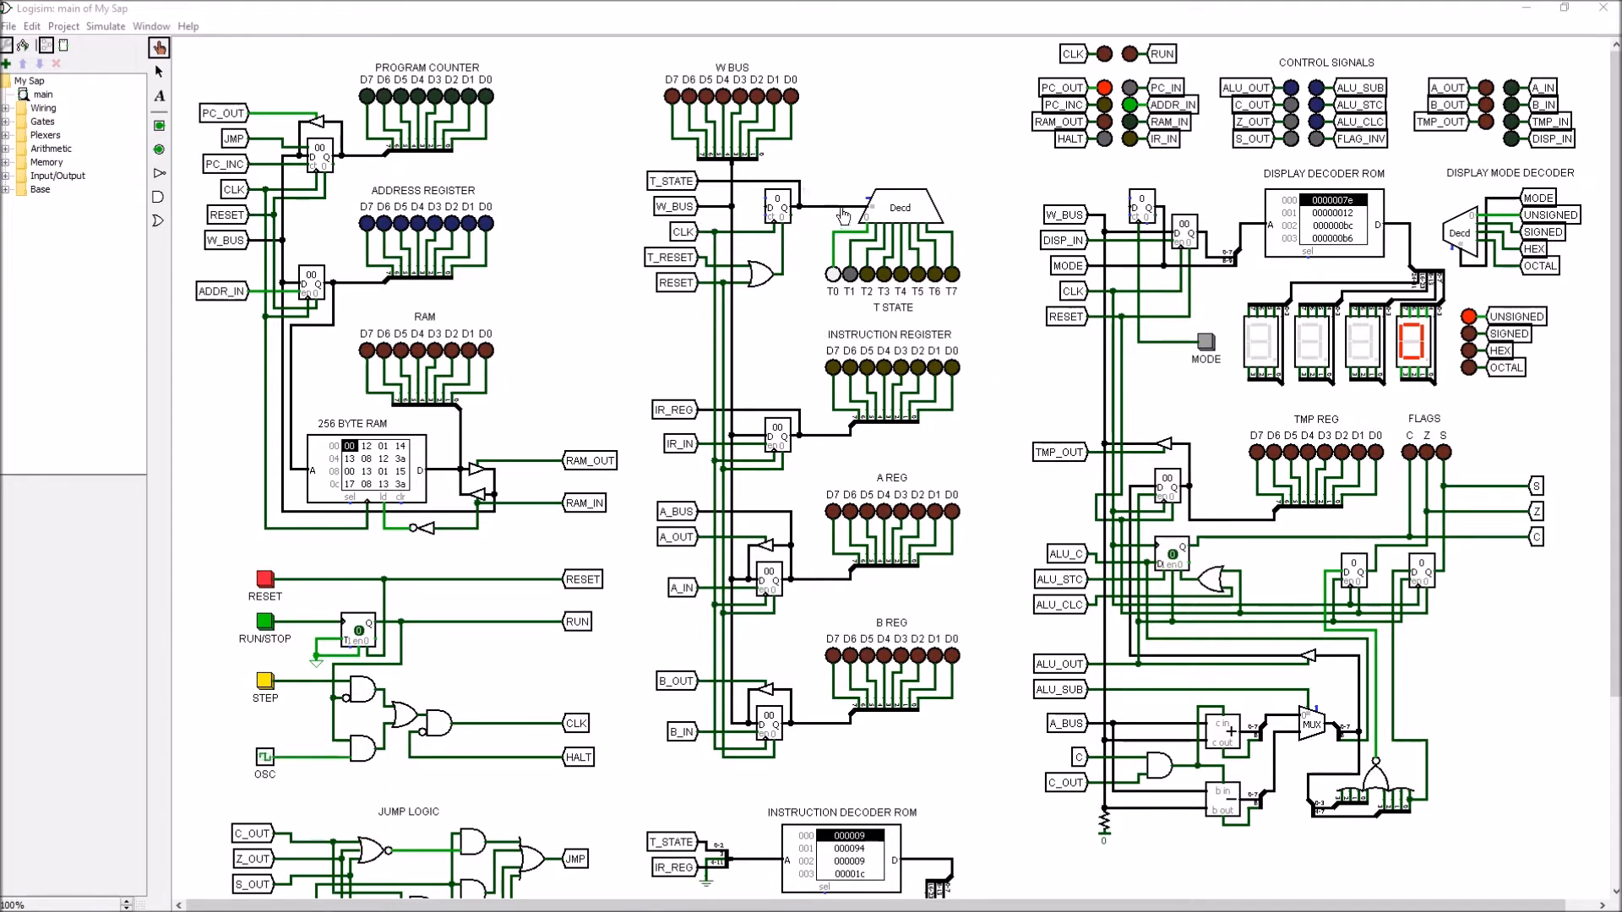
pyautogui.moveTo(809, 225)
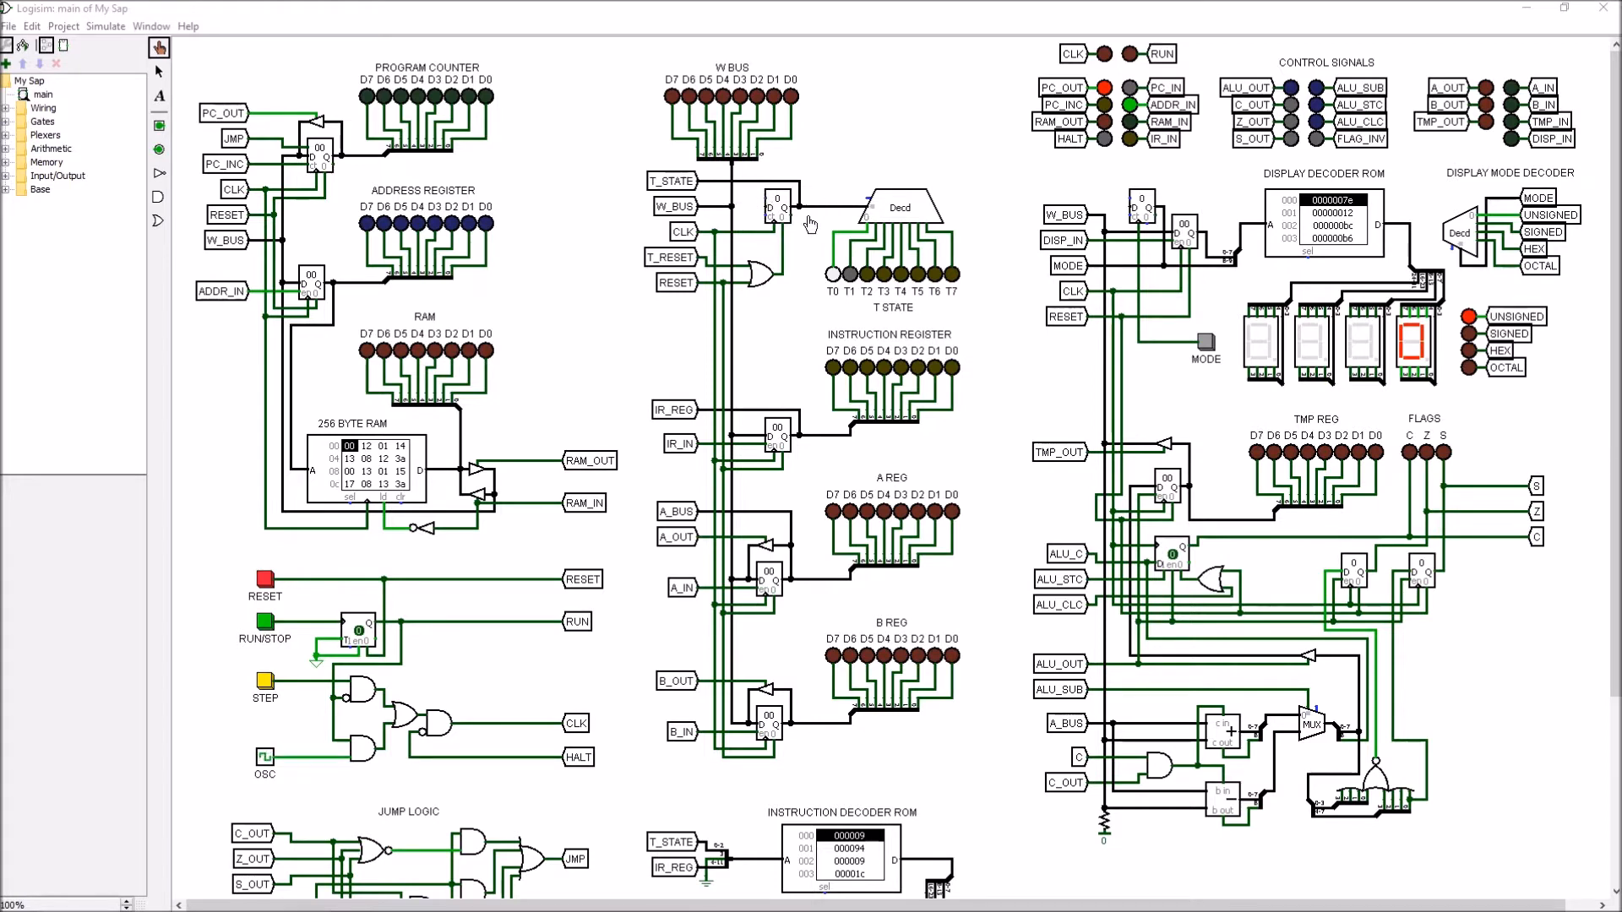
# - Scroll the canvas down to the Jump Logic and Instruction Decoder ROM sections
pyautogui.scroll(-3)
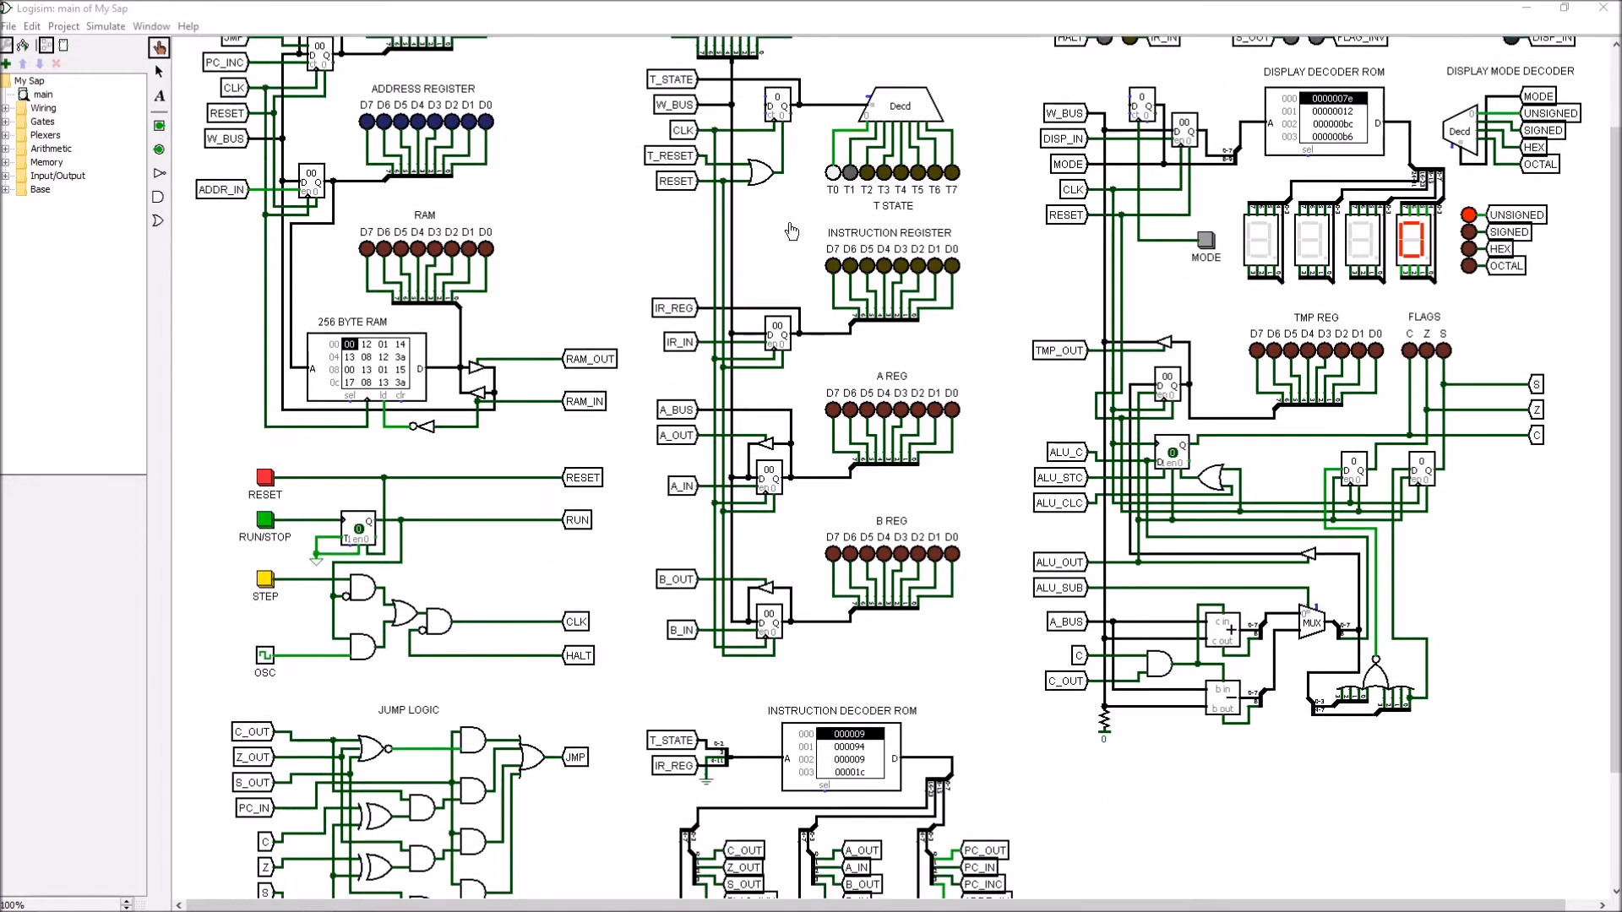
pyautogui.scroll(-3)
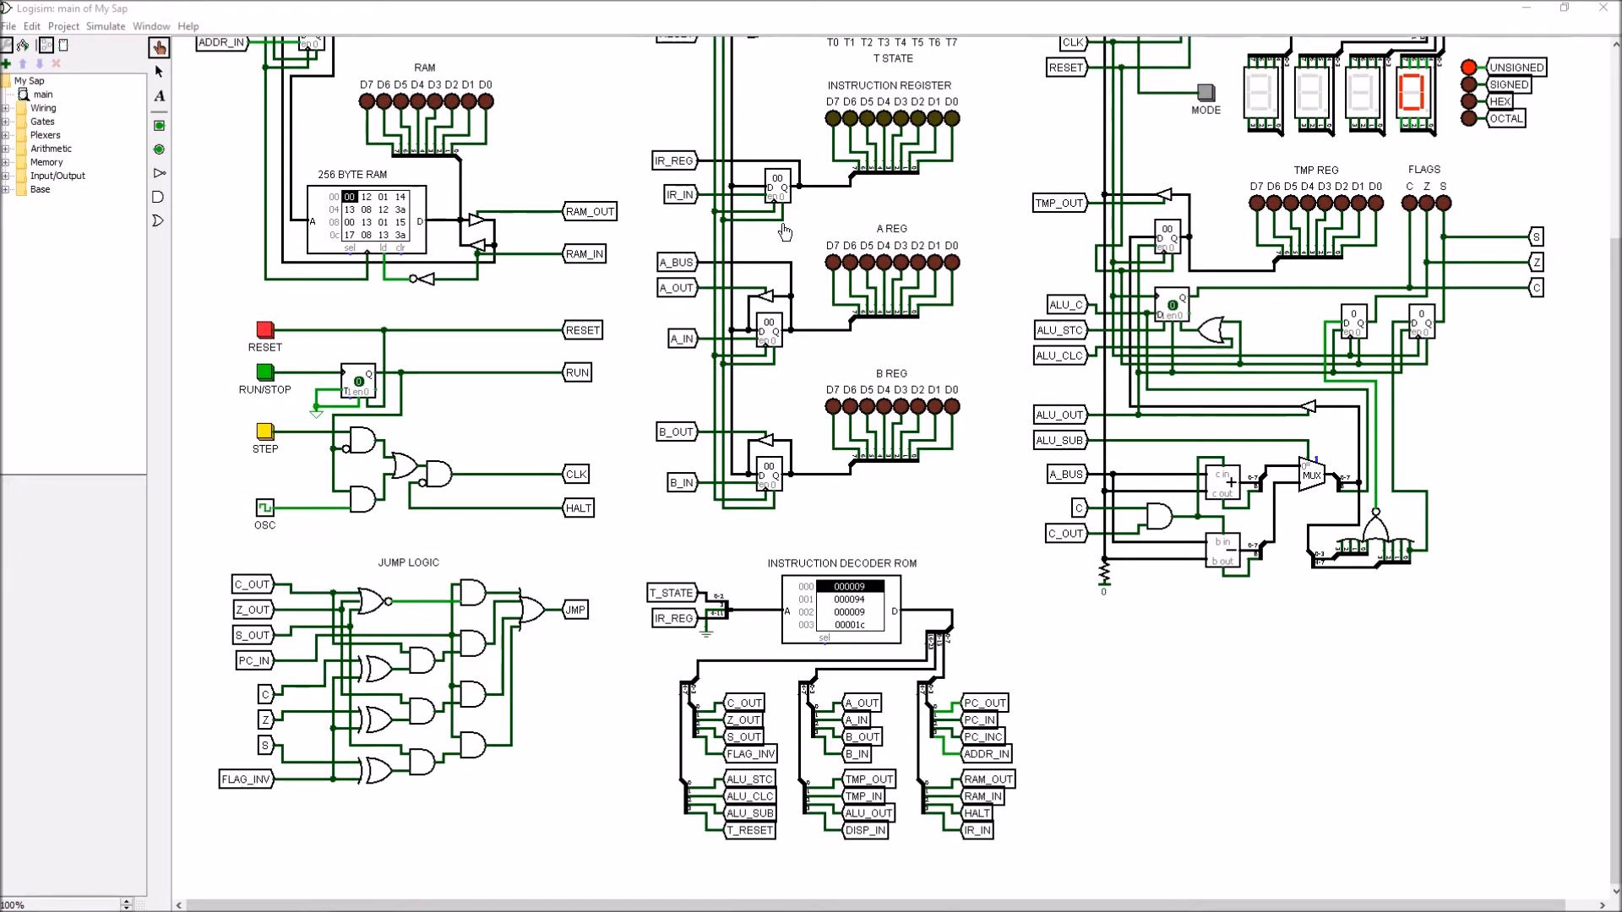
pyautogui.moveTo(823, 608)
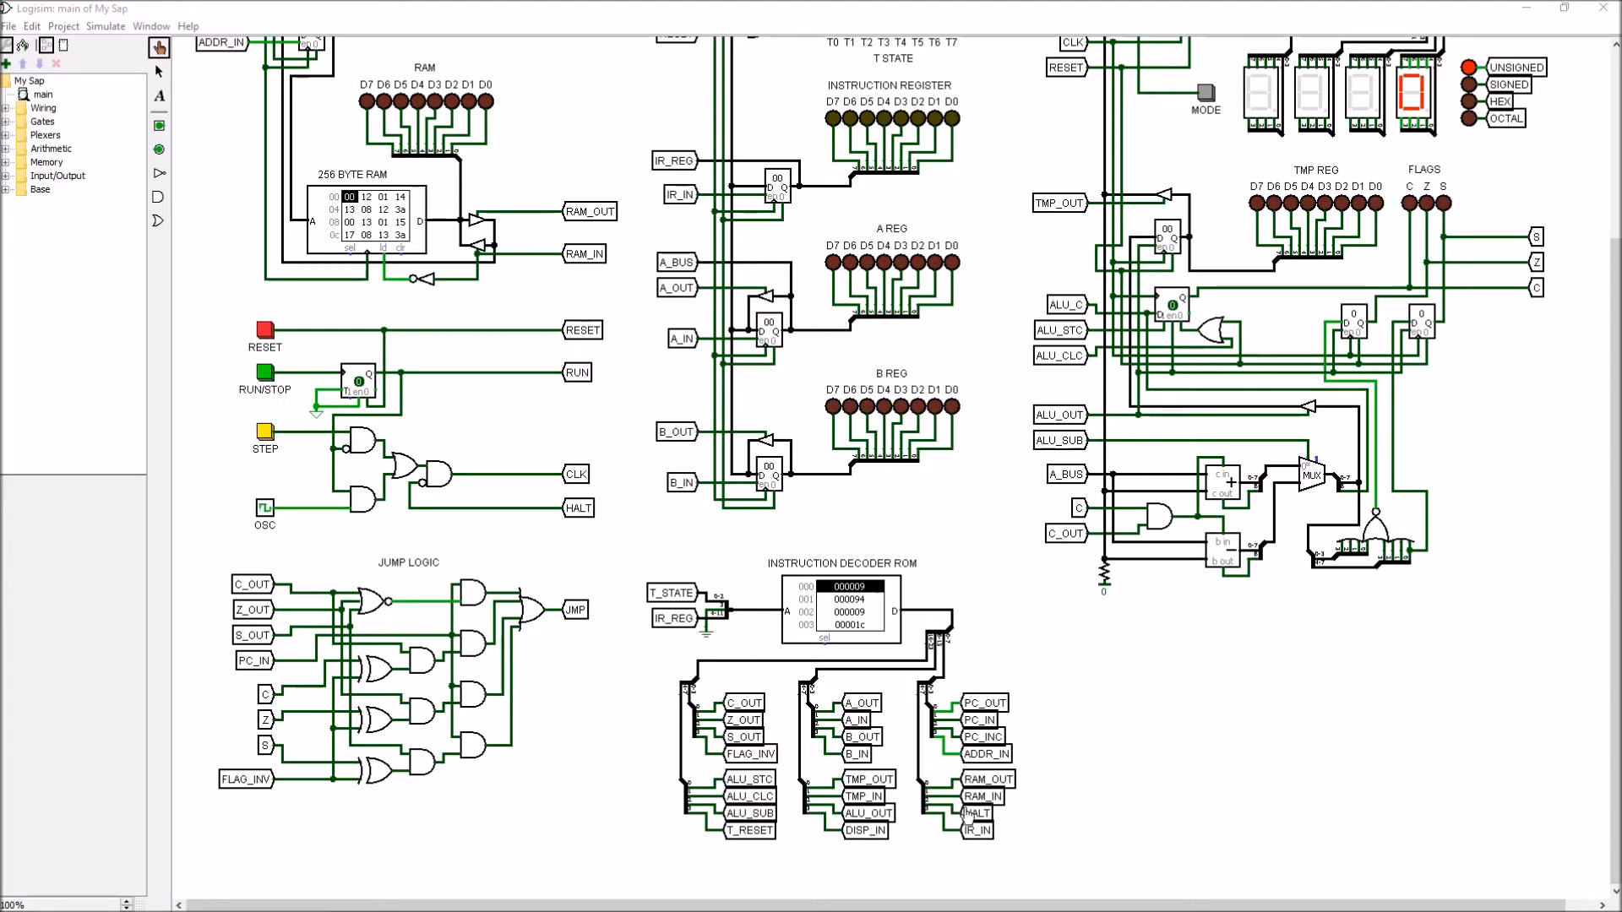
pyautogui.moveTo(784, 711)
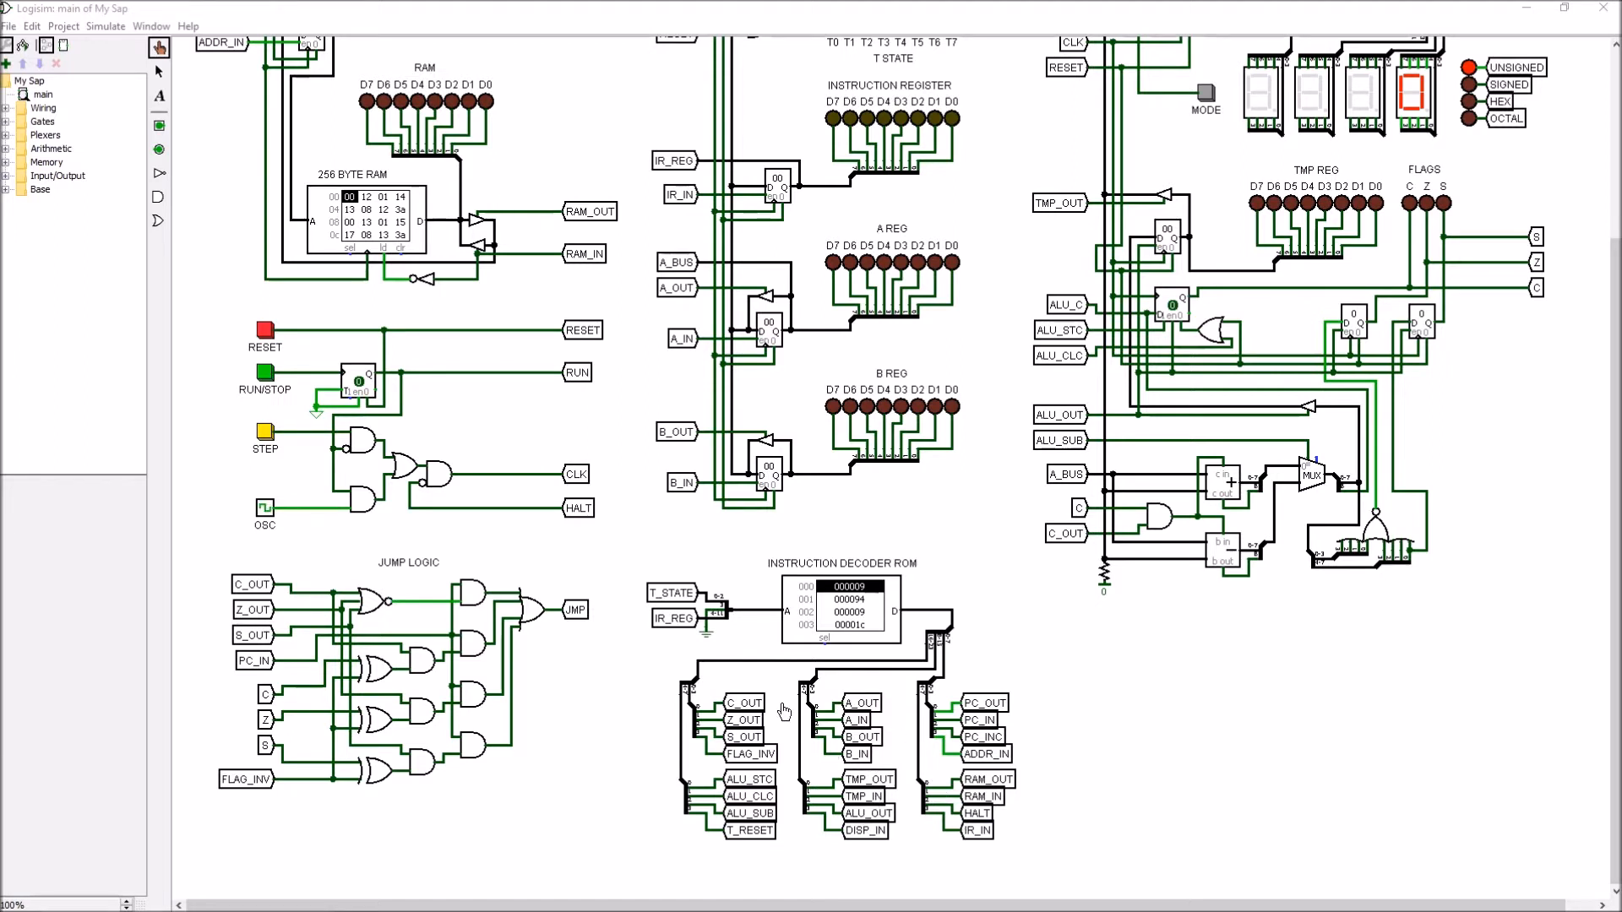
pyautogui.moveTo(756, 828)
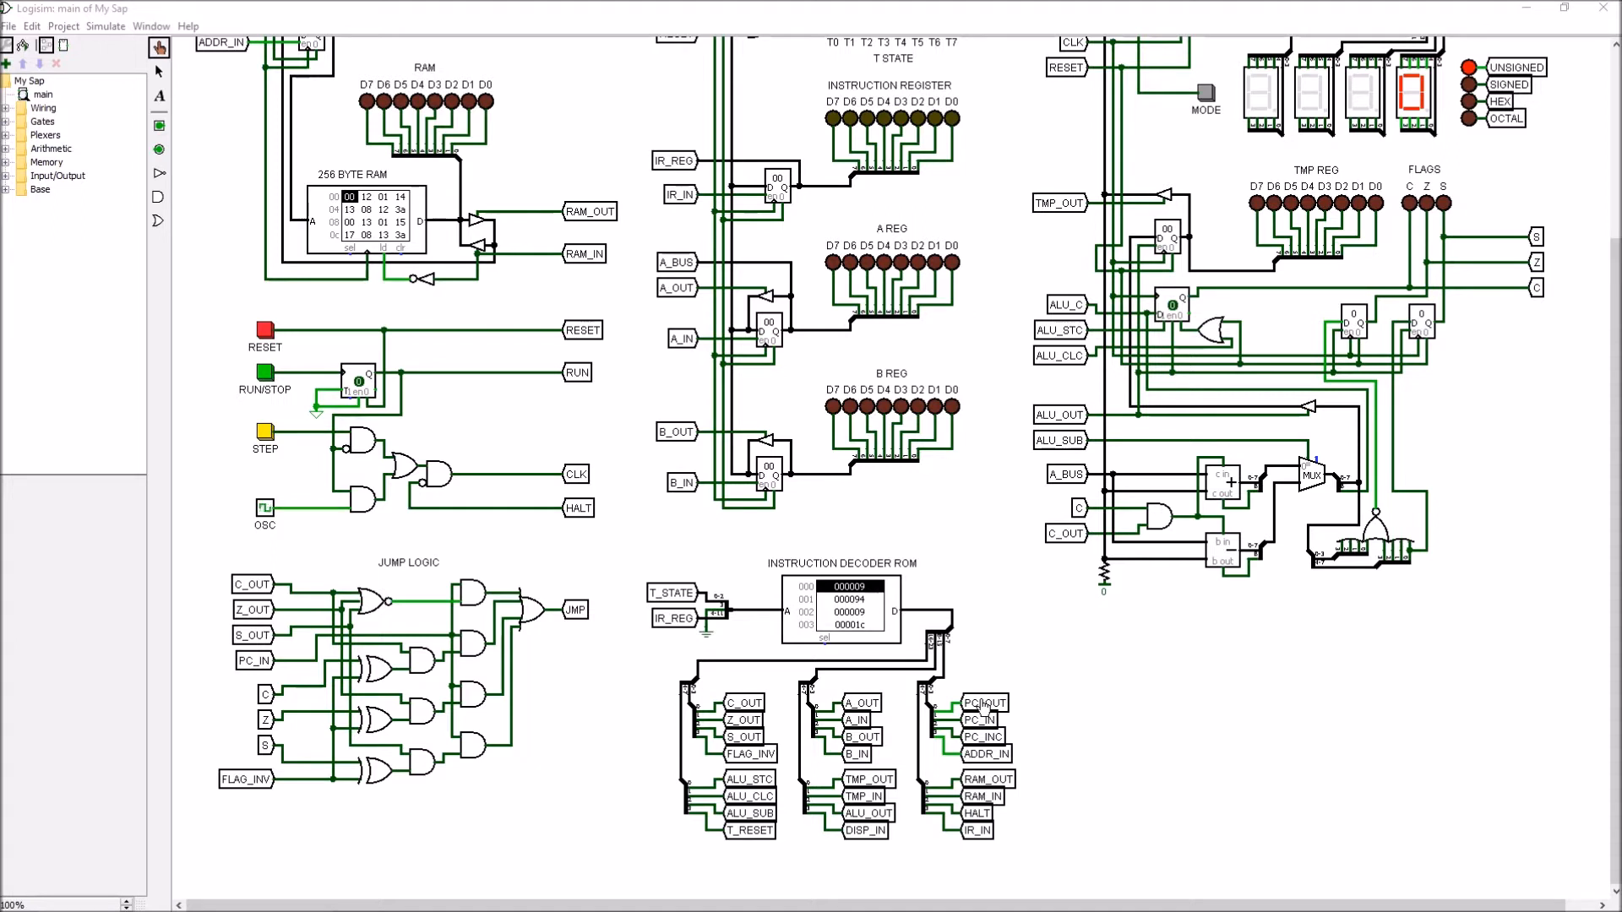
pyautogui.moveTo(906, 712)
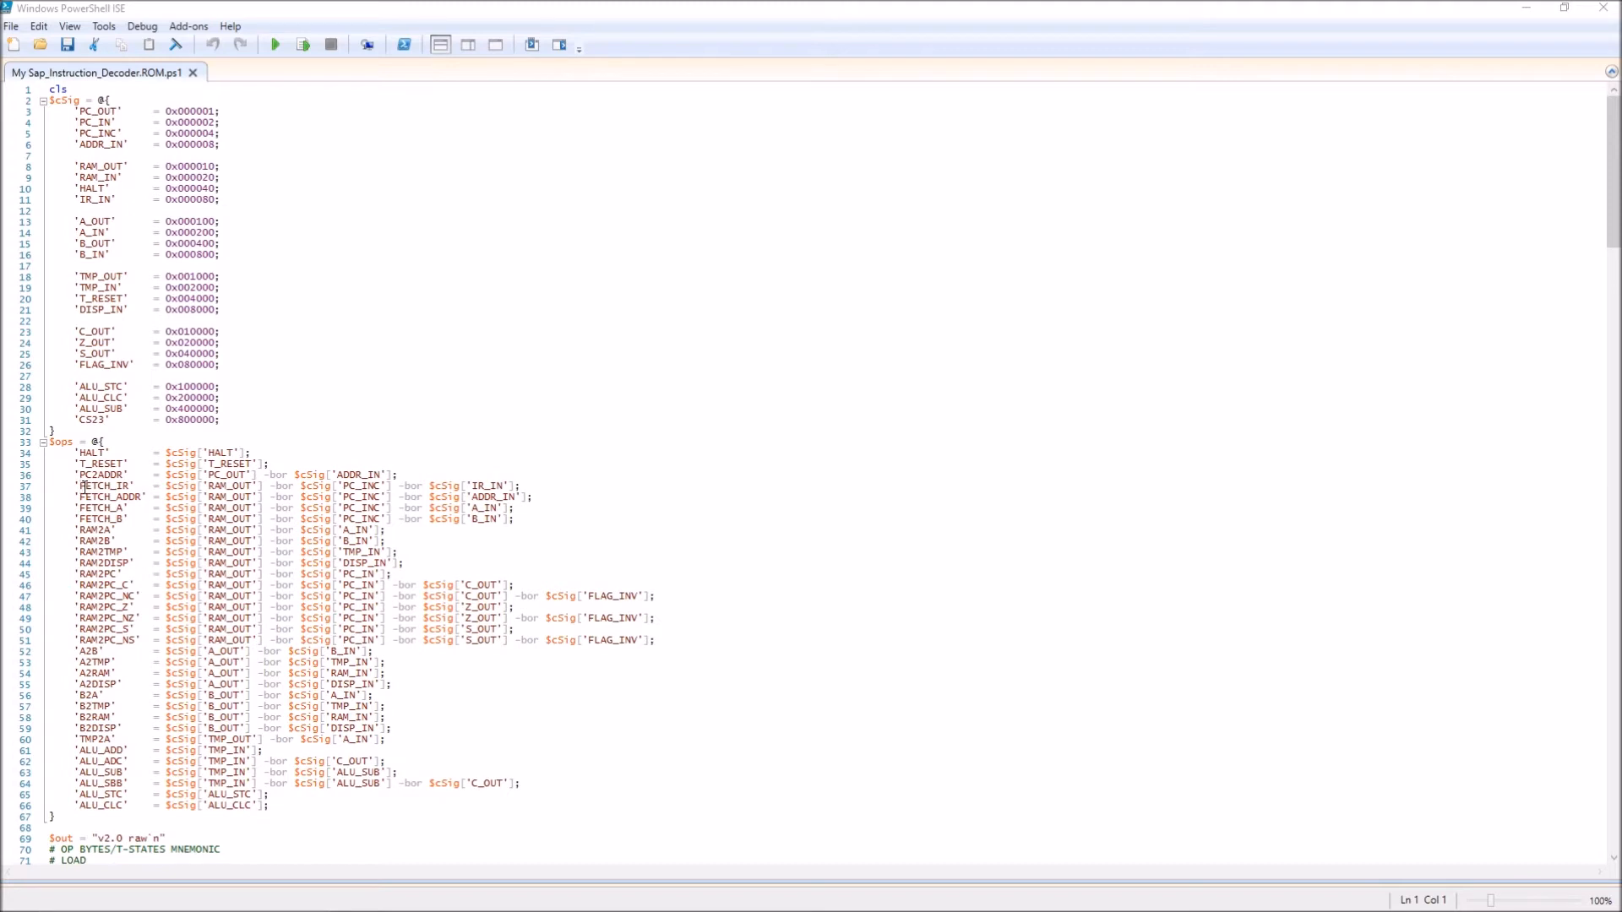
# - Bring the My Sap_Instruction_Decoder.ROM.ps1 editor tab into focus in PowerShell ISE
pyautogui.click(79, 487)
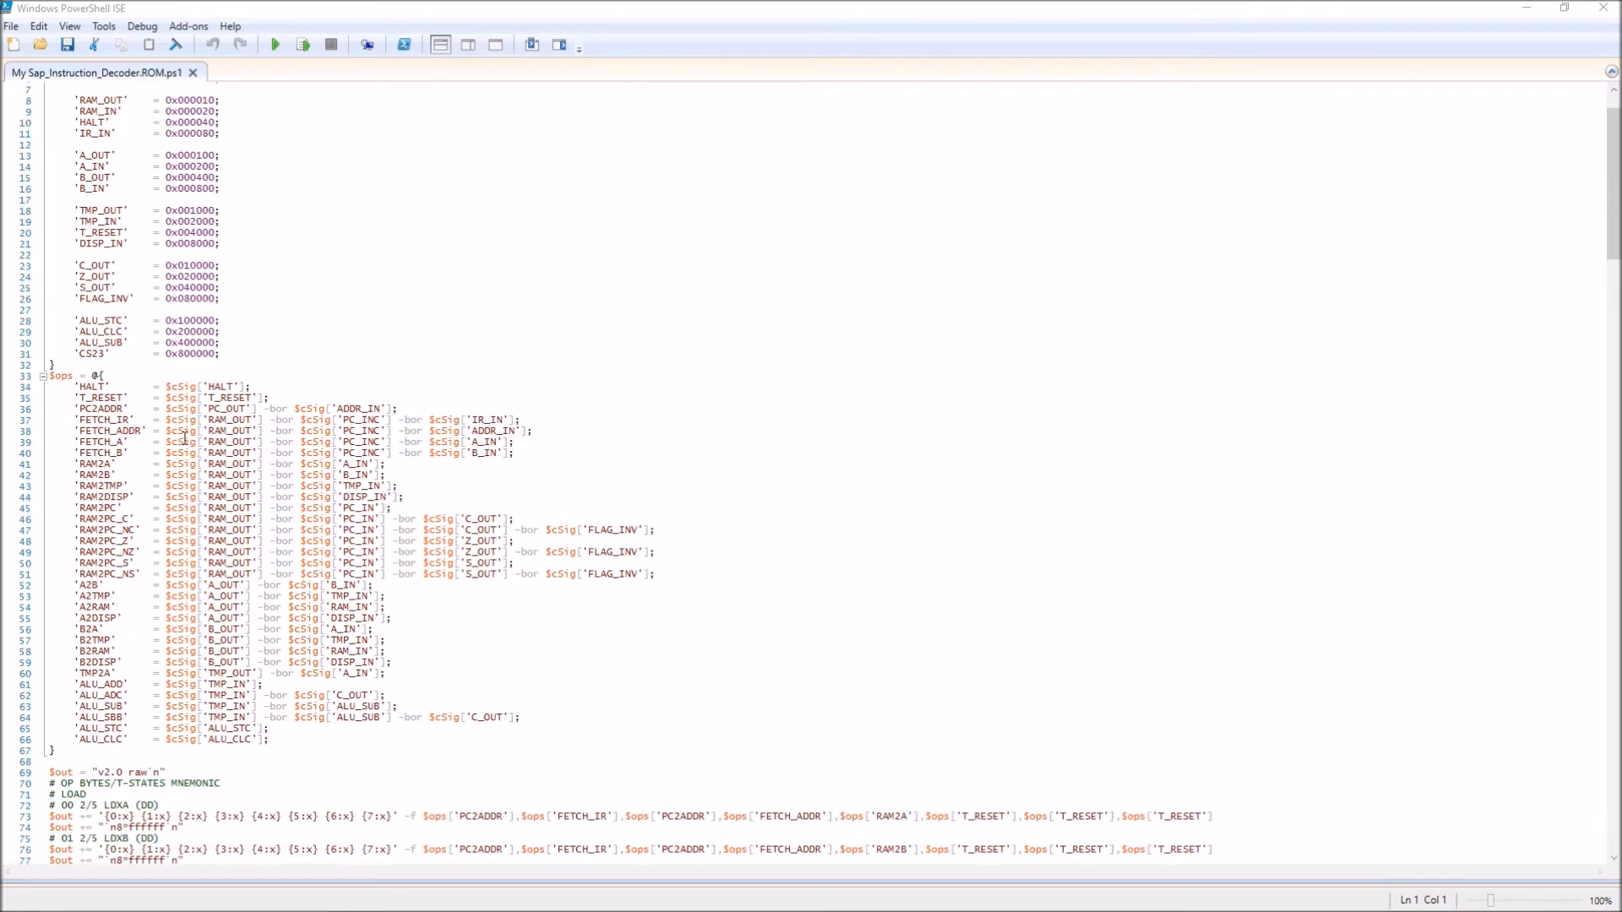
pyautogui.scroll(-3)
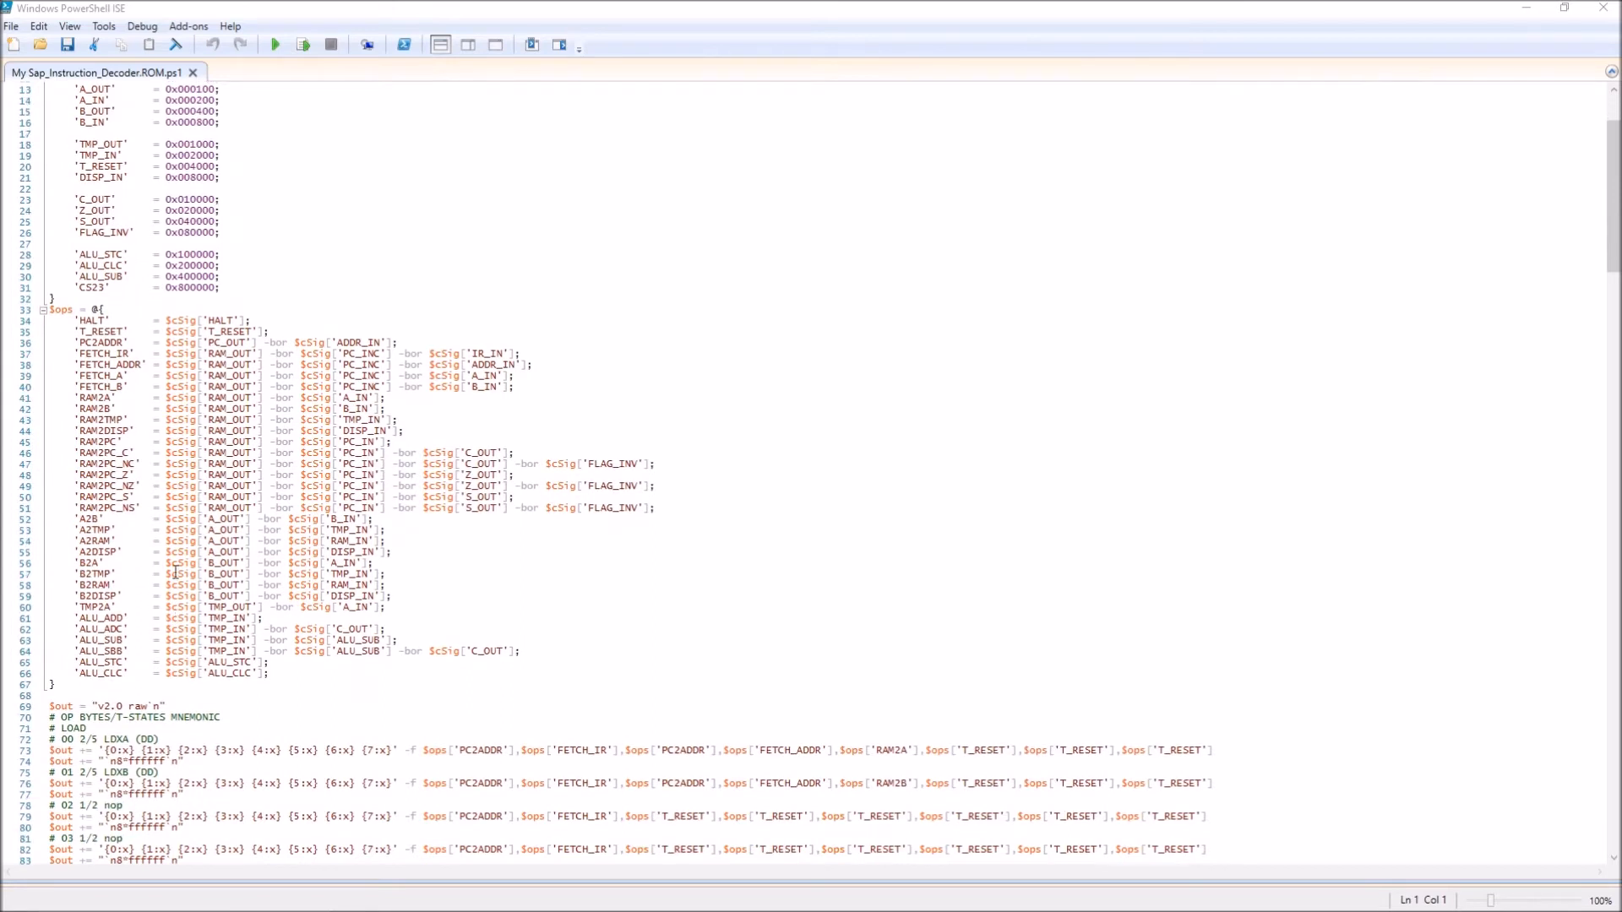
pyautogui.scroll(-3)
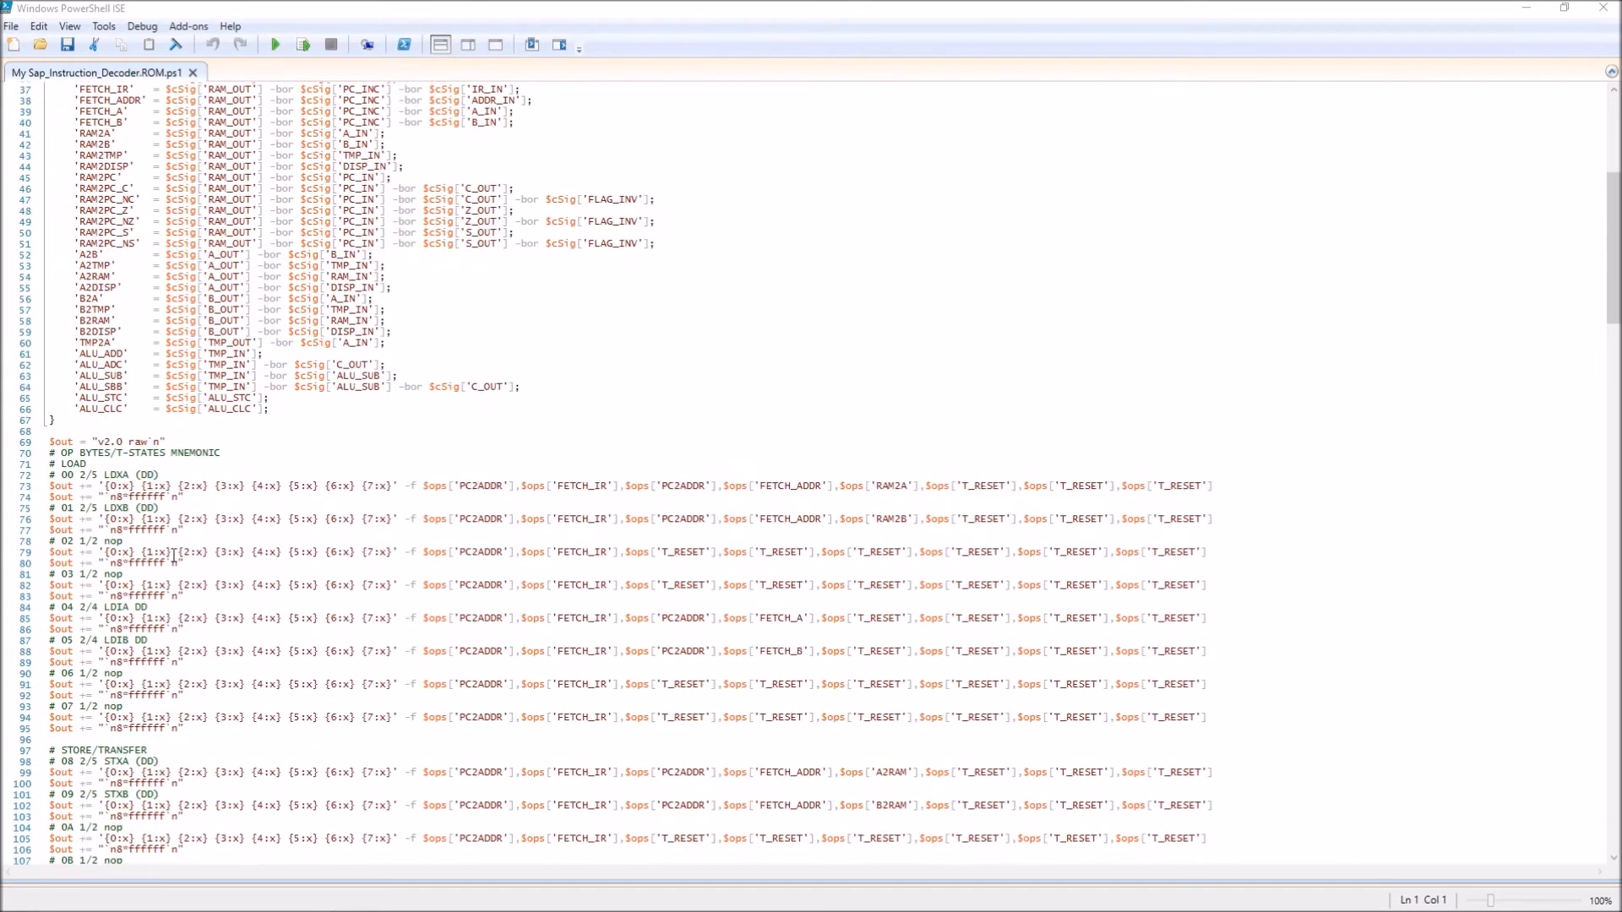
pyautogui.scroll(-3)
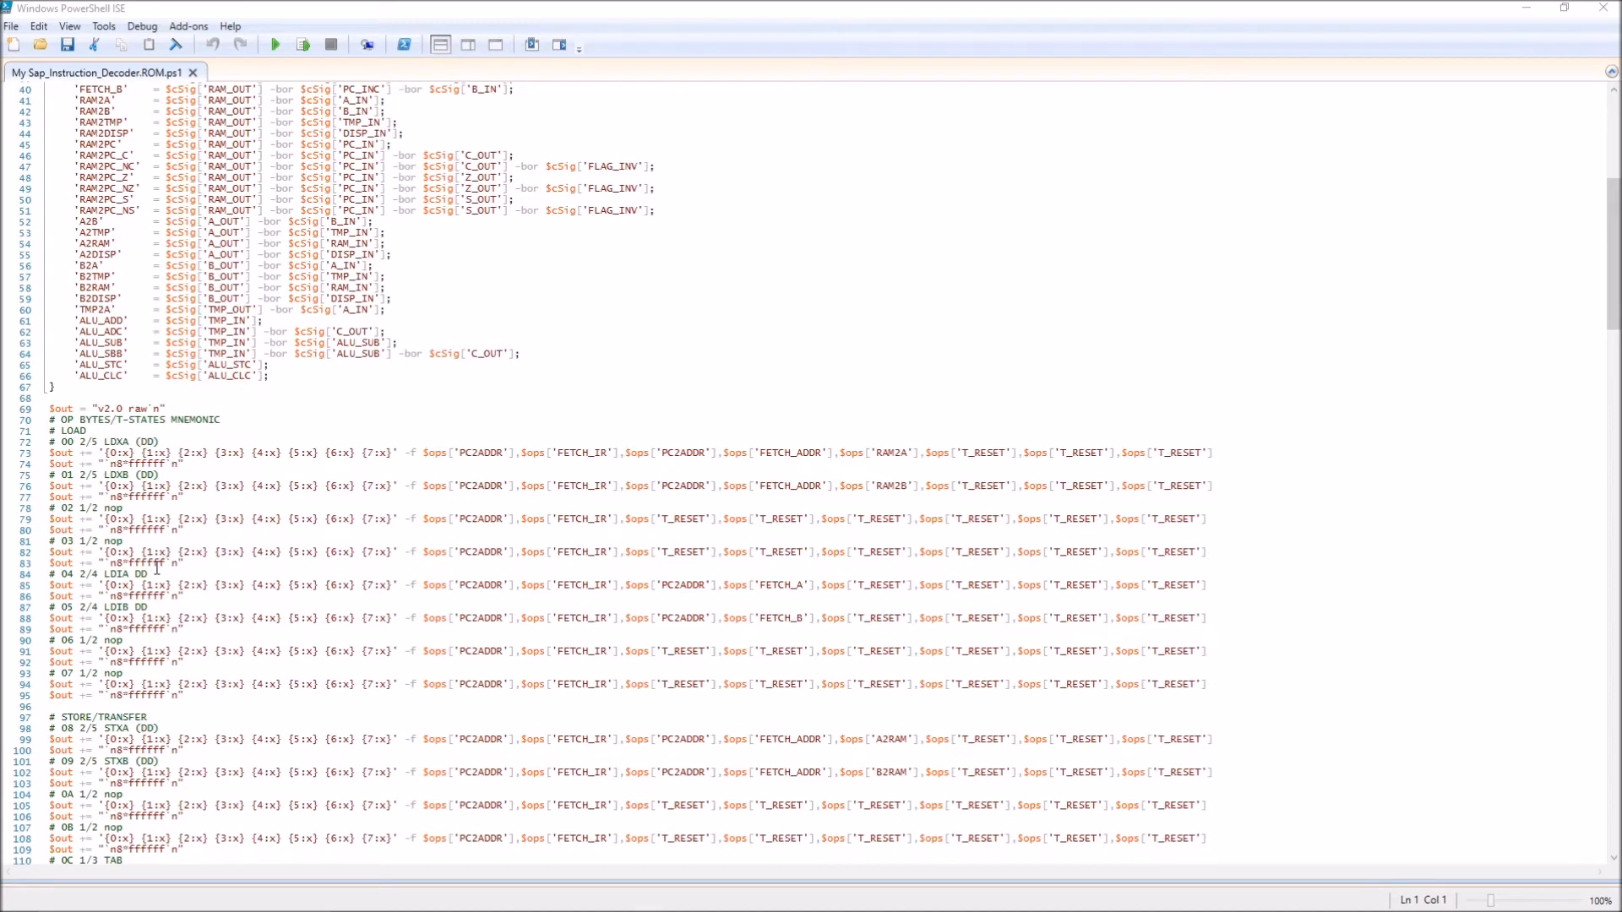
pyautogui.scroll(-3)
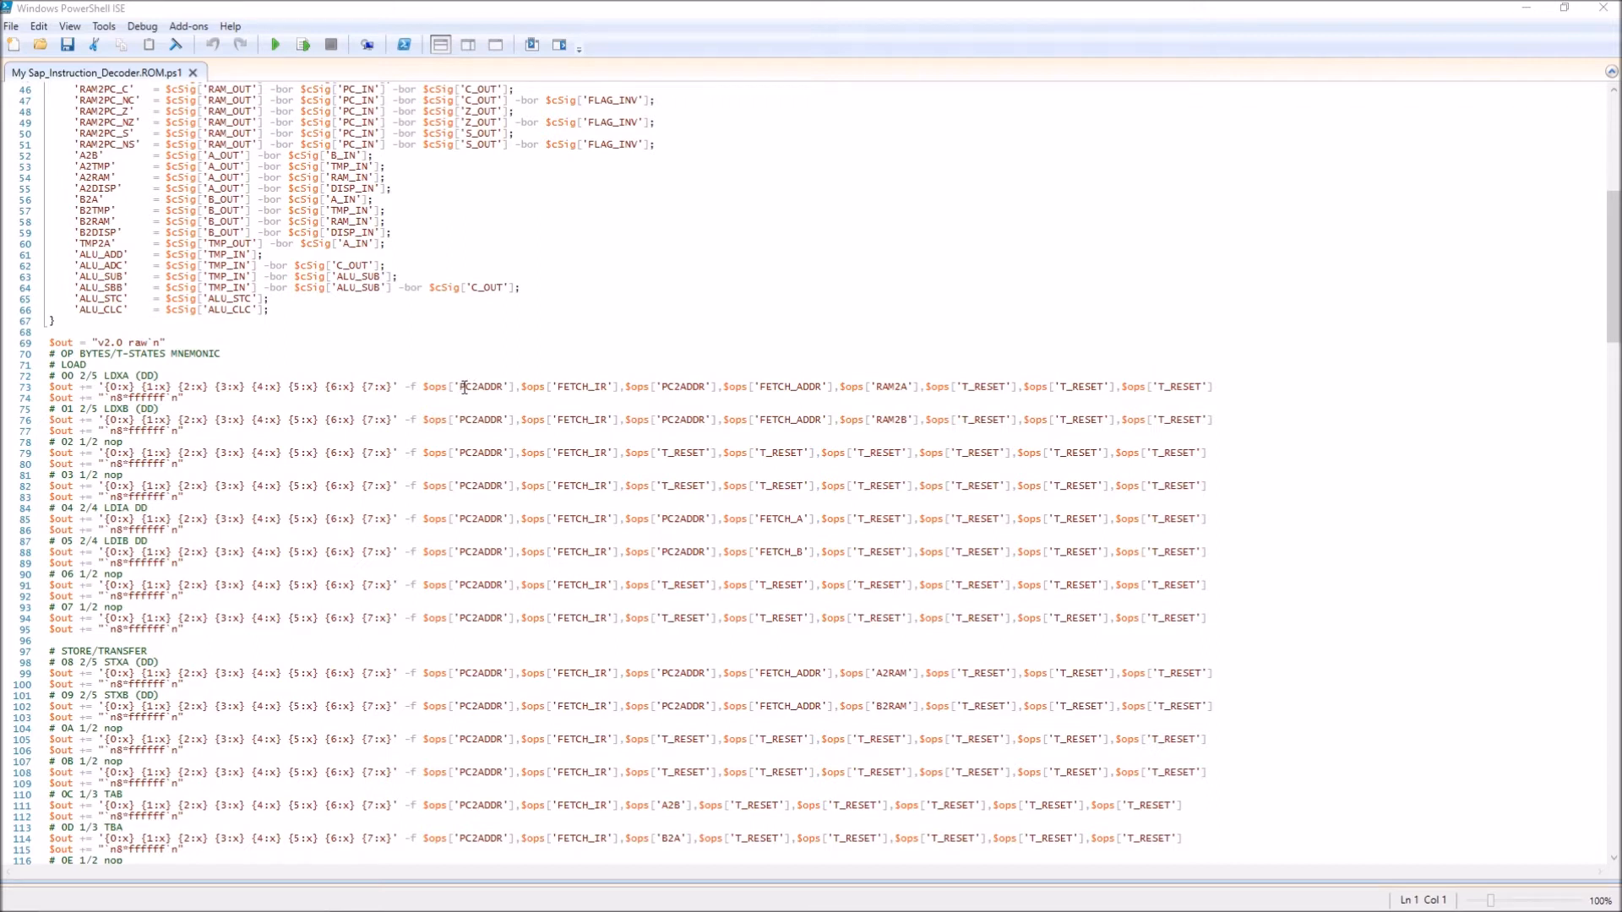
pyautogui.moveTo(494, 385)
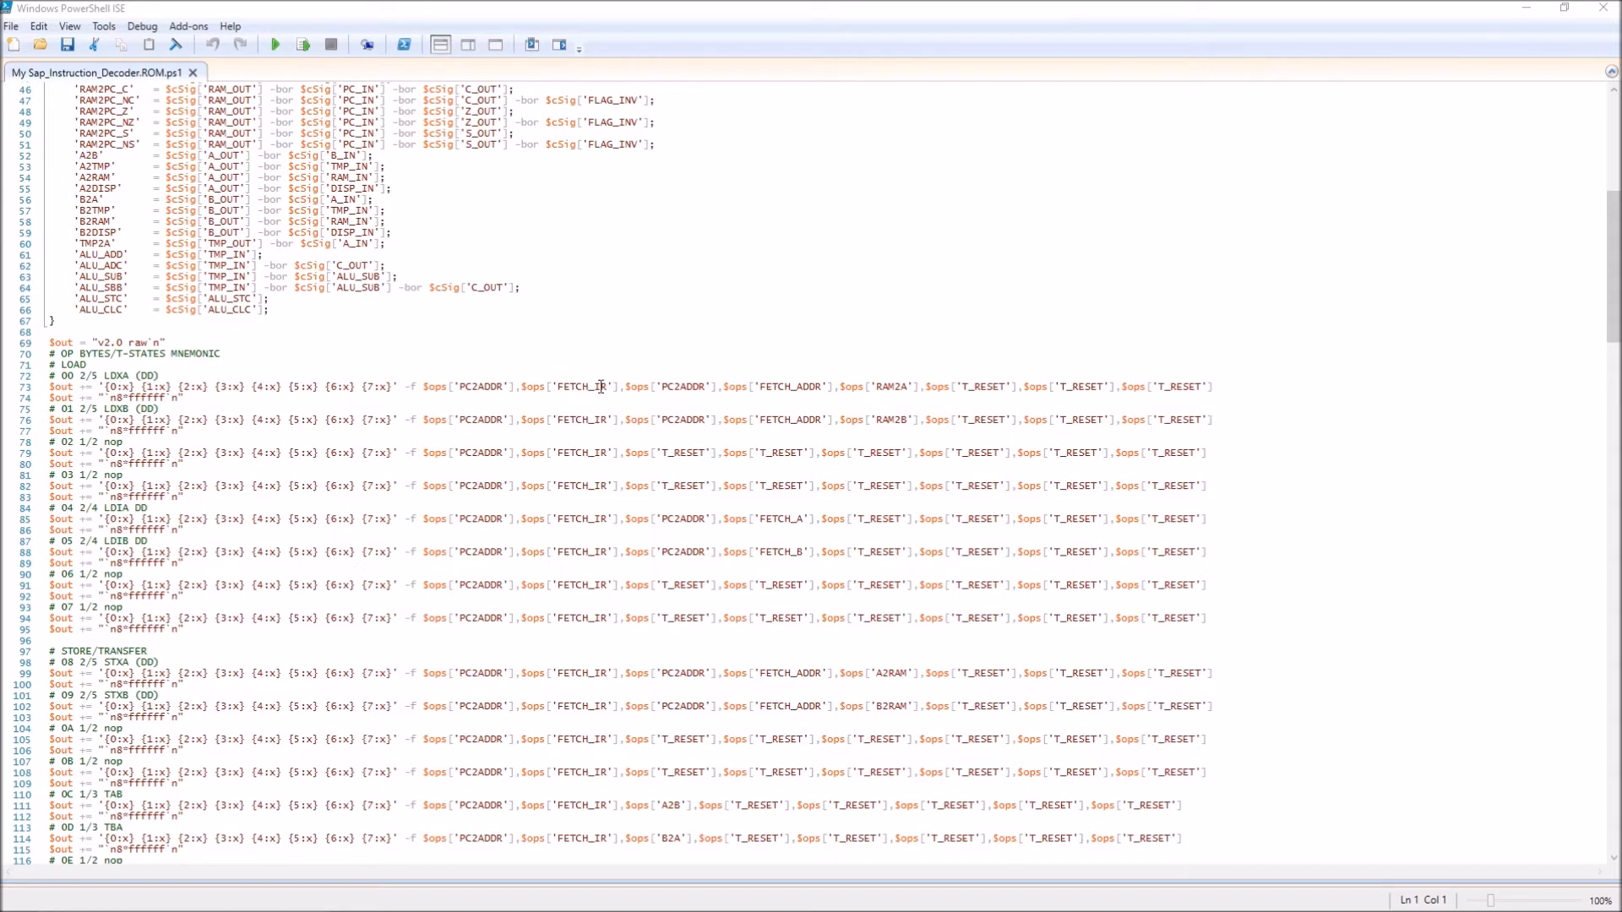
pyautogui.moveTo(574, 385)
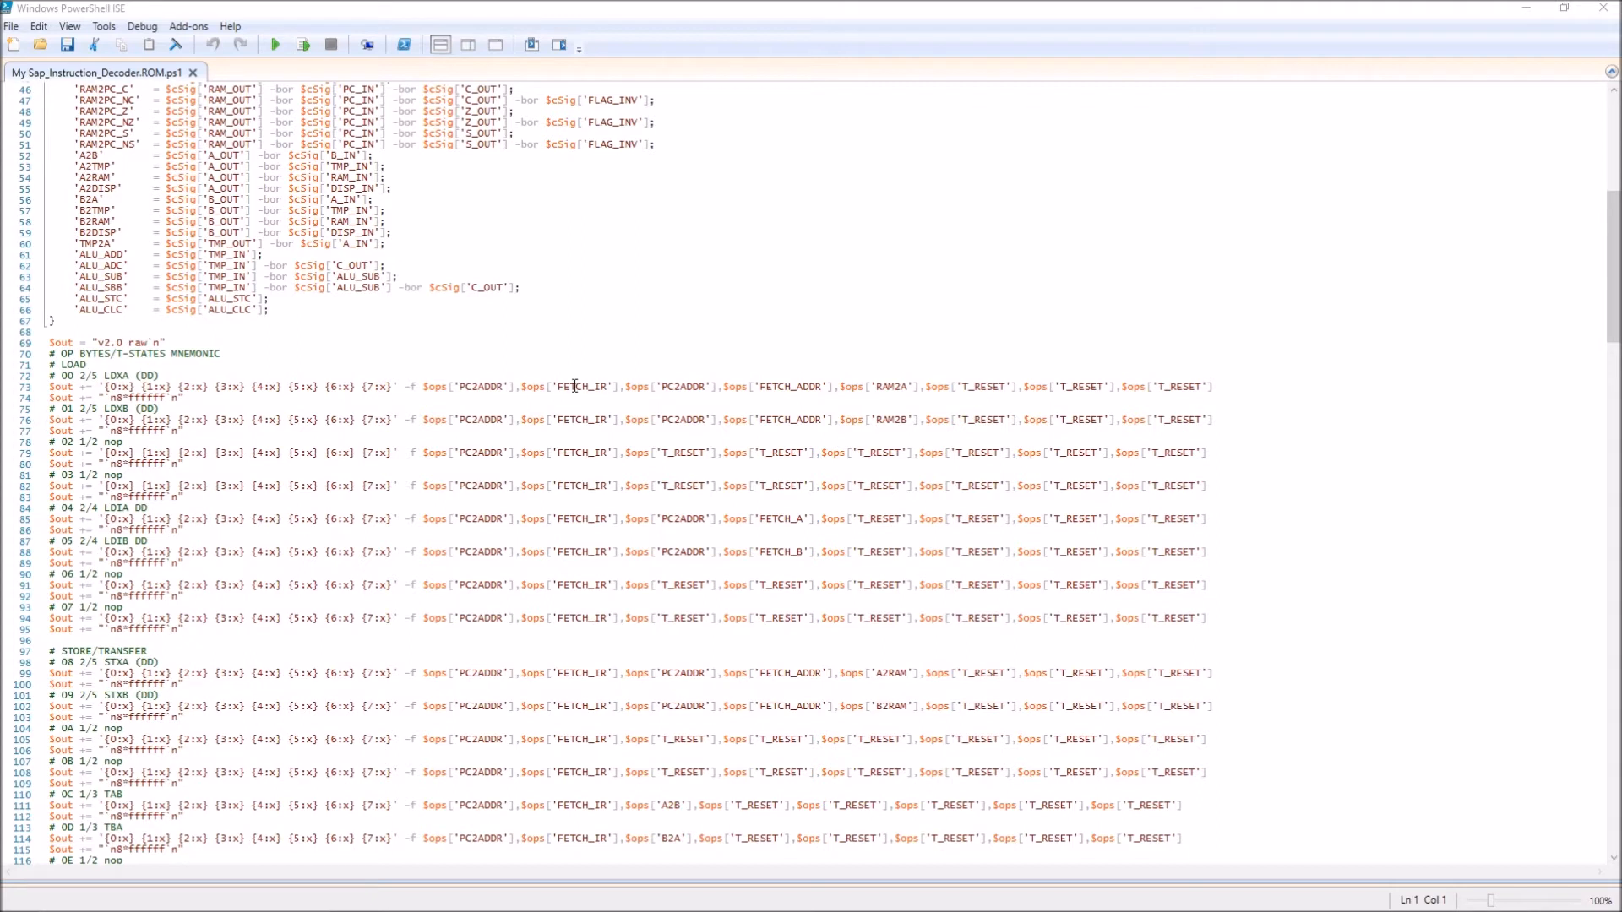
pyautogui.moveTo(487, 385)
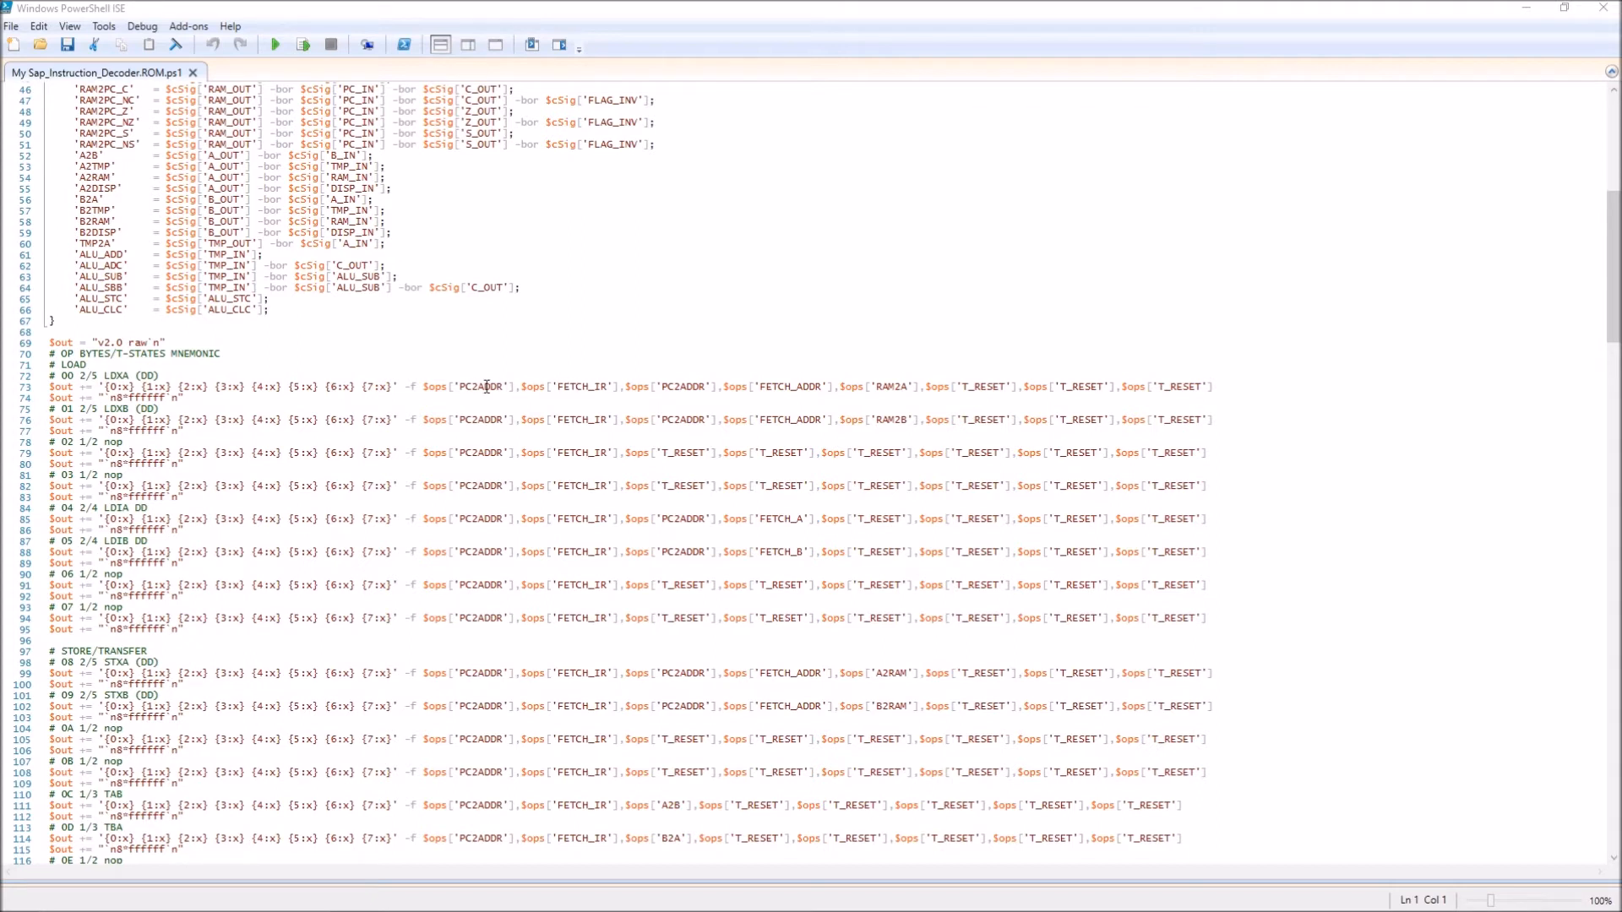
pyautogui.moveTo(567, 385)
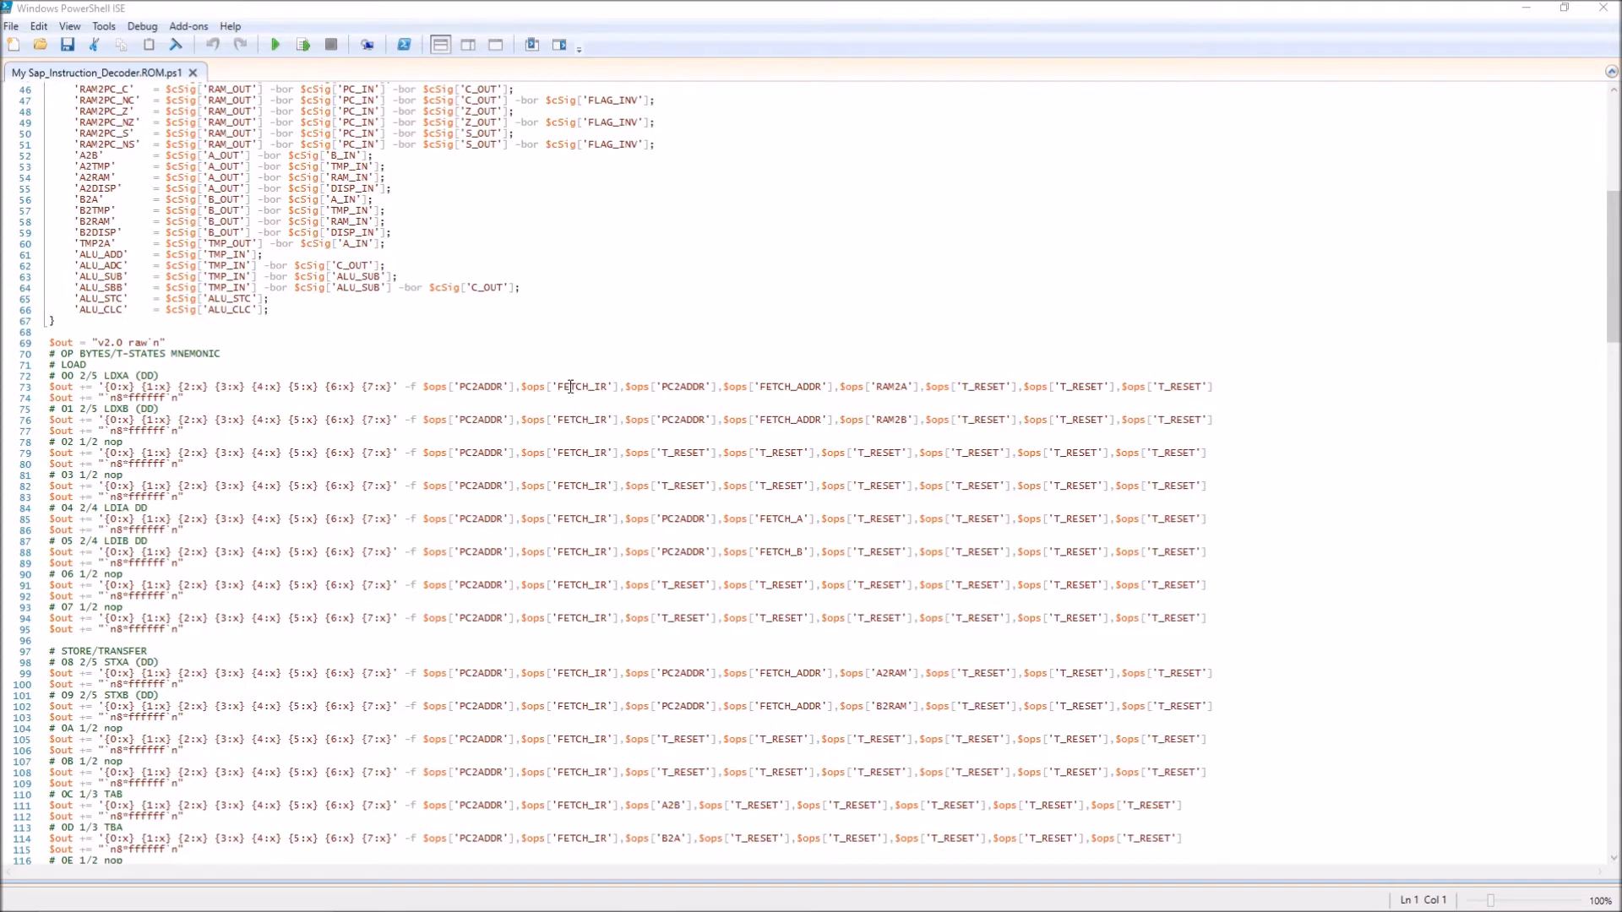
pyautogui.moveTo(674, 407)
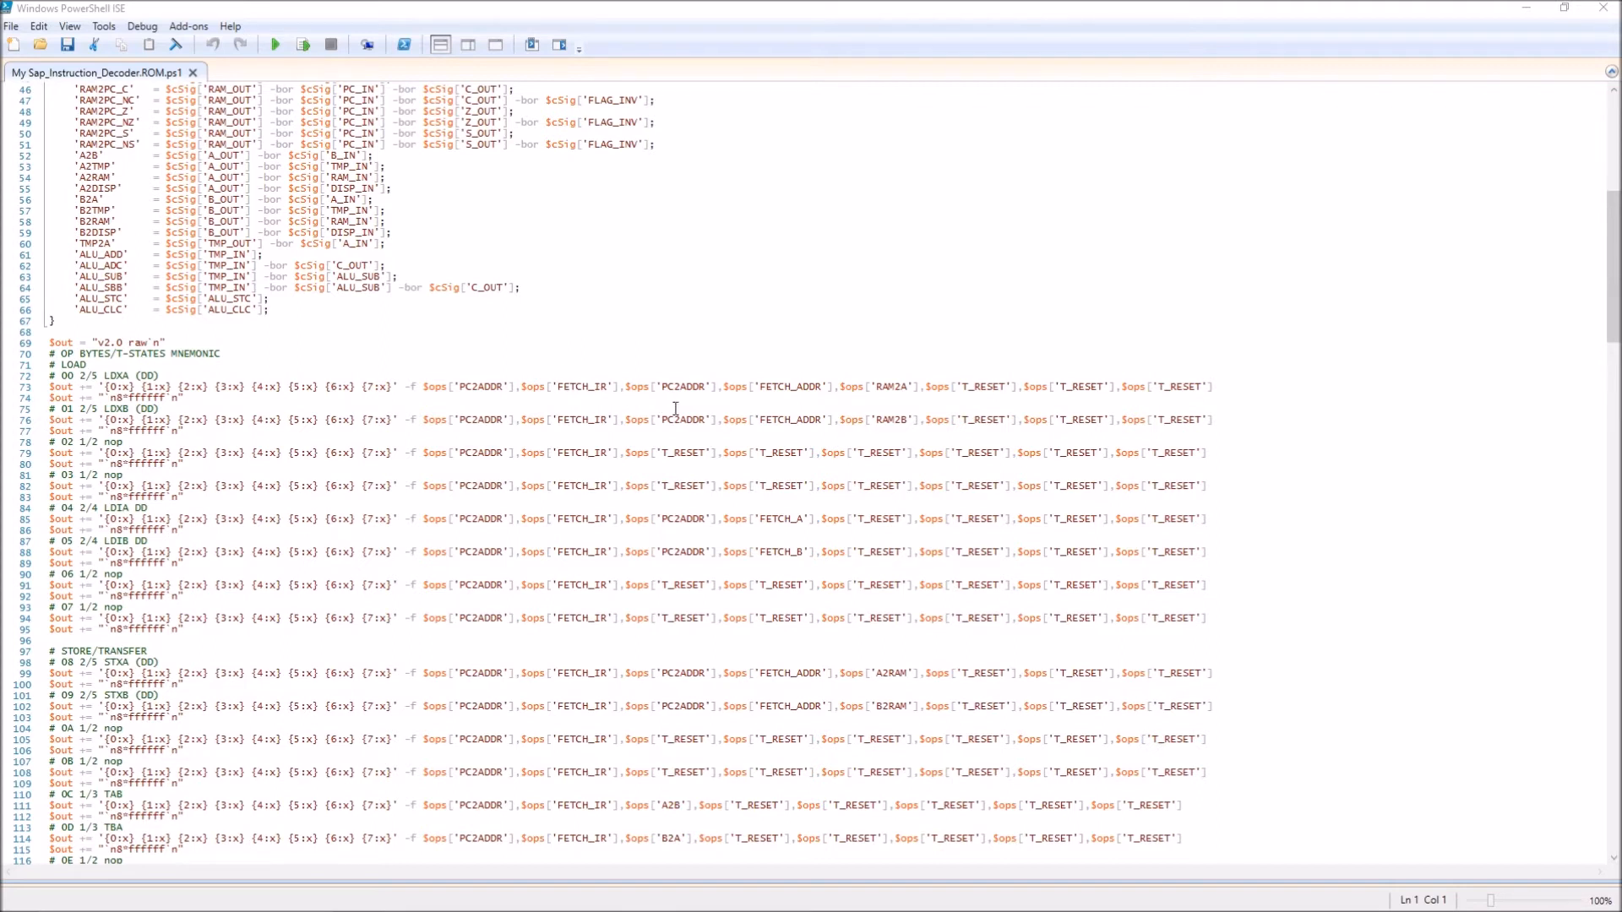
pyautogui.moveTo(670, 385)
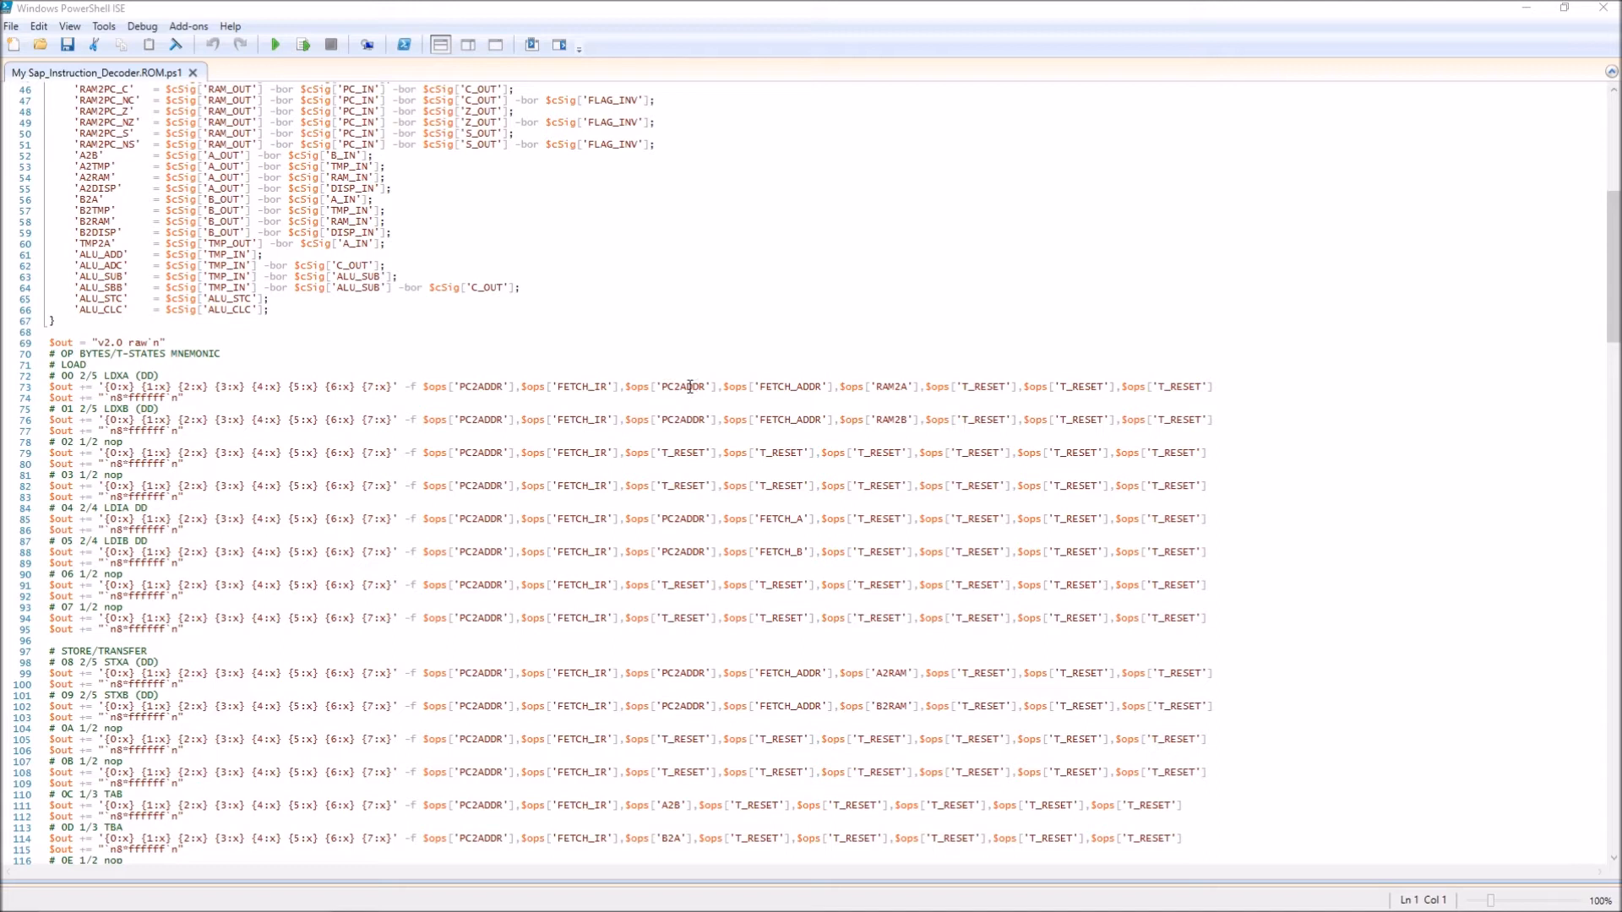
pyautogui.moveTo(771, 388)
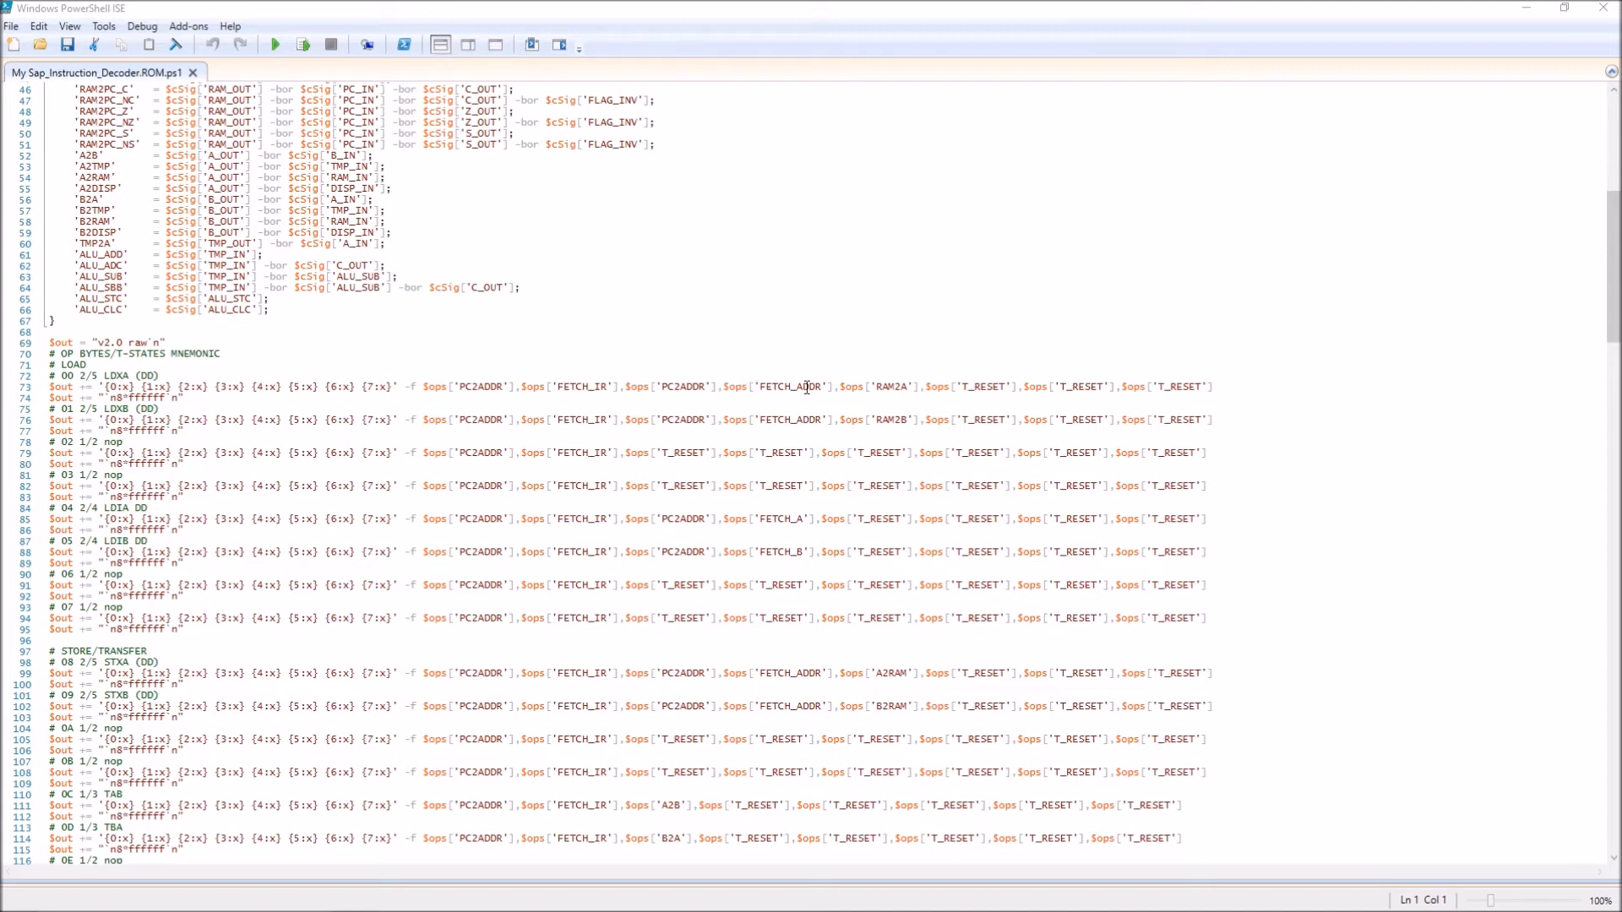
pyautogui.moveTo(779, 387)
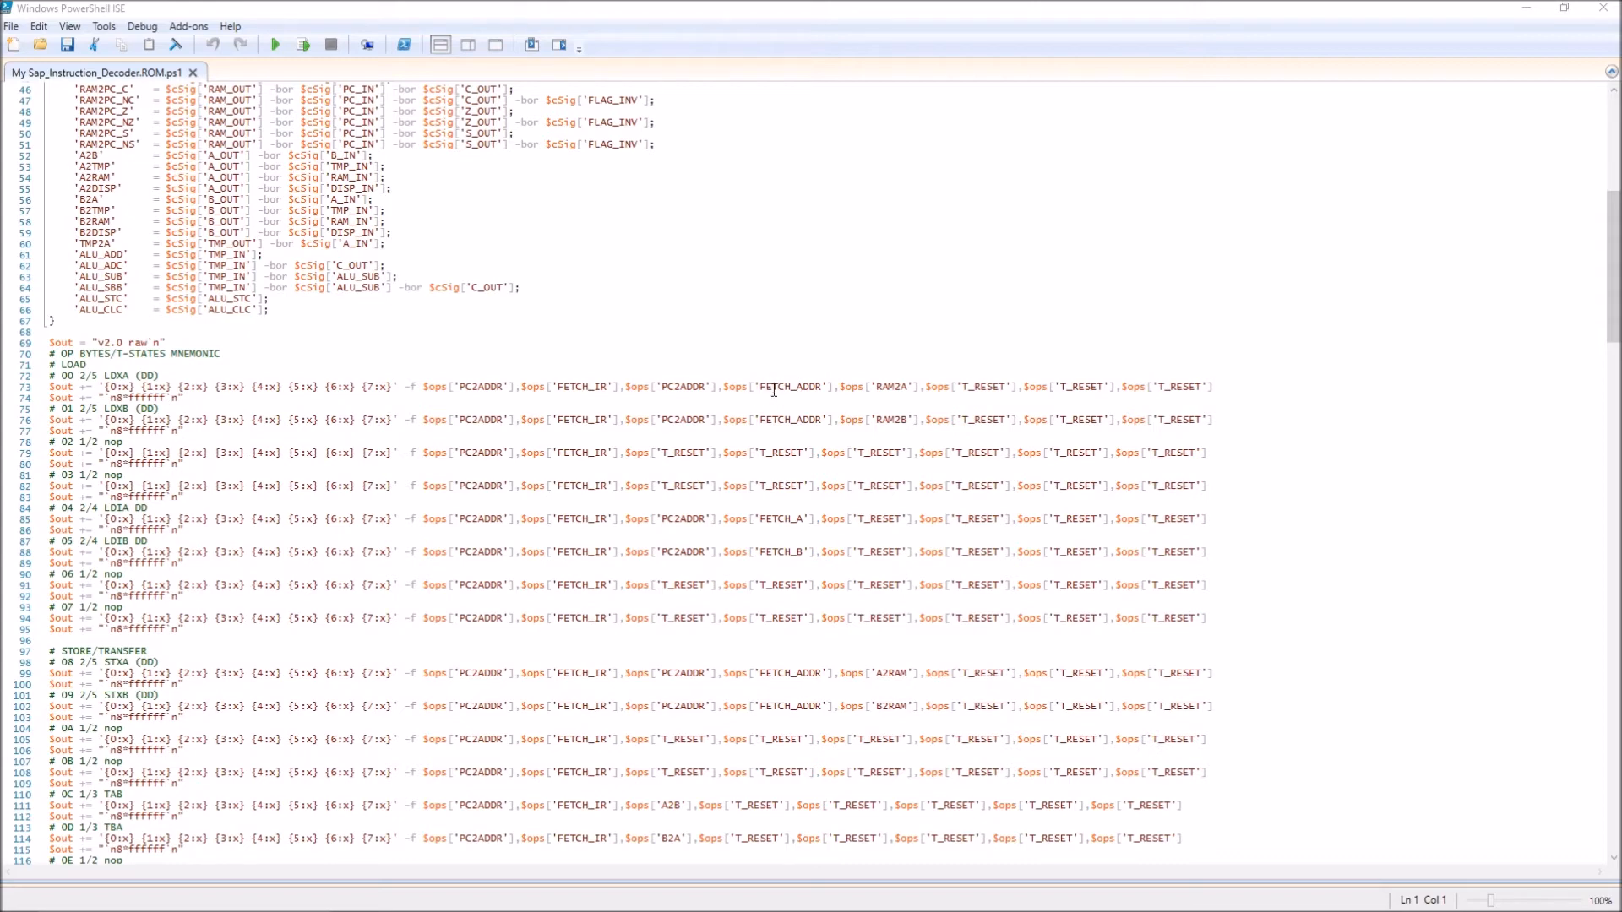
pyautogui.moveTo(846, 395)
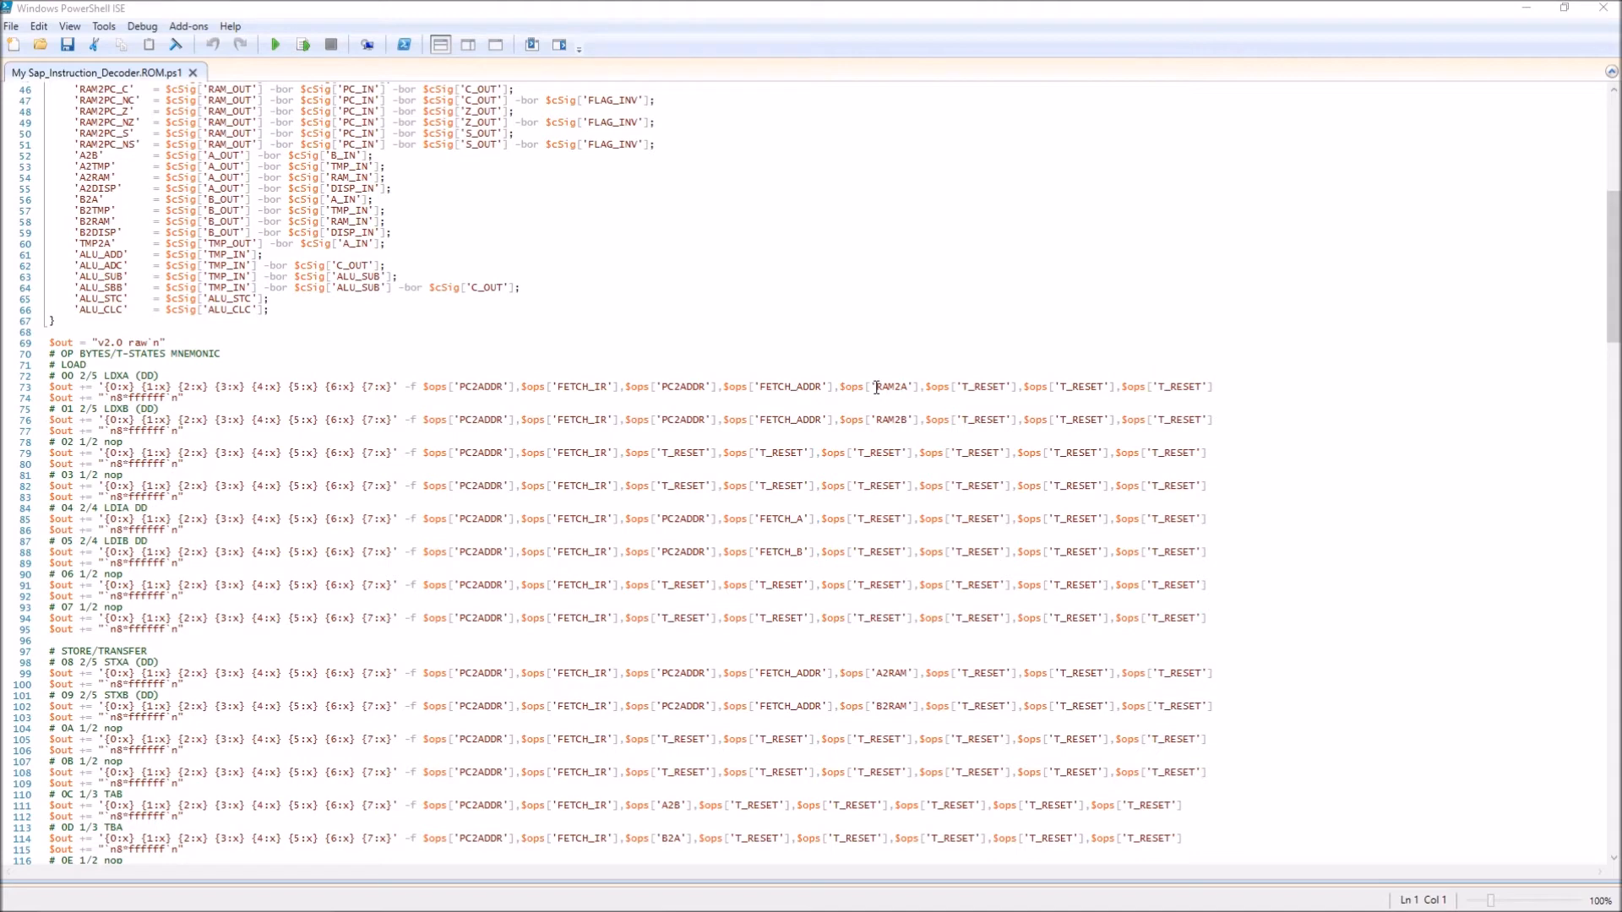
pyautogui.moveTo(892, 387)
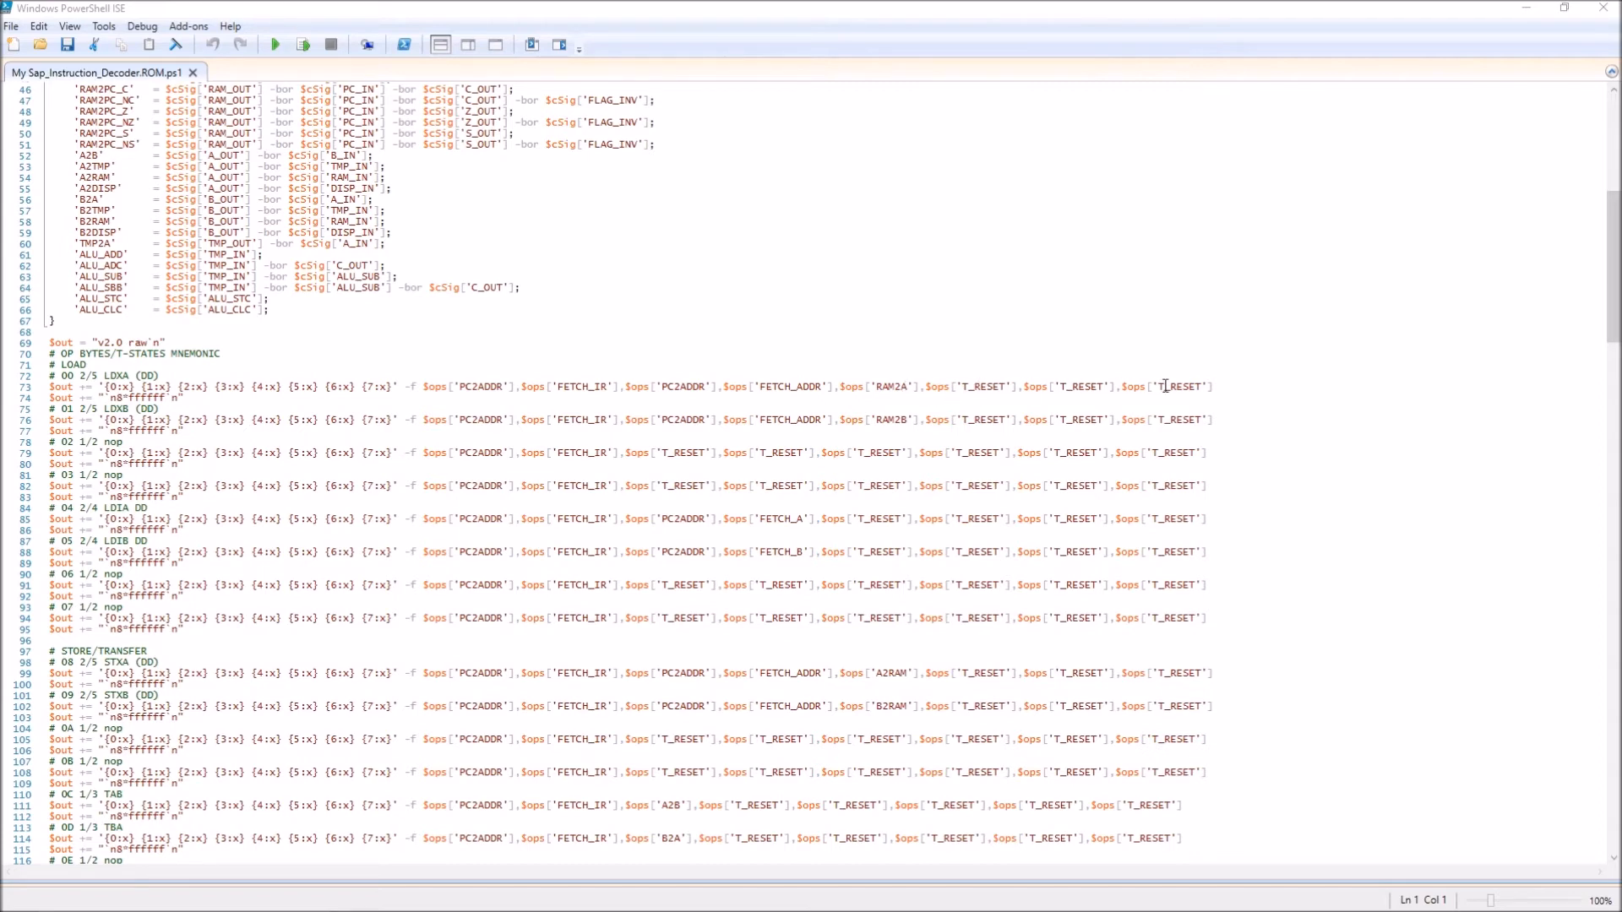
pyautogui.scroll(-3)
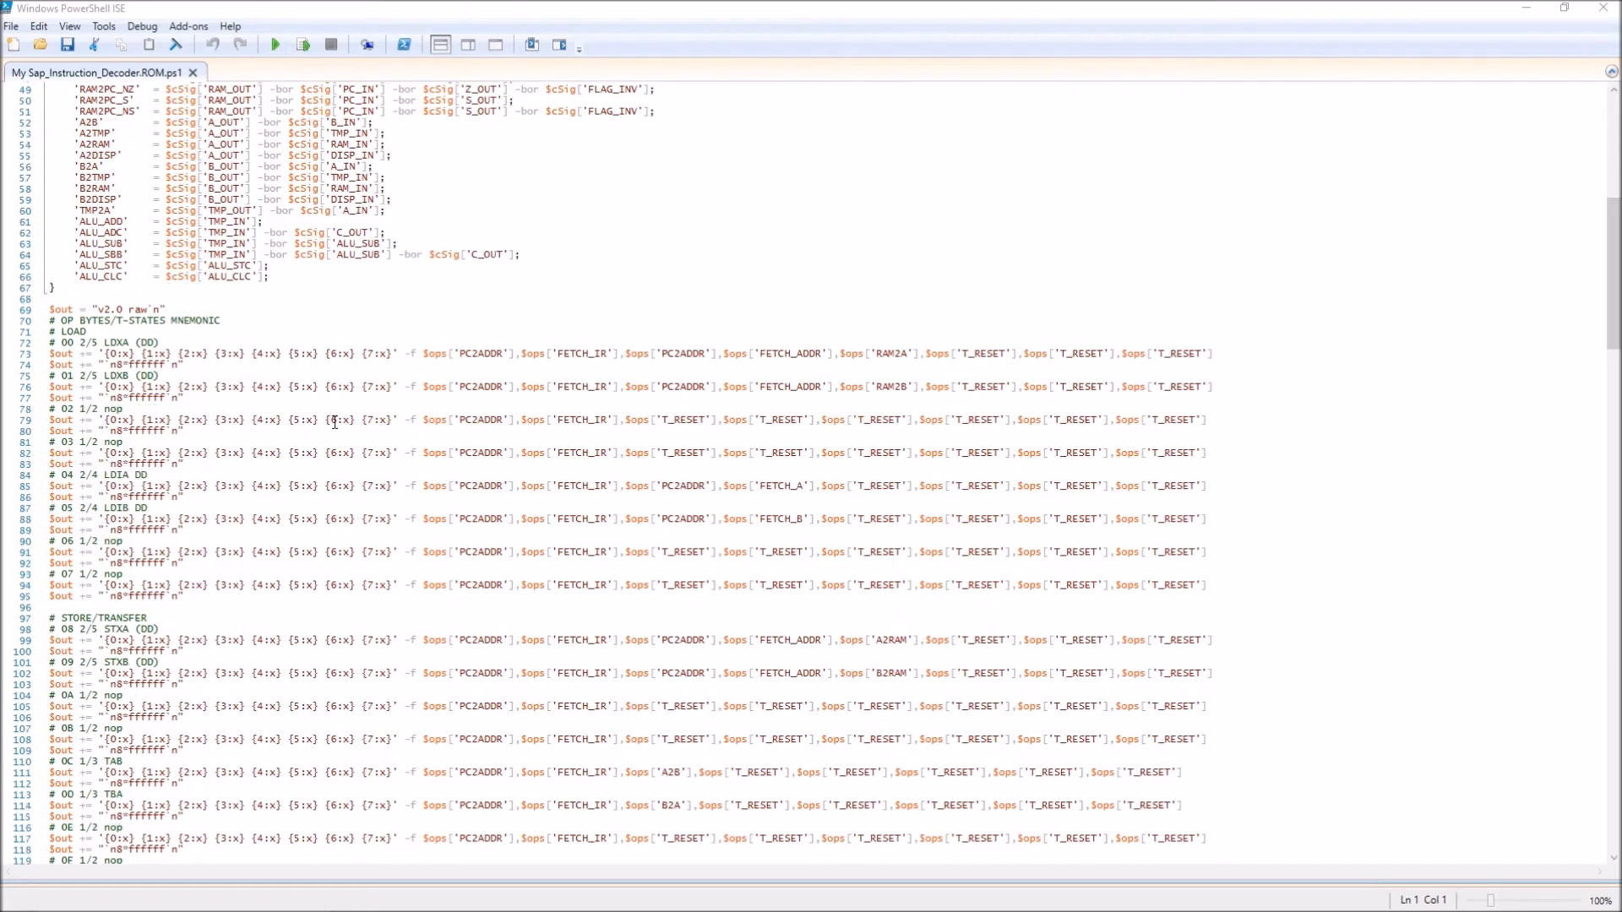
pyautogui.scroll(-3)
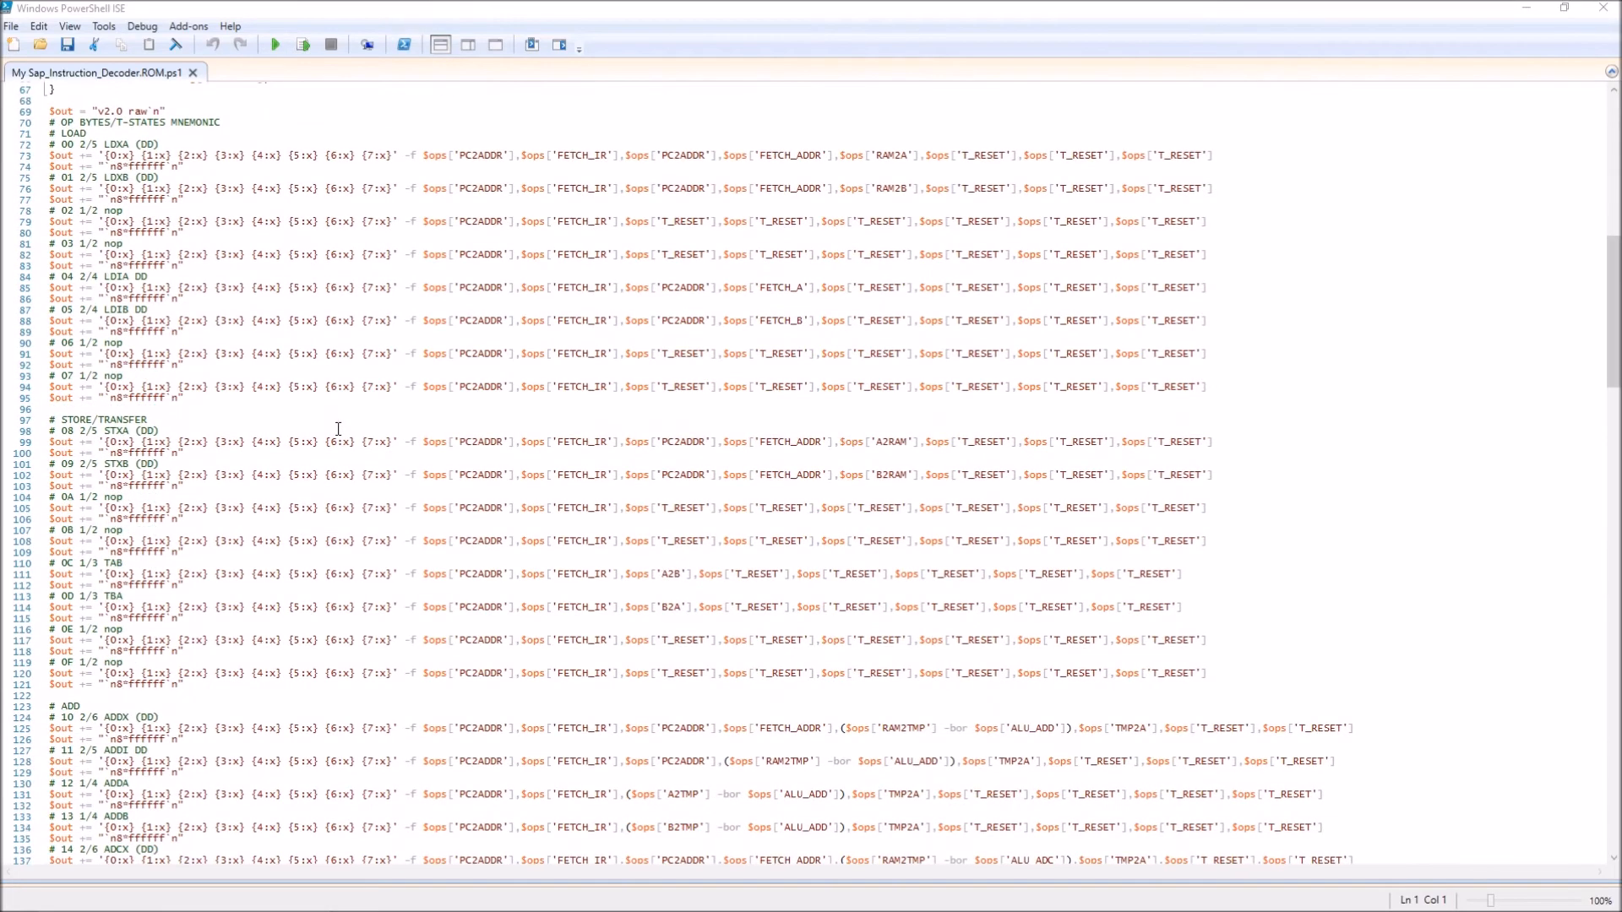
pyautogui.scroll(-3)
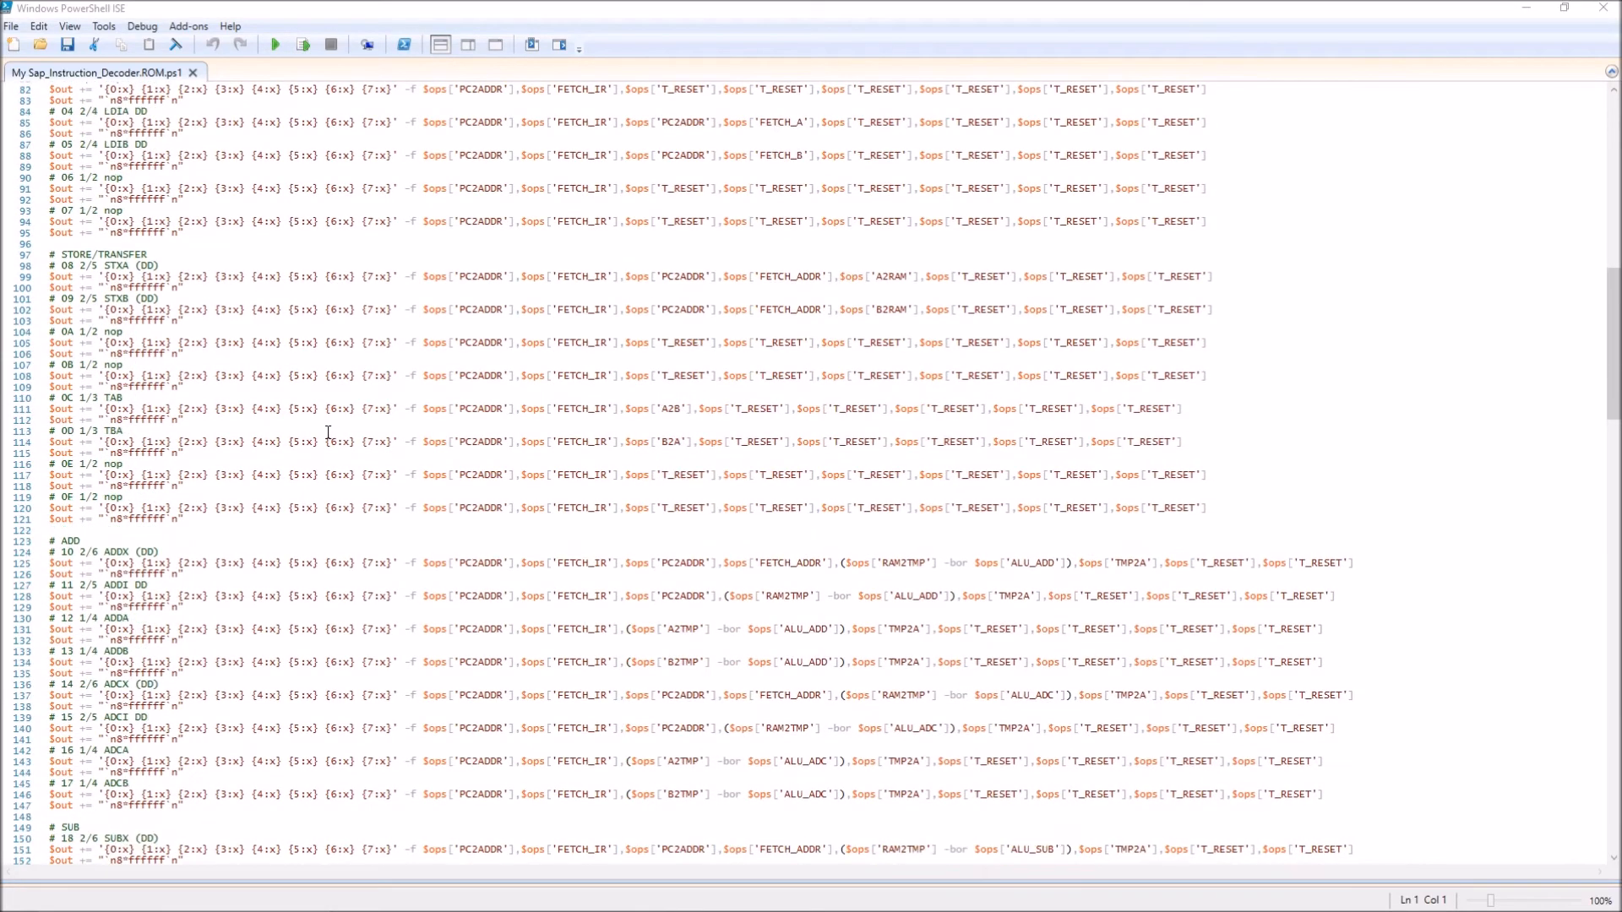
pyautogui.scroll(-3)
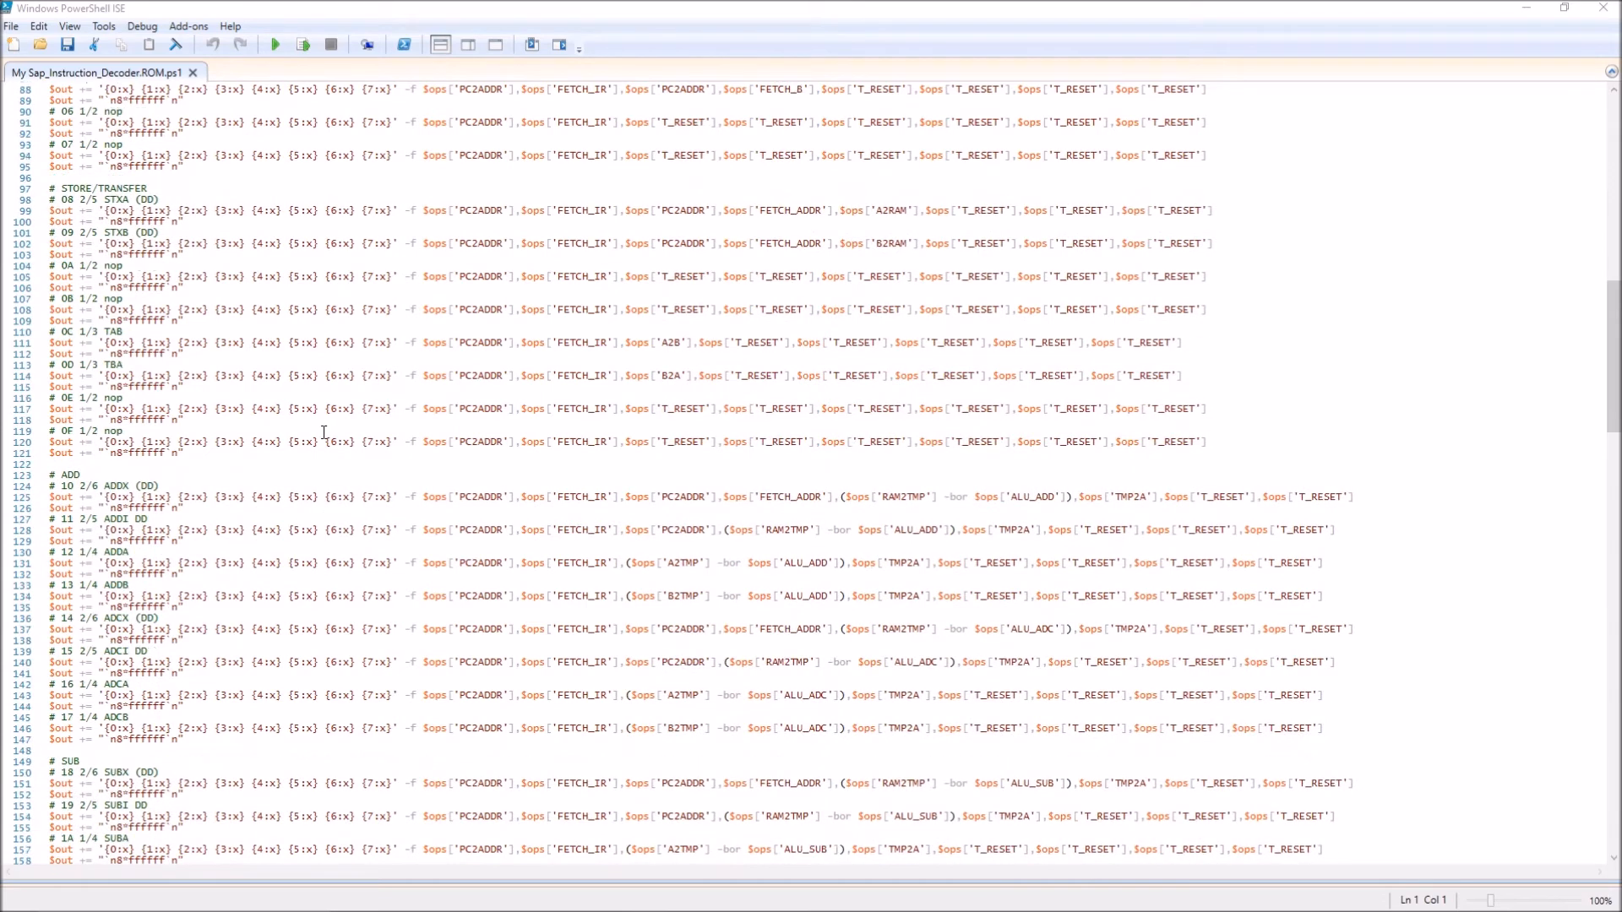
pyautogui.scroll(-3)
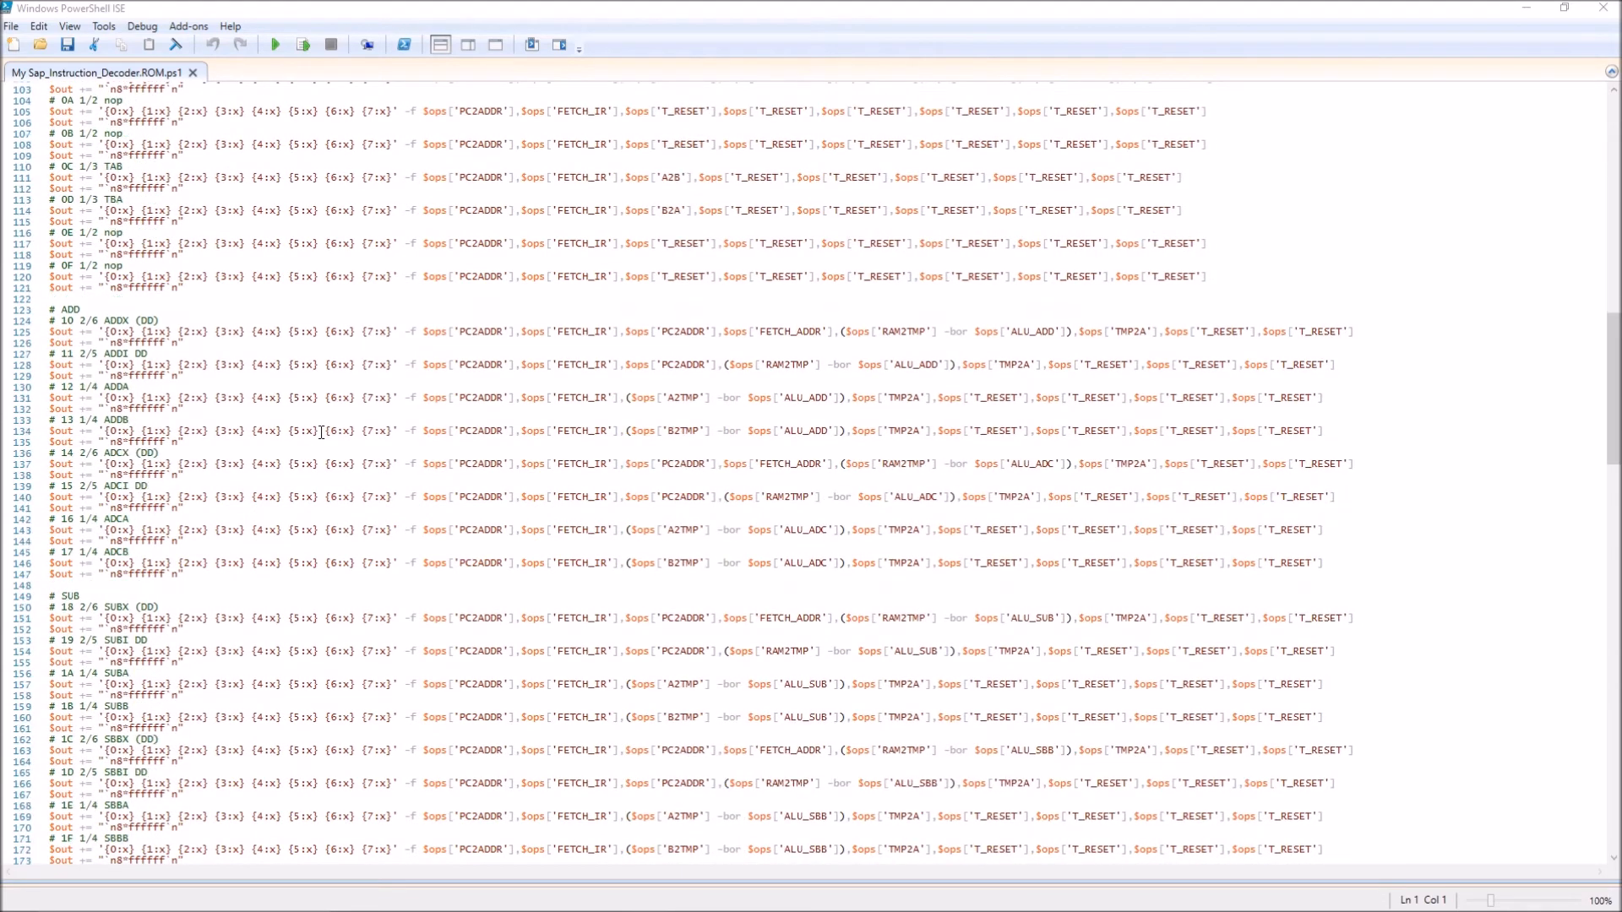
pyautogui.scroll(-3)
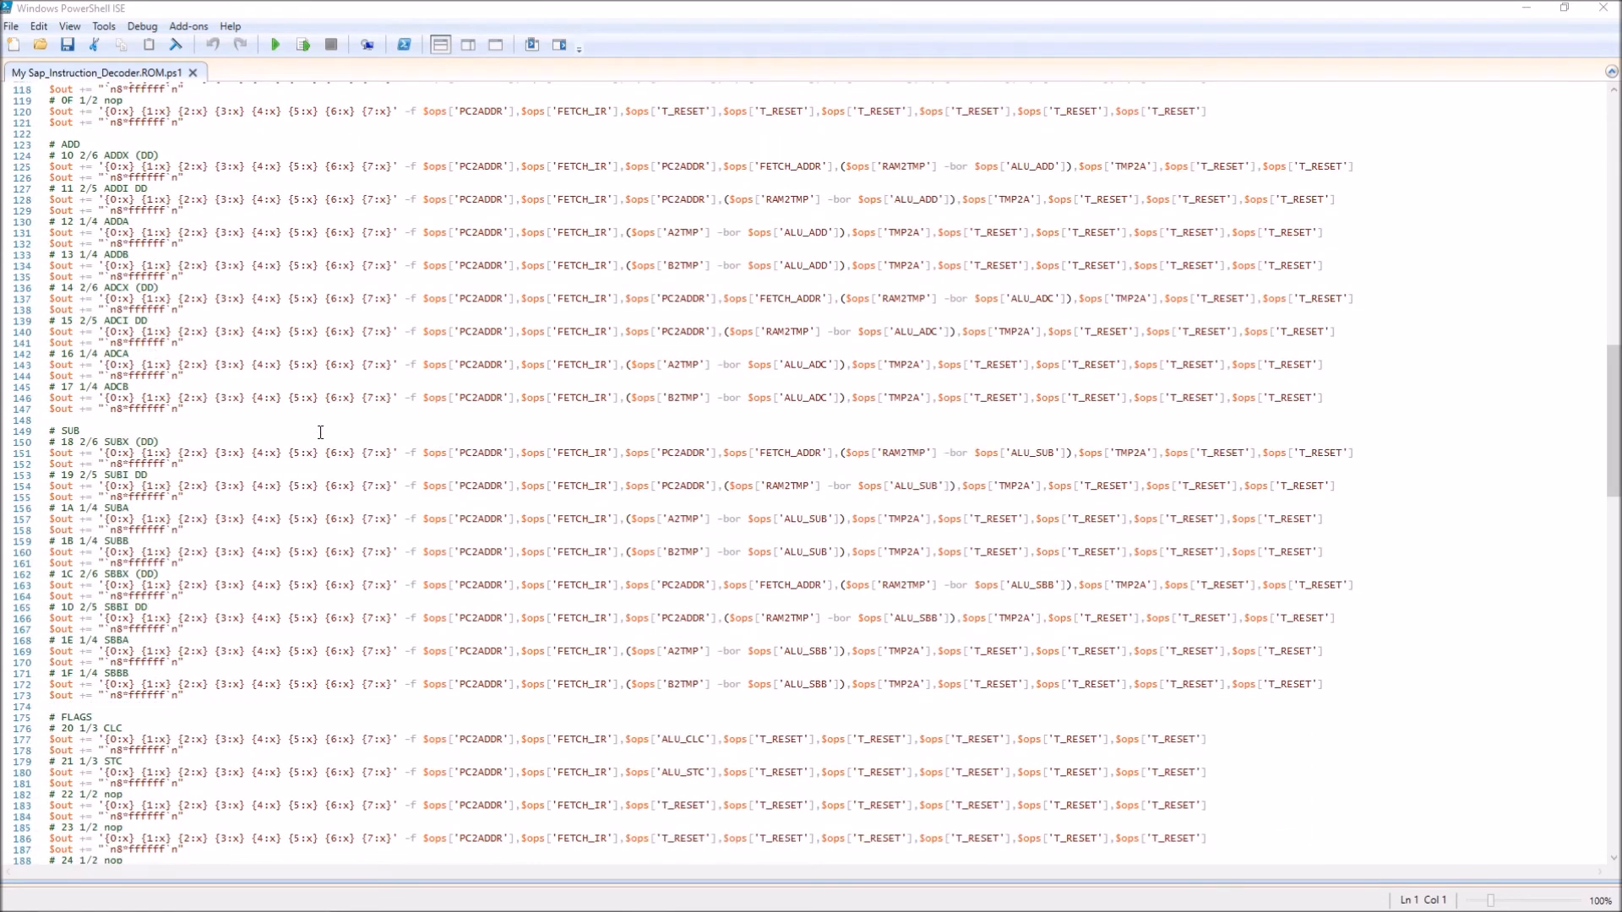
pyautogui.scroll(-3)
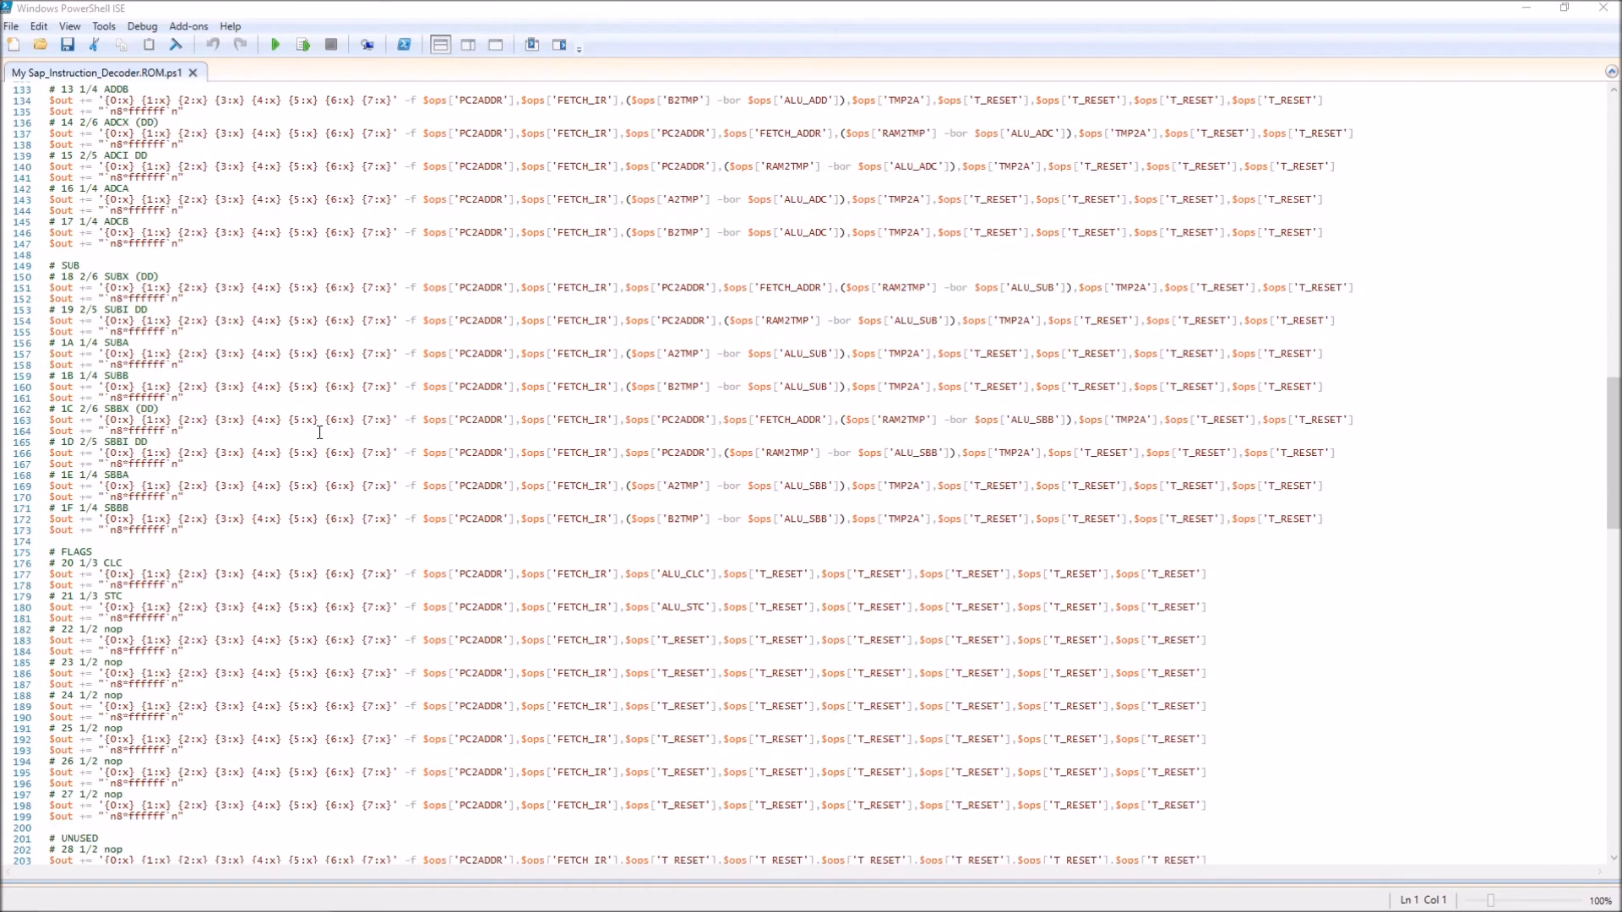
pyautogui.scroll(-3)
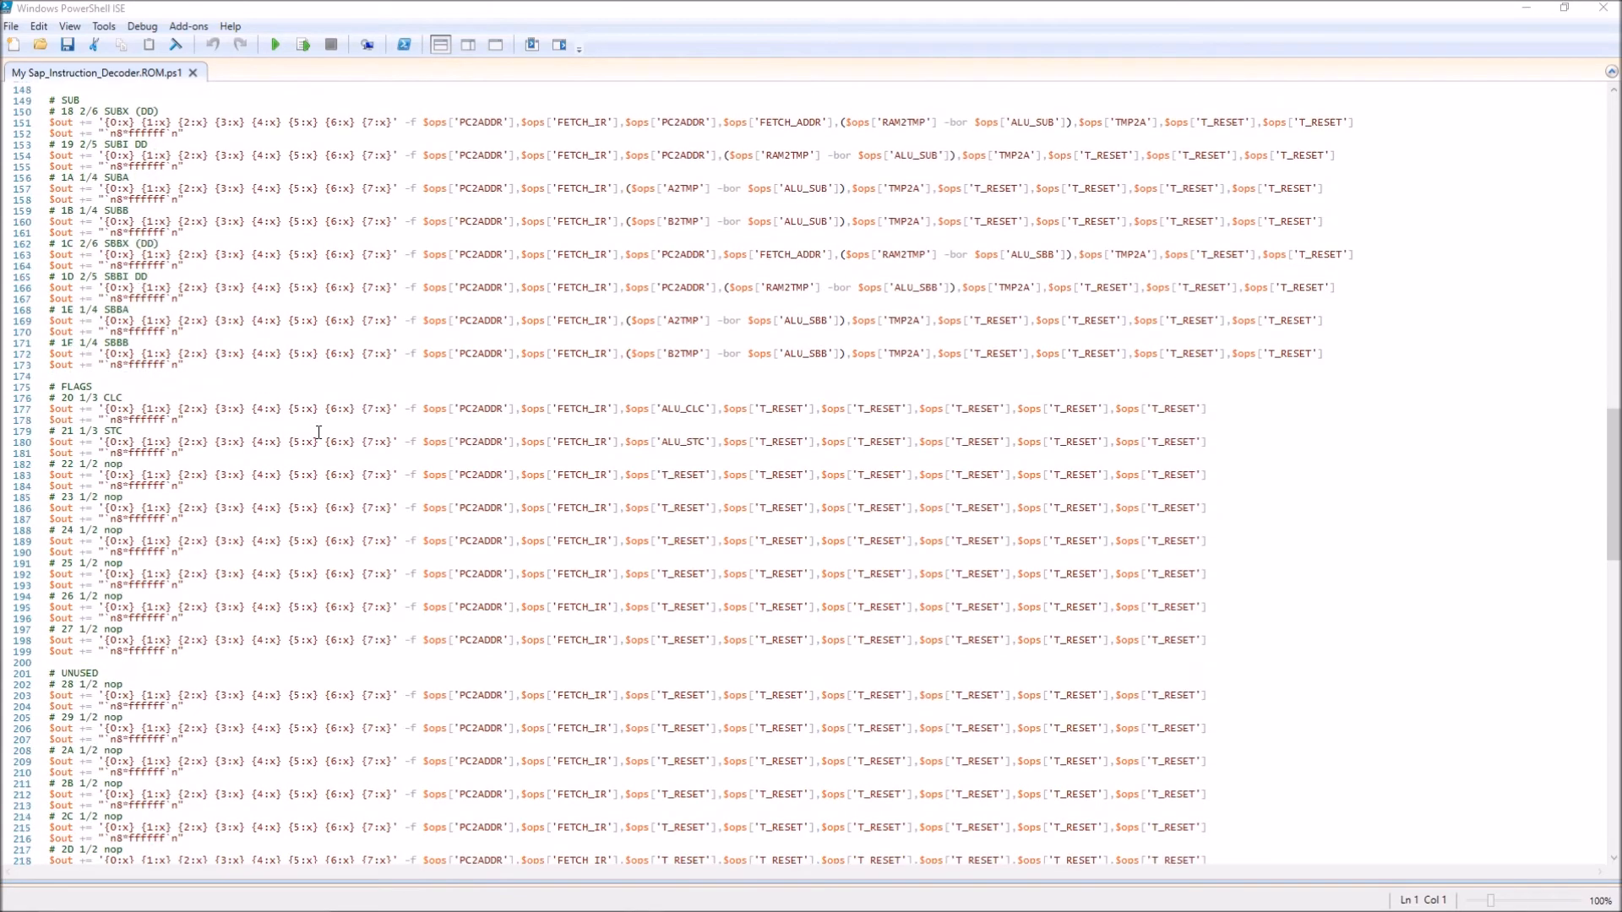
pyautogui.scroll(-3)
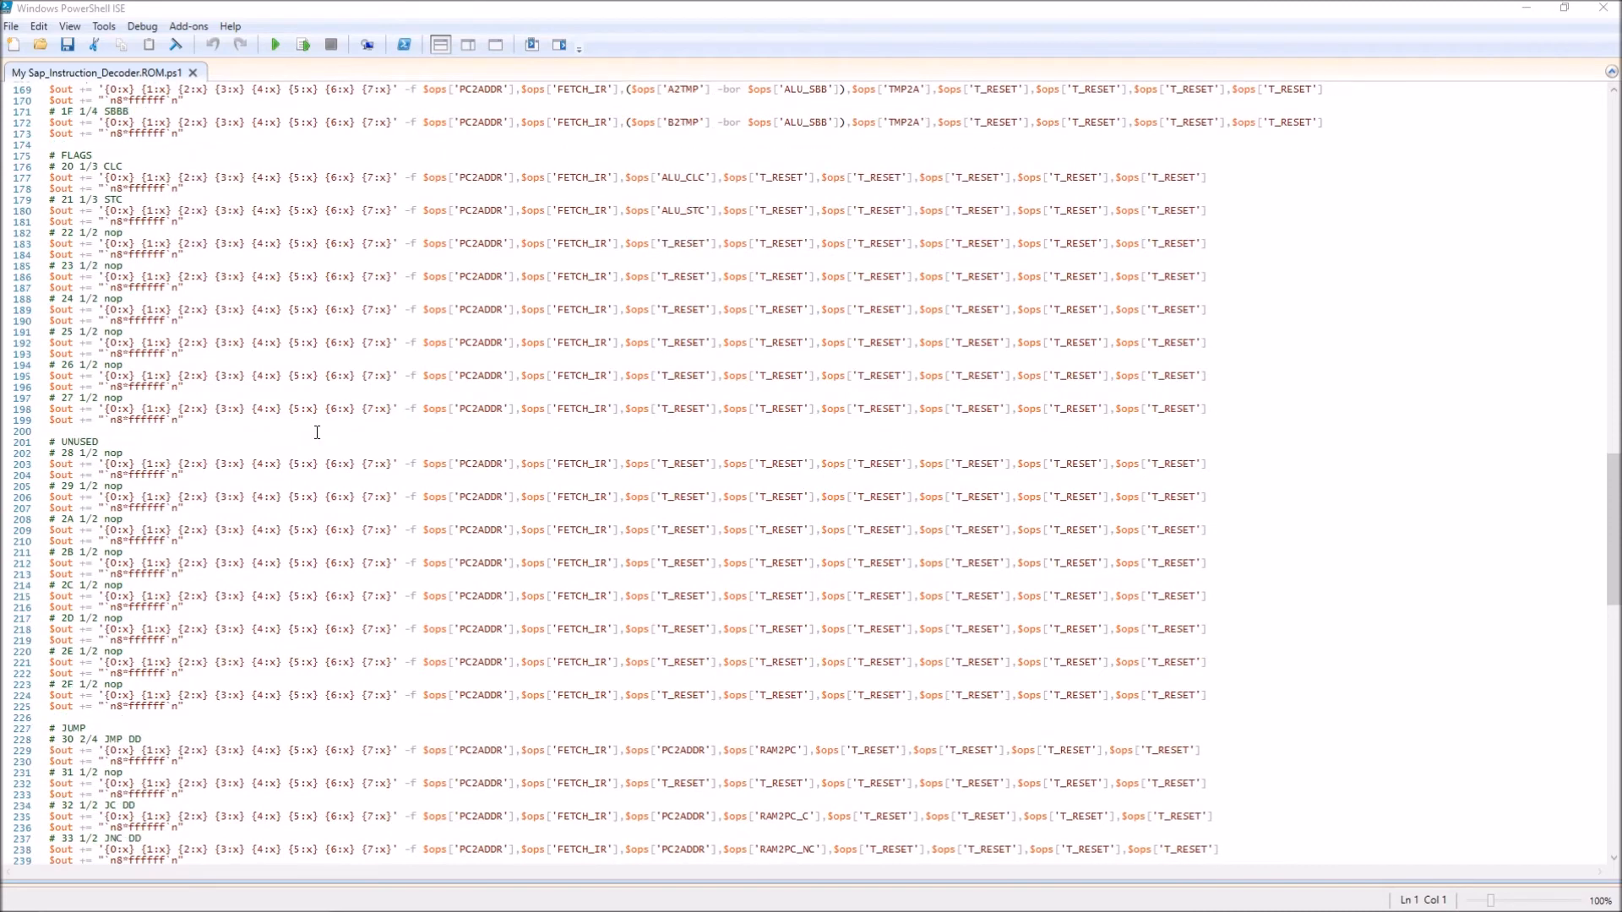
pyautogui.scroll(-3)
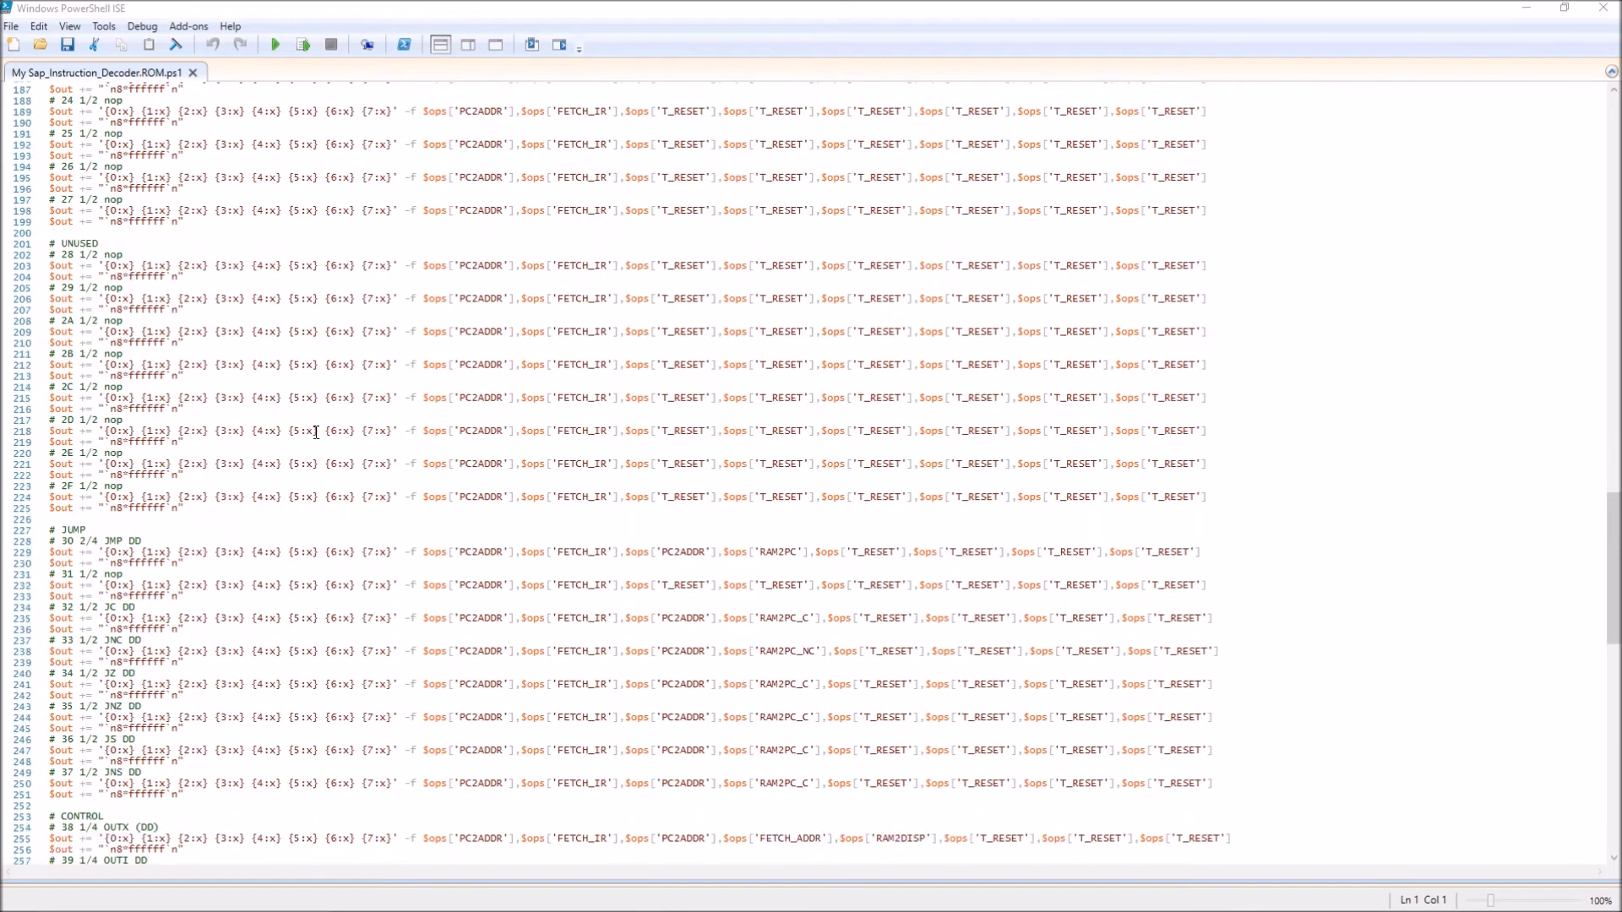
pyautogui.scroll(-3)
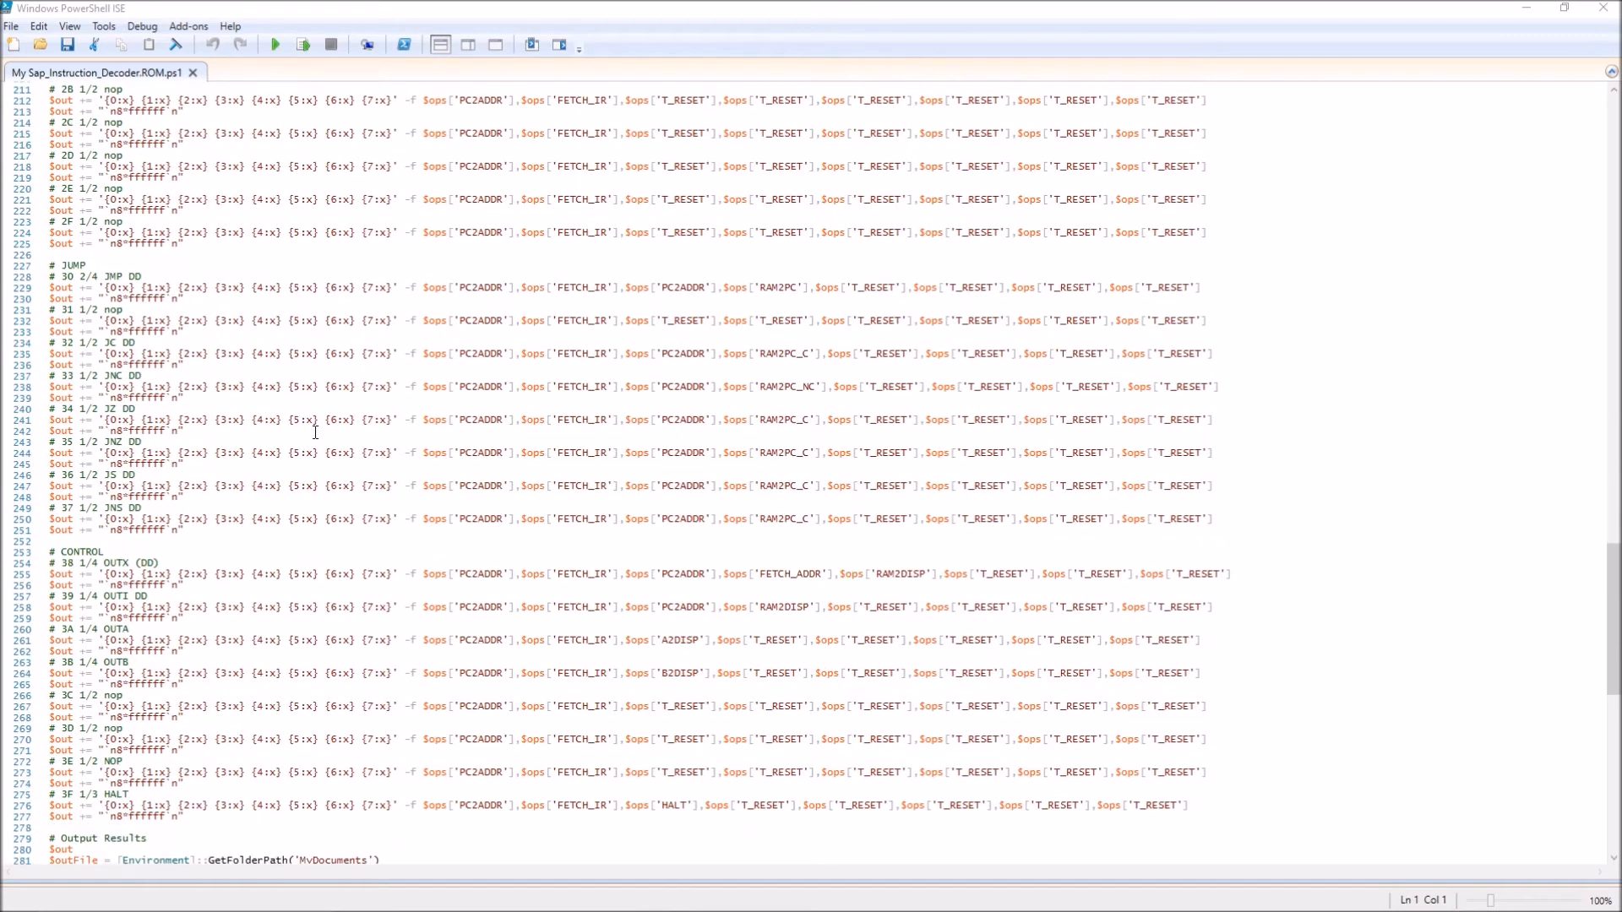
pyautogui.scroll(-3)
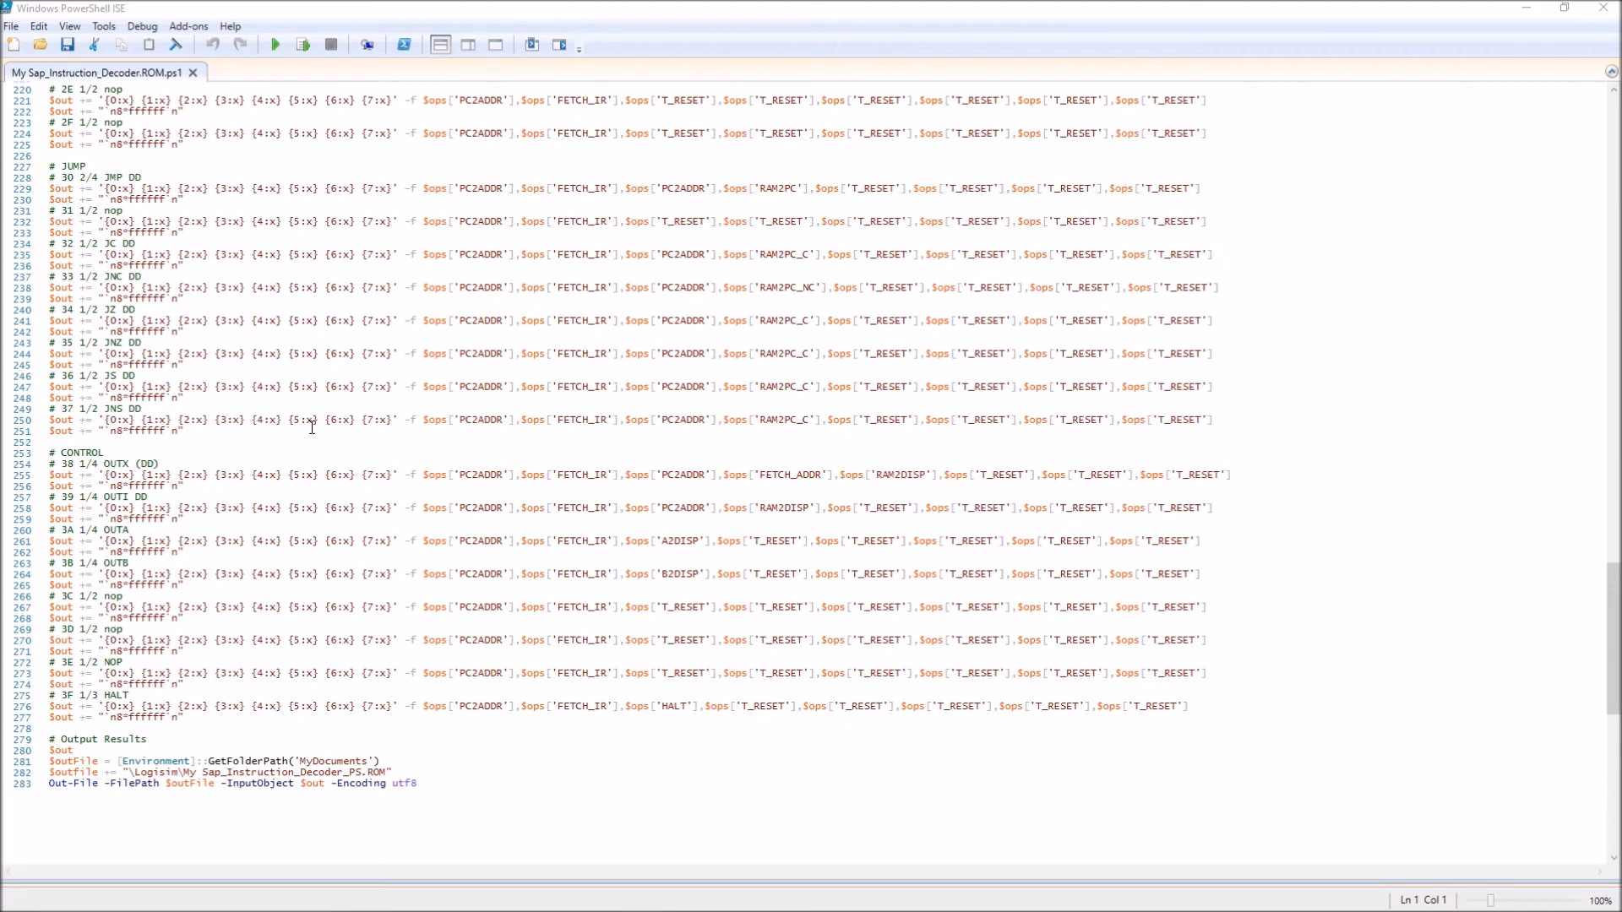
pyautogui.moveTo(169, 643)
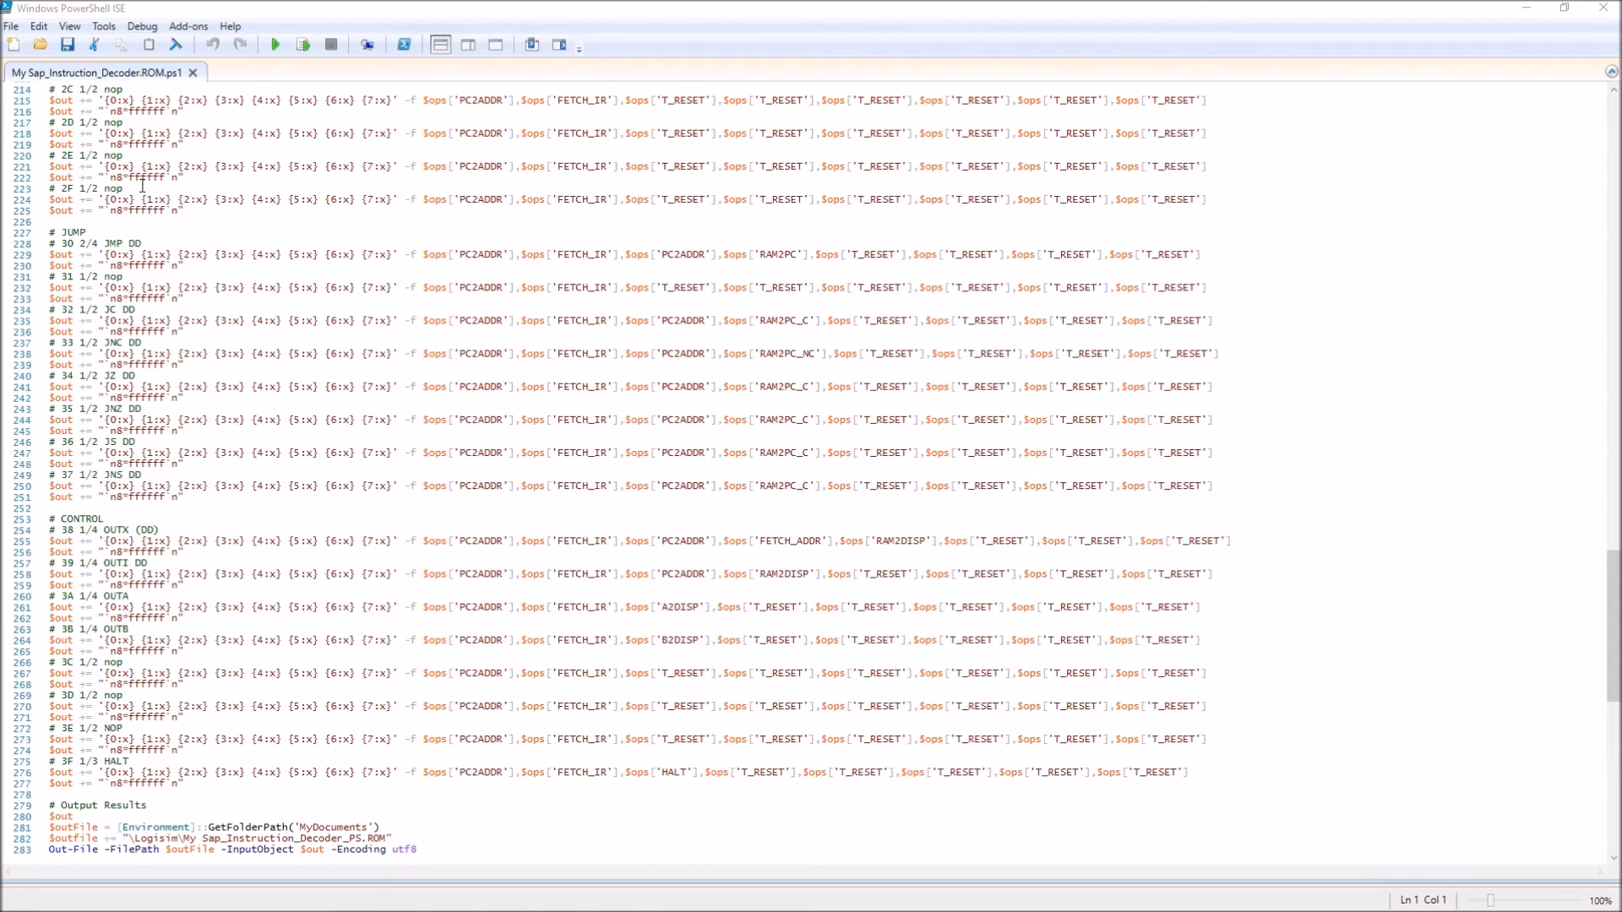
pyautogui.scroll(3)
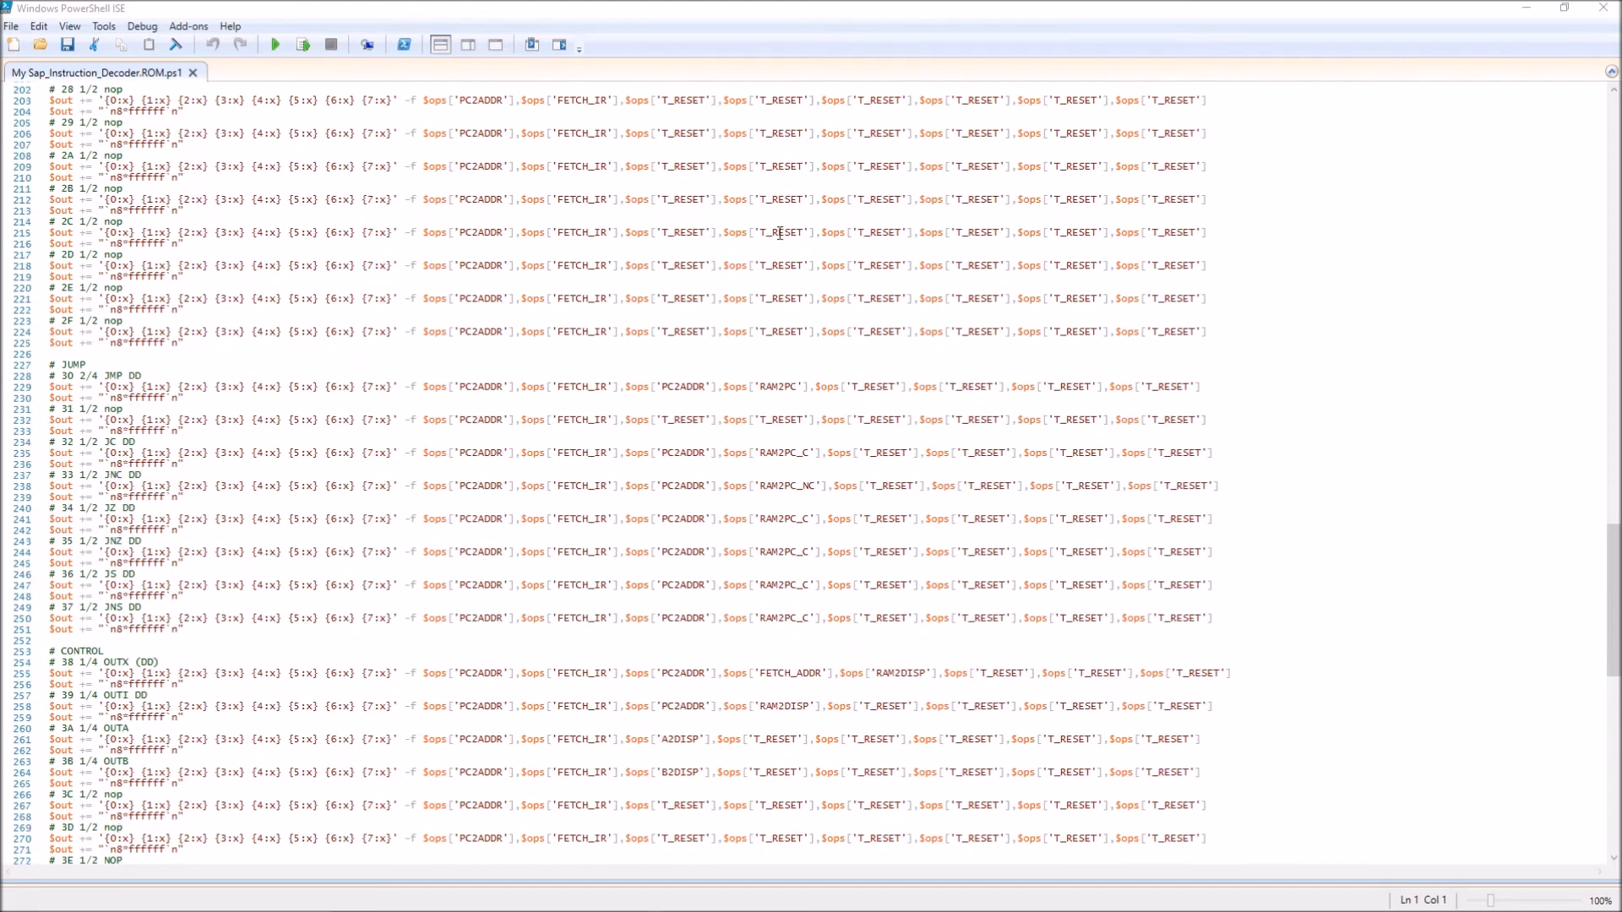
pyautogui.moveTo(1601, 11)
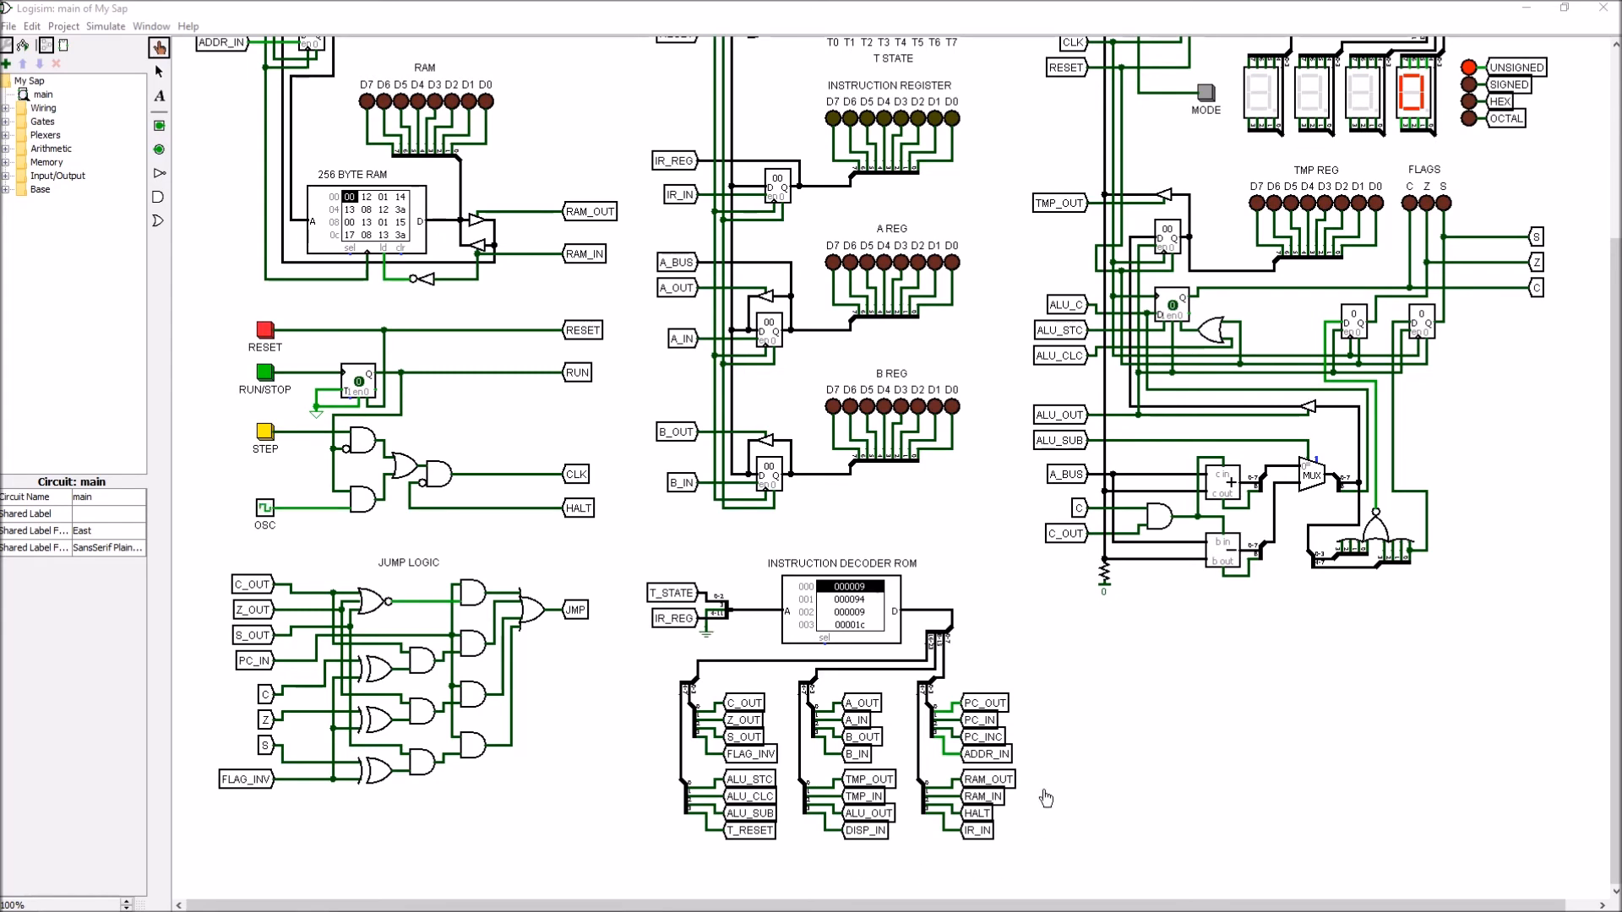
# - Scroll the main circuit canvas down and back up to view the whole SAP design
pyautogui.scroll(-3)
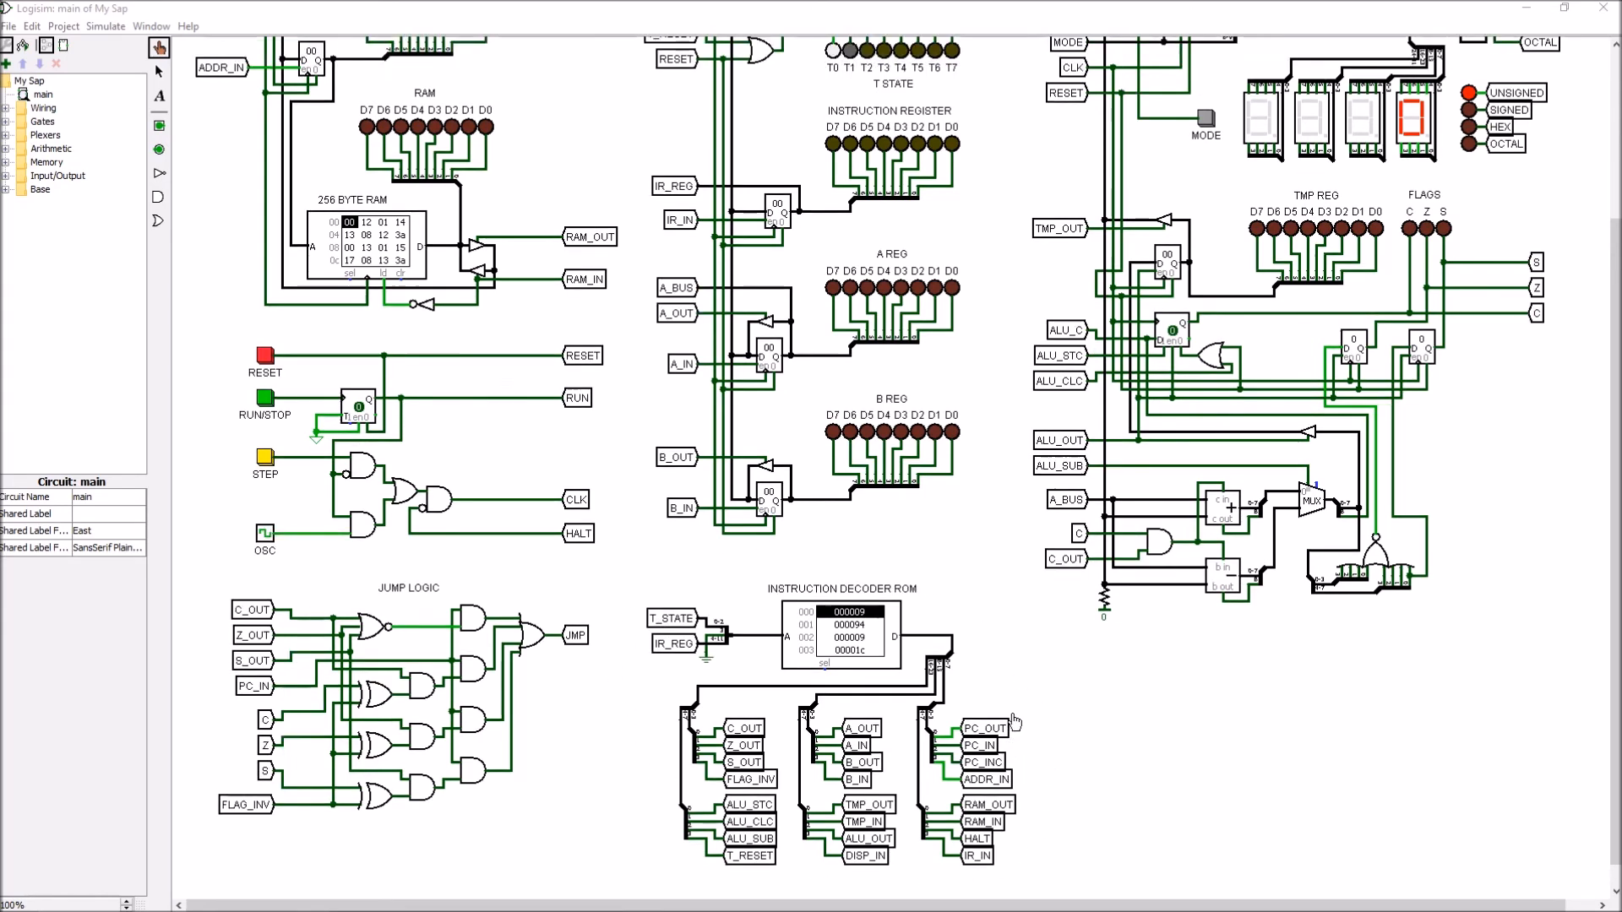
pyautogui.scroll(3)
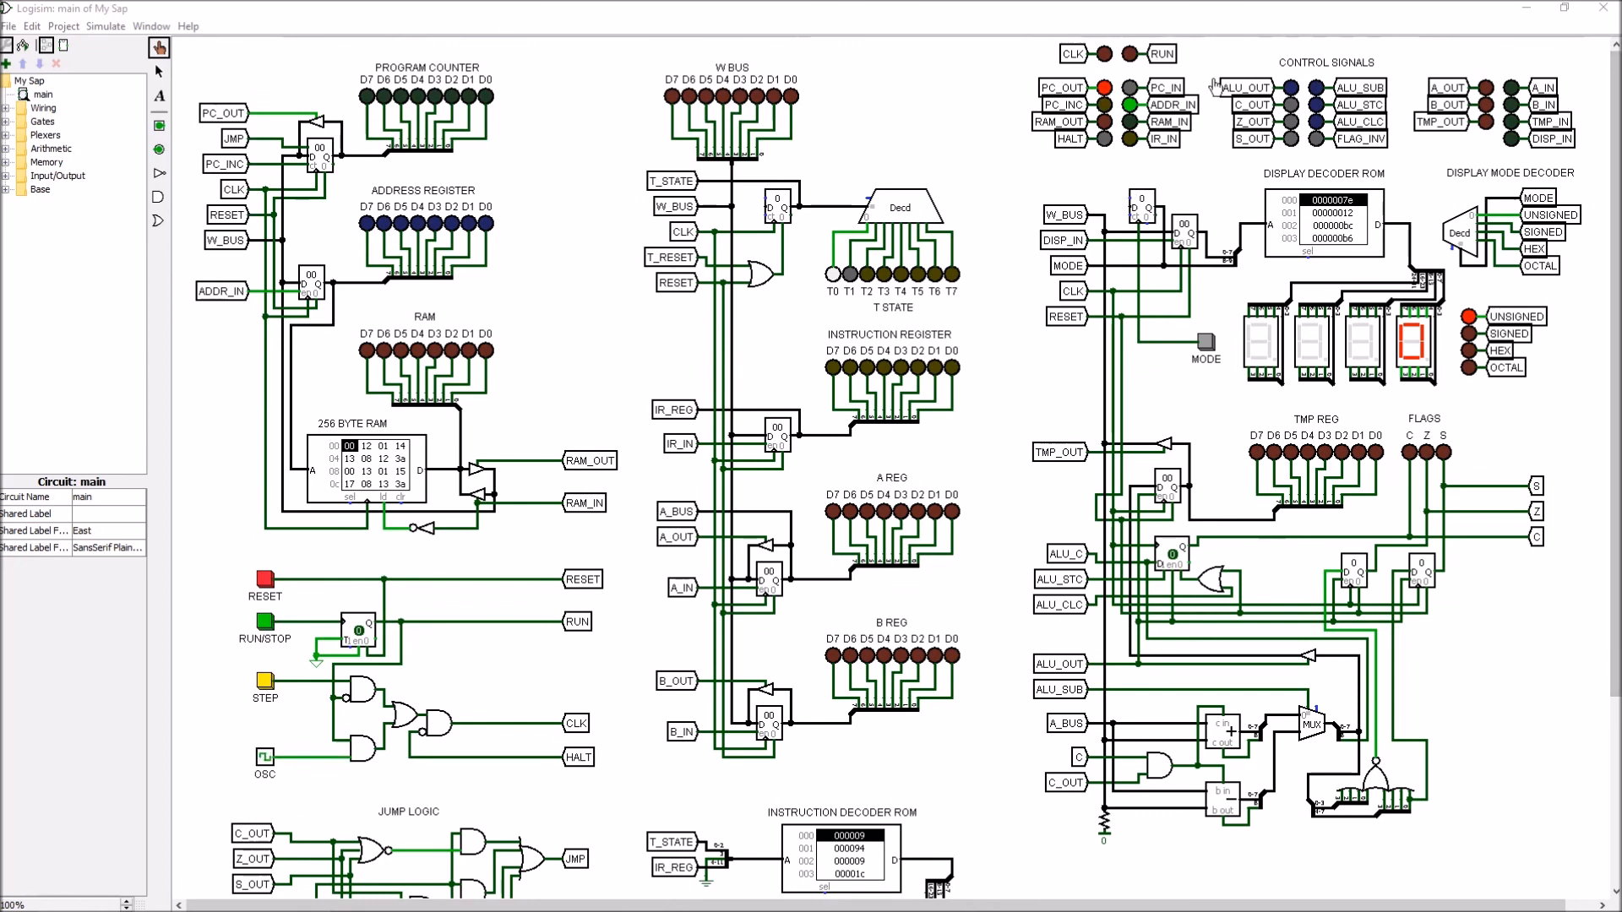
pyautogui.moveTo(1438, 169)
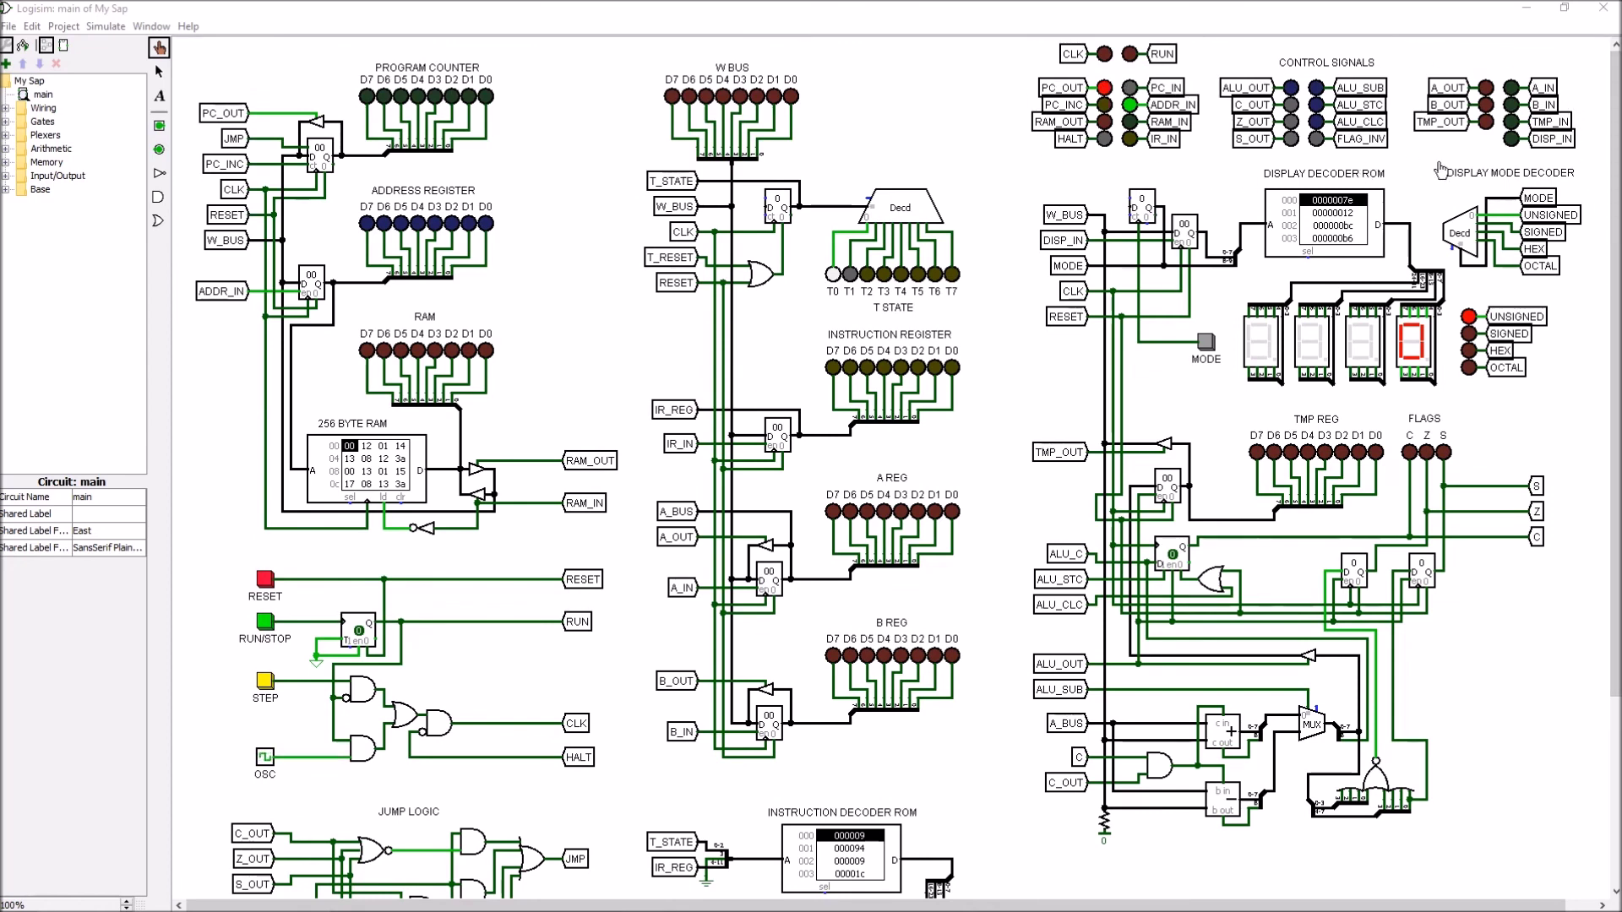
pyautogui.moveTo(1279, 81)
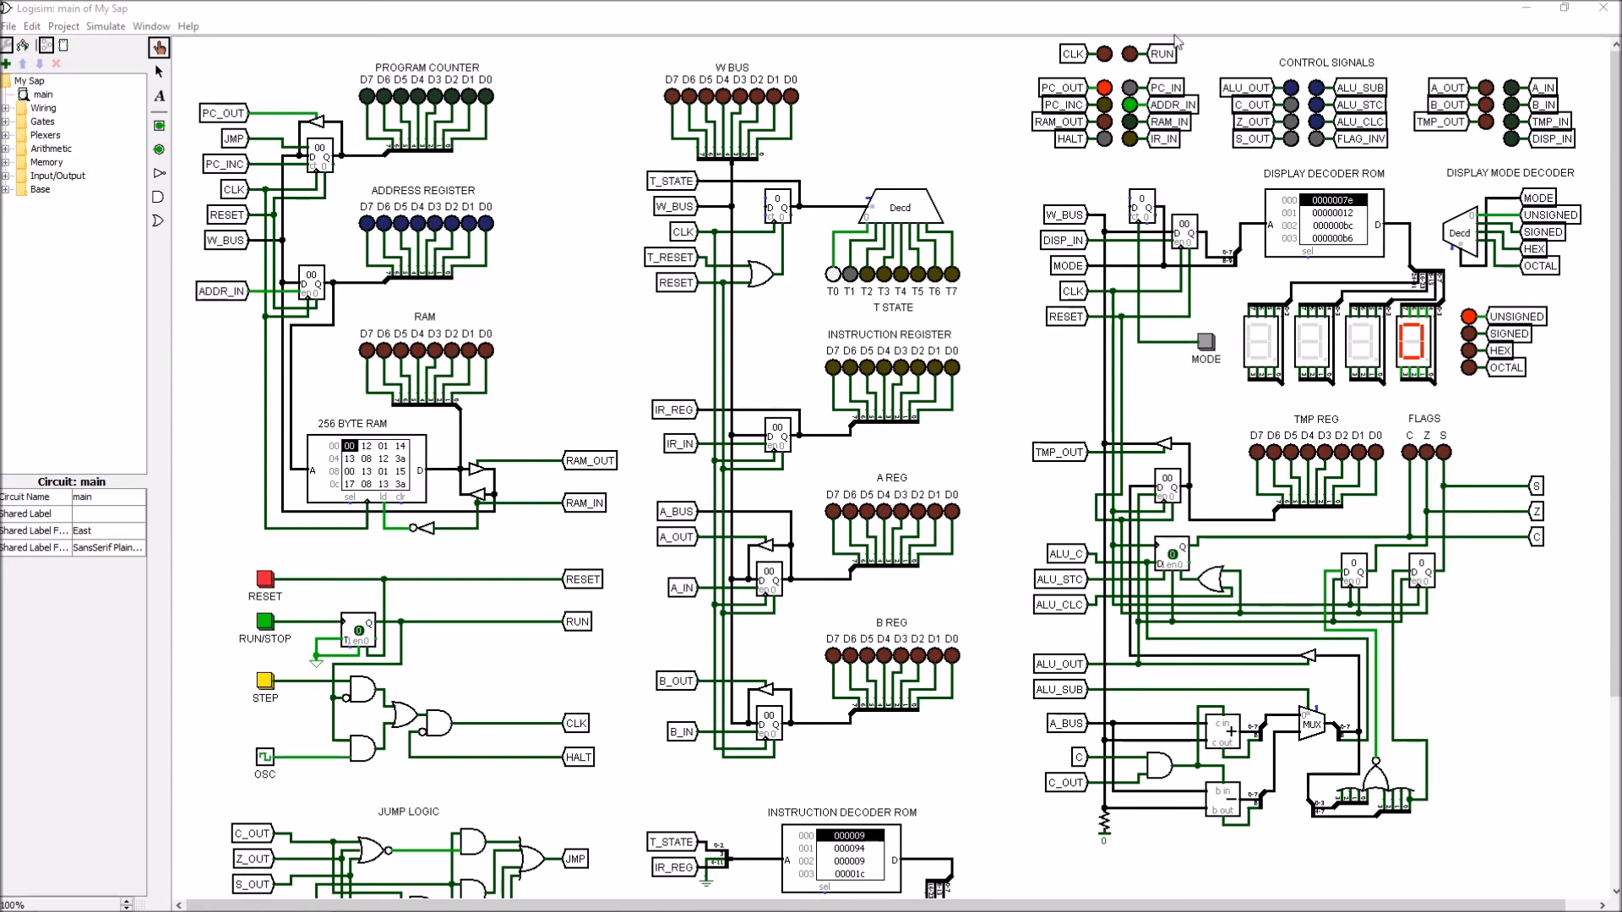
pyautogui.moveTo(1090, 40)
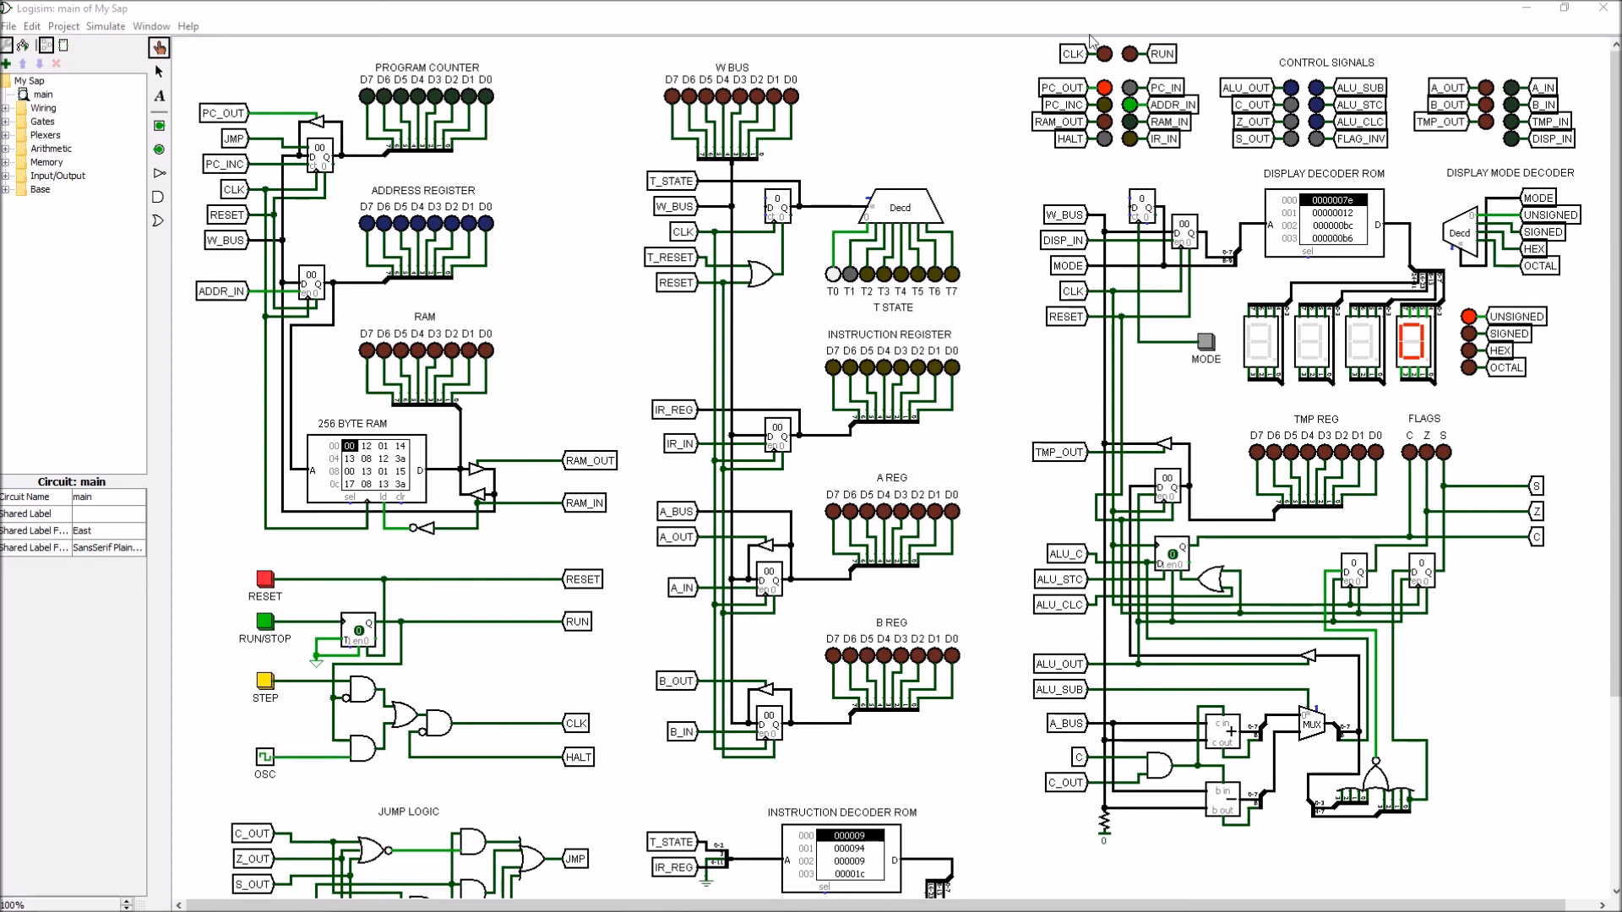
pyautogui.moveTo(1016, 54)
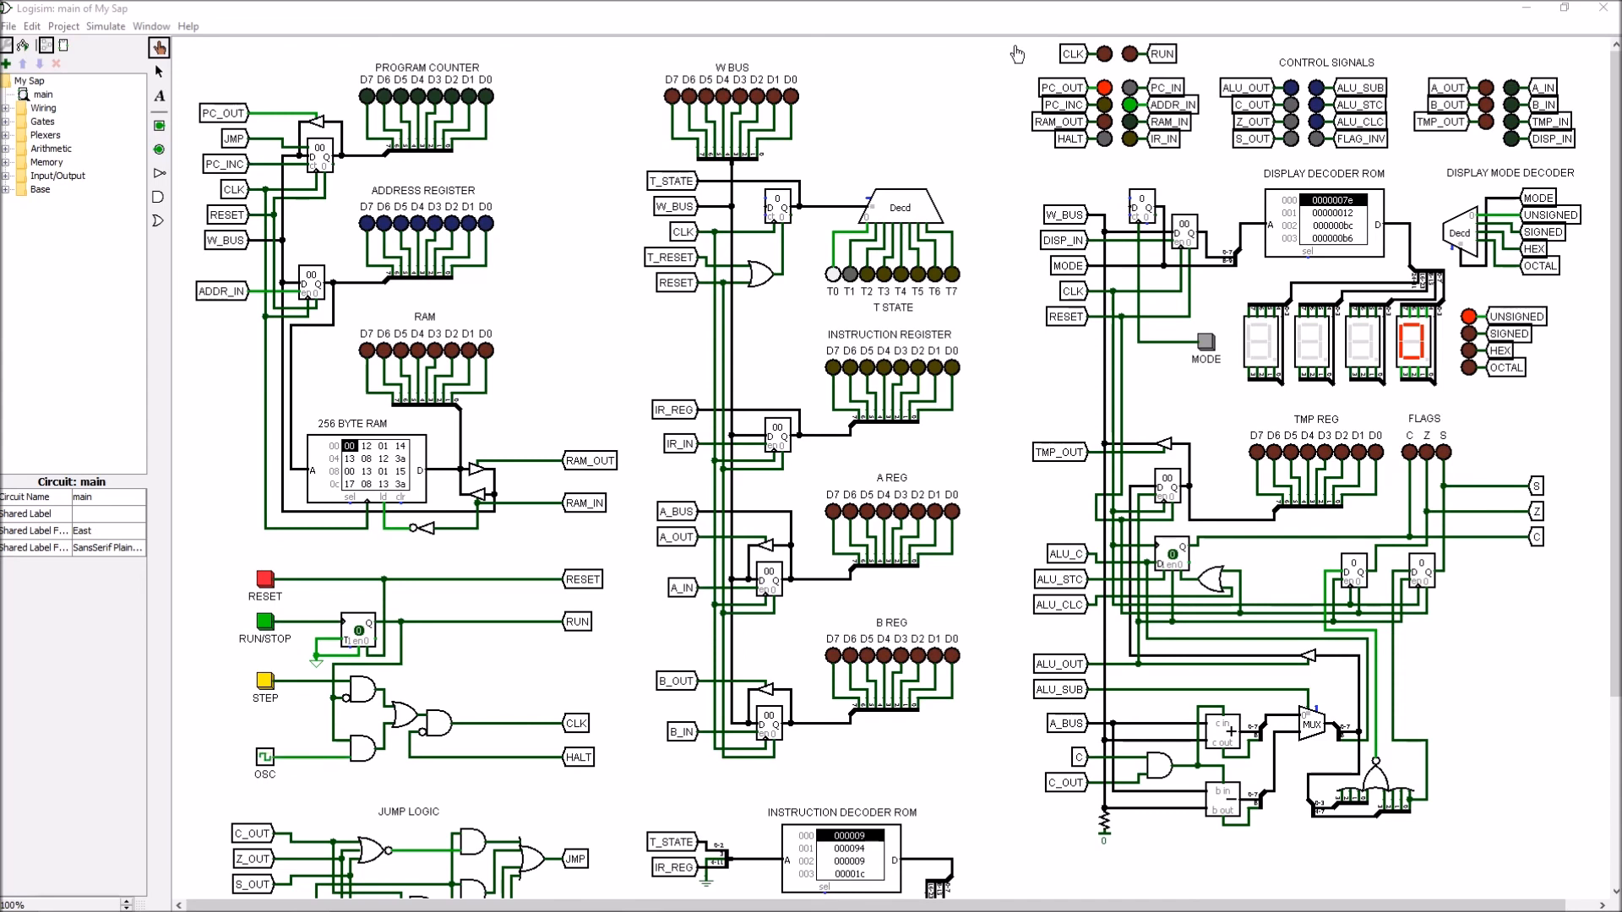
pyautogui.moveTo(941, 57)
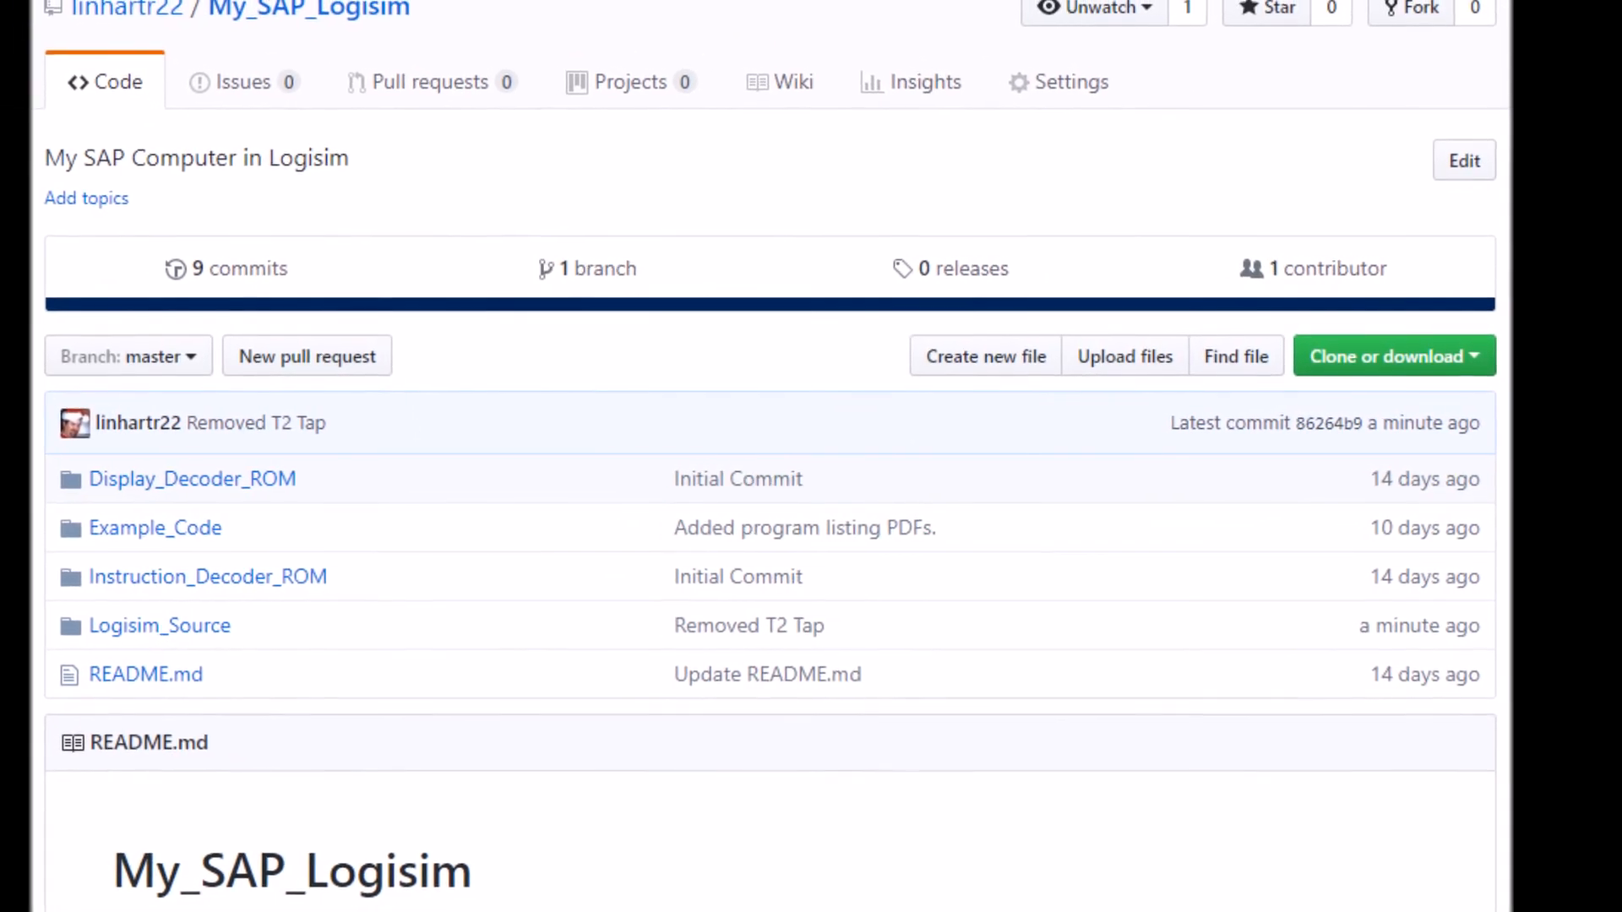
# - Scroll up the My_SAP_Logisim repository Code page listing its folders and latest commit
pyautogui.scroll(3)
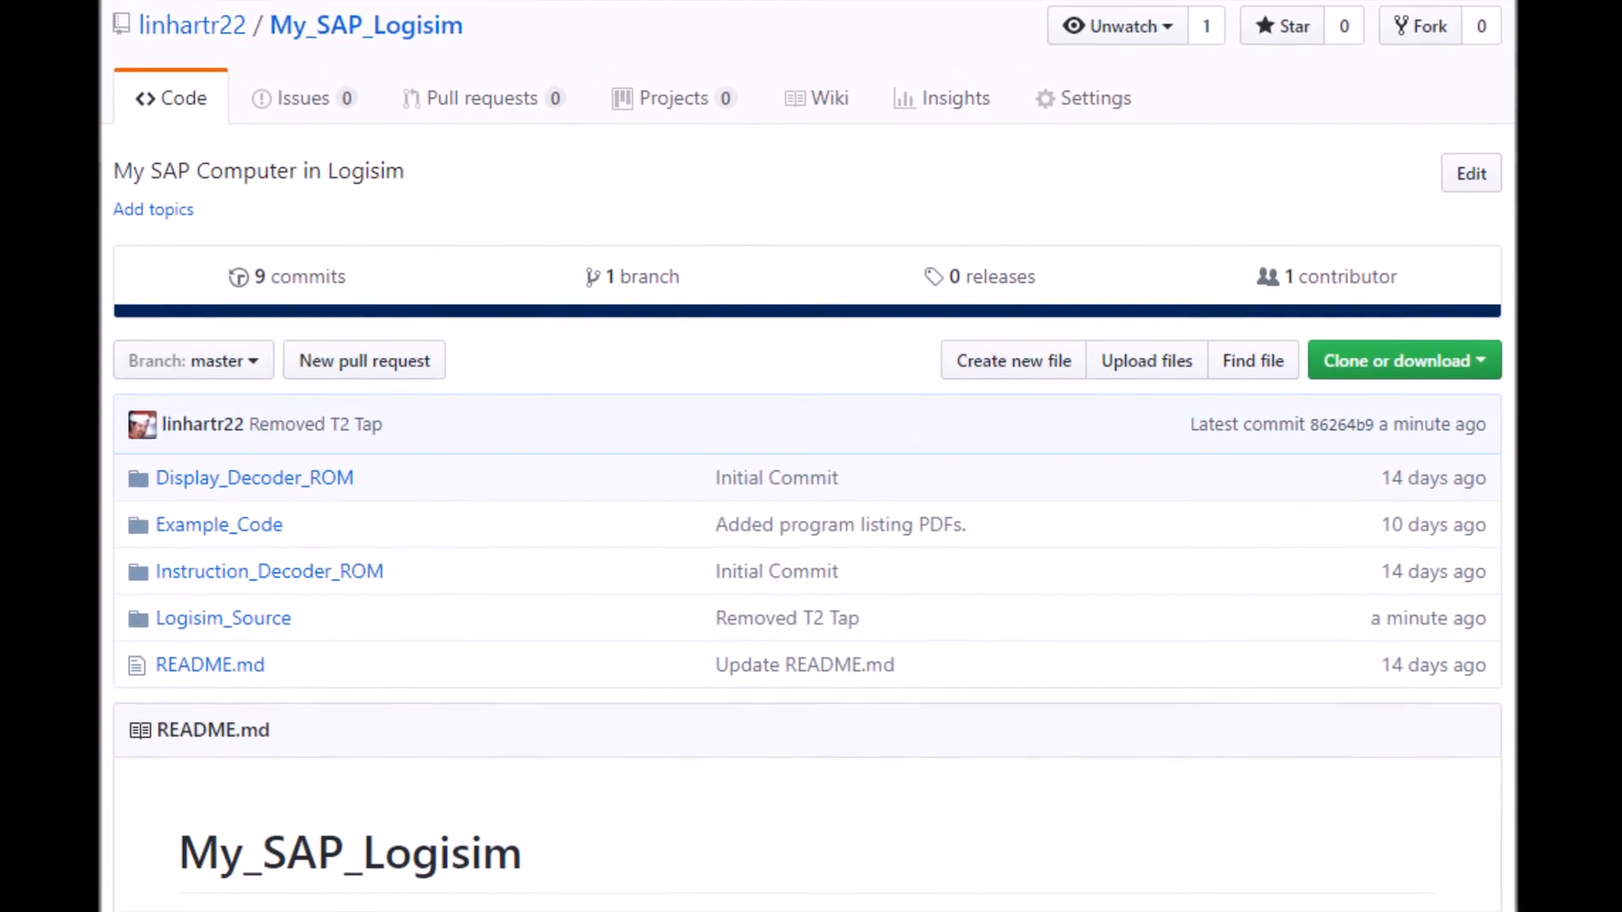